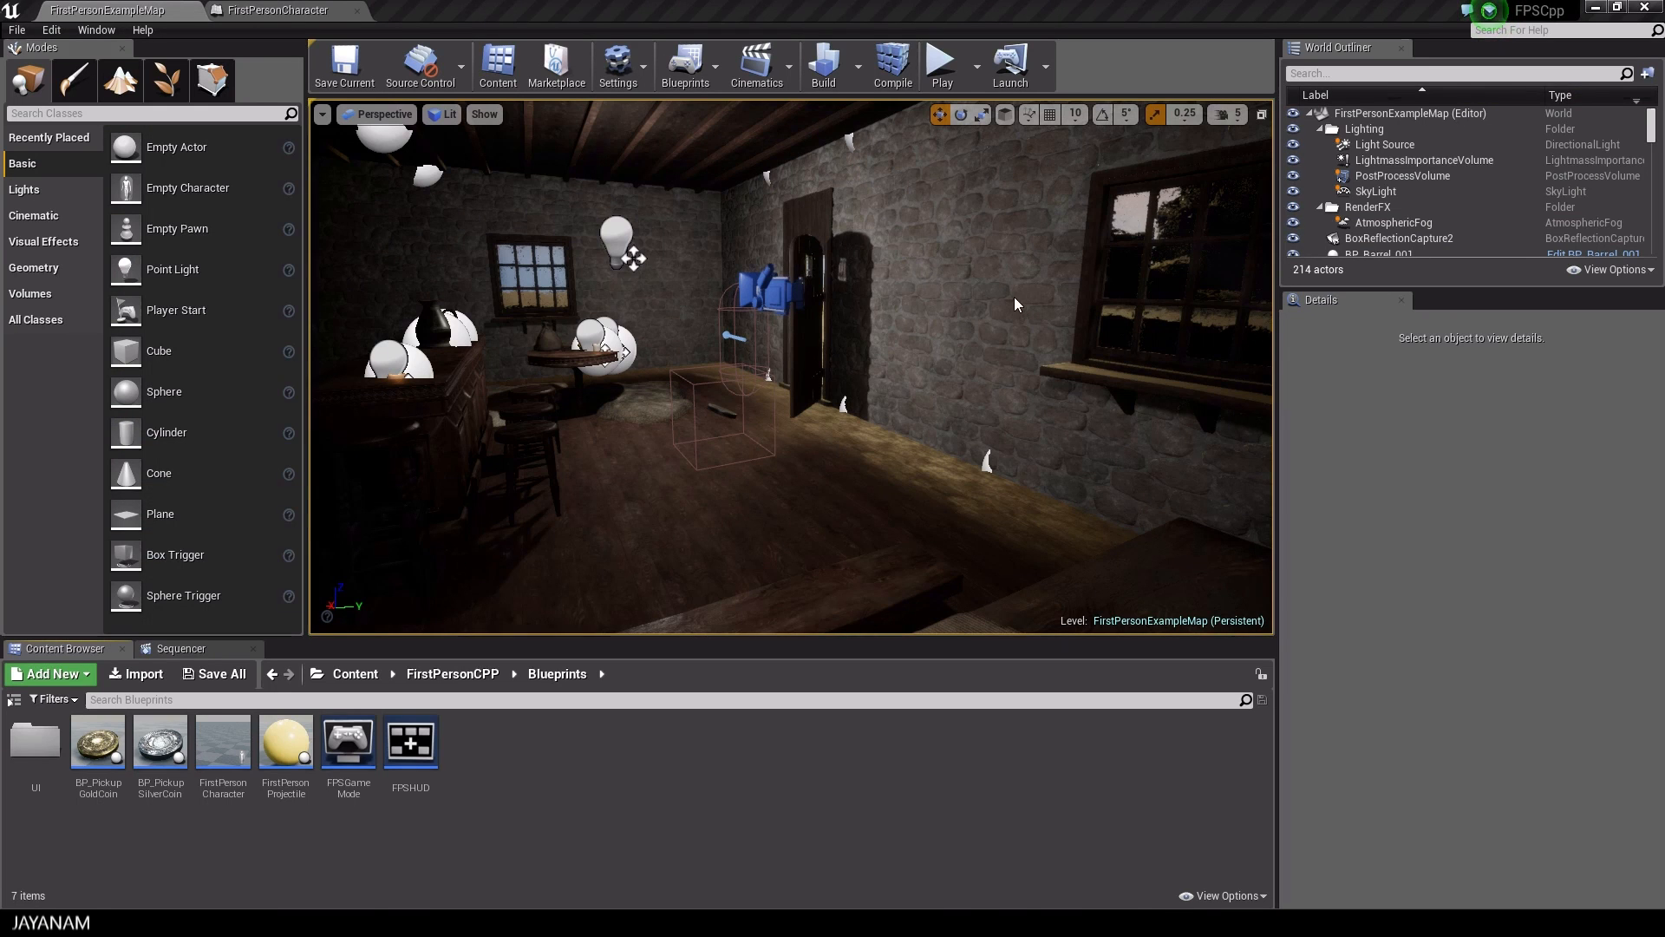
# Open BP_PickupGoldCoin from the Content Browser in the full blueprint editor with the coin preview
pyautogui.click(97, 740)
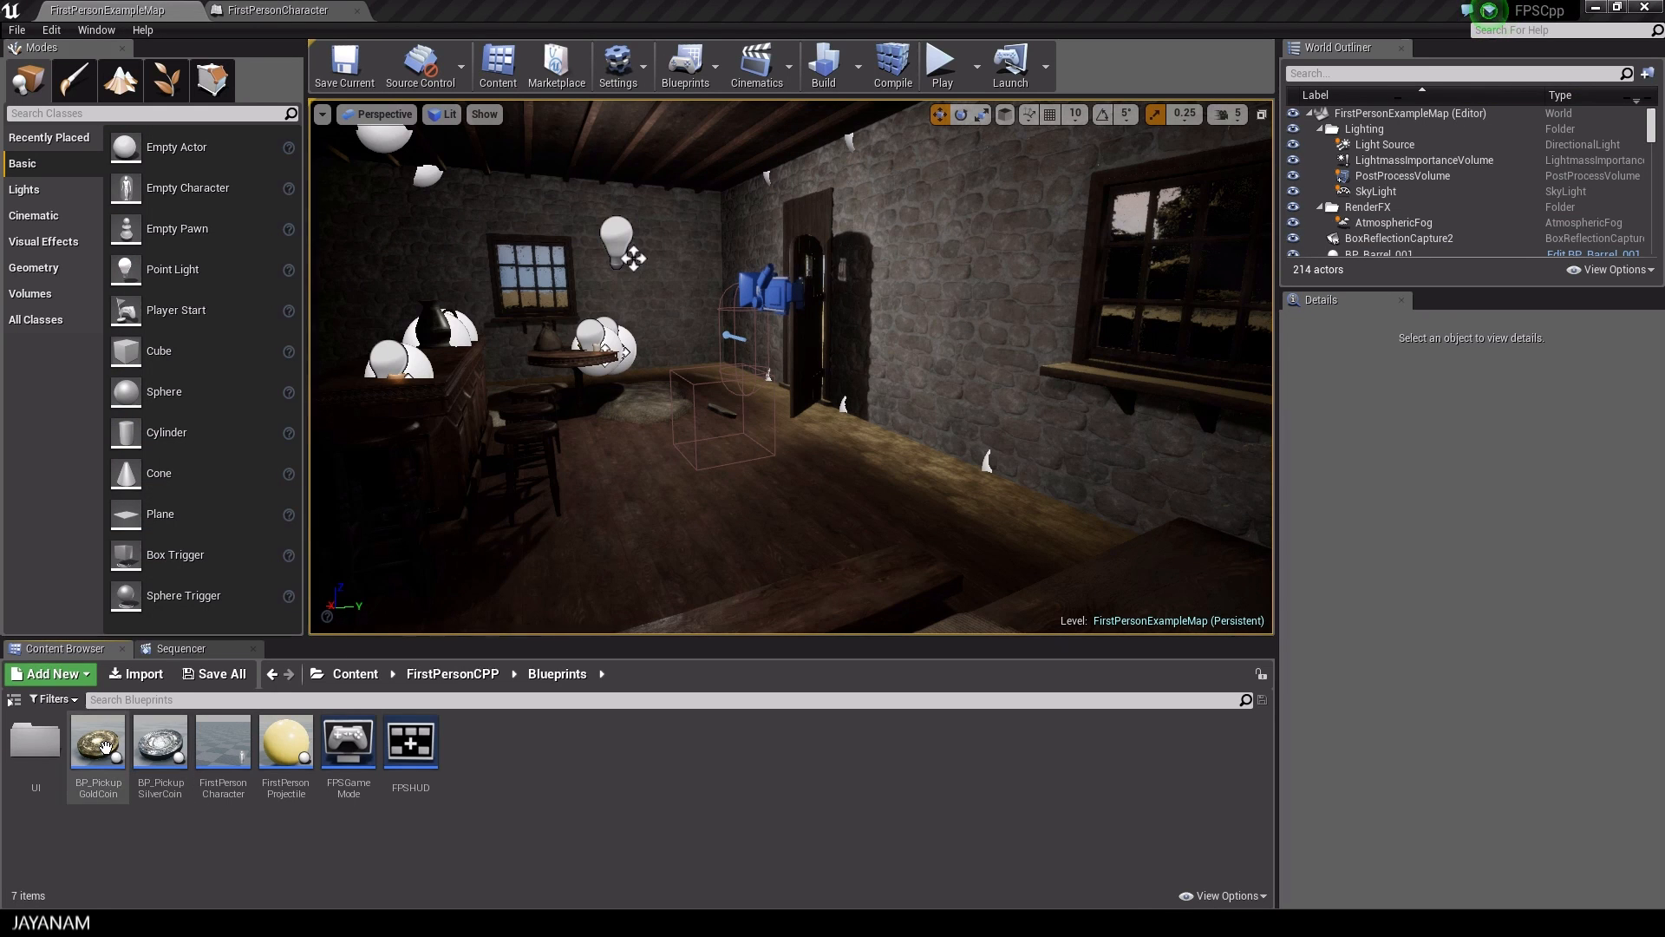
pyautogui.doubleClick(97, 740)
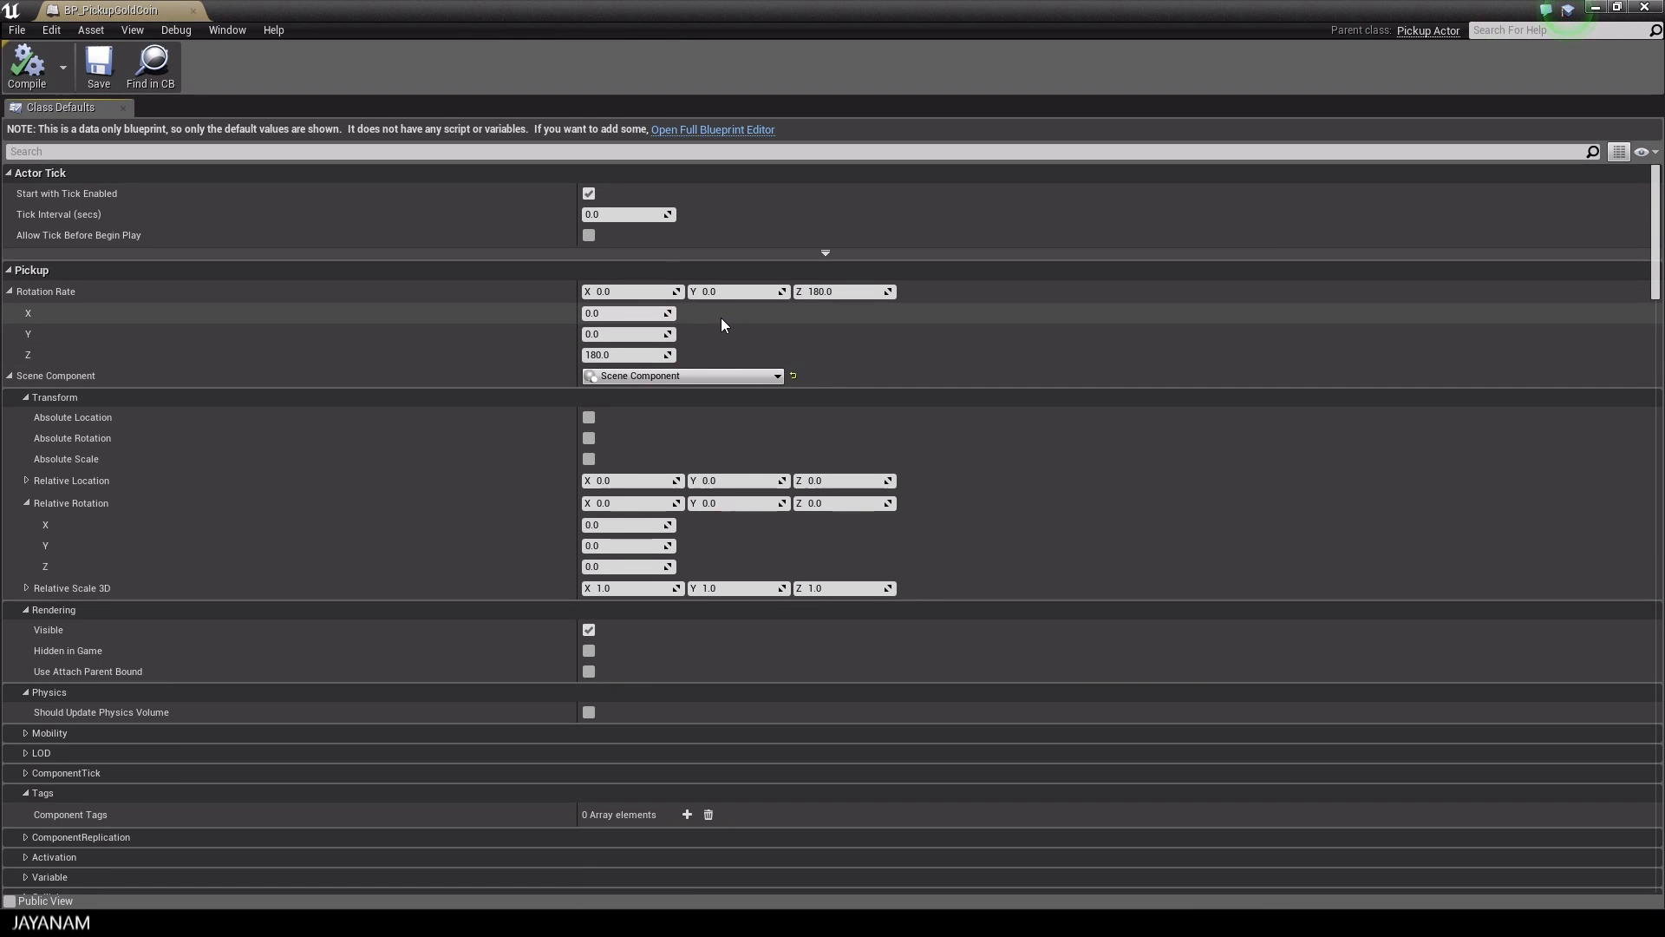
pyautogui.click(713, 128)
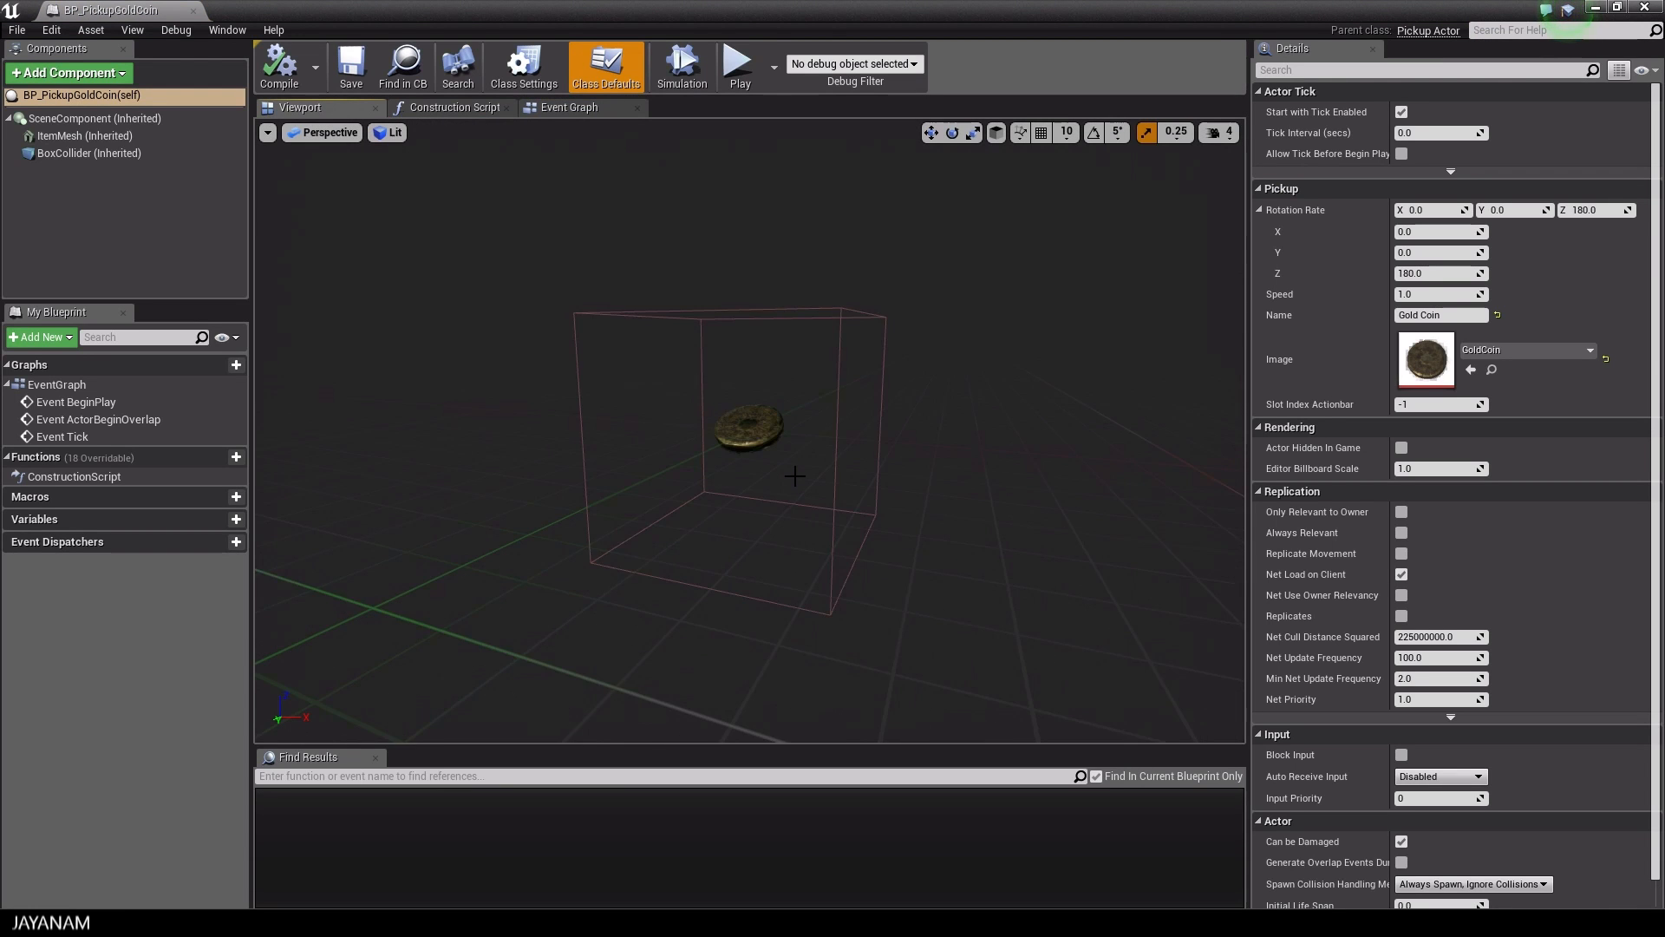
pyautogui.moveTo(866, 486)
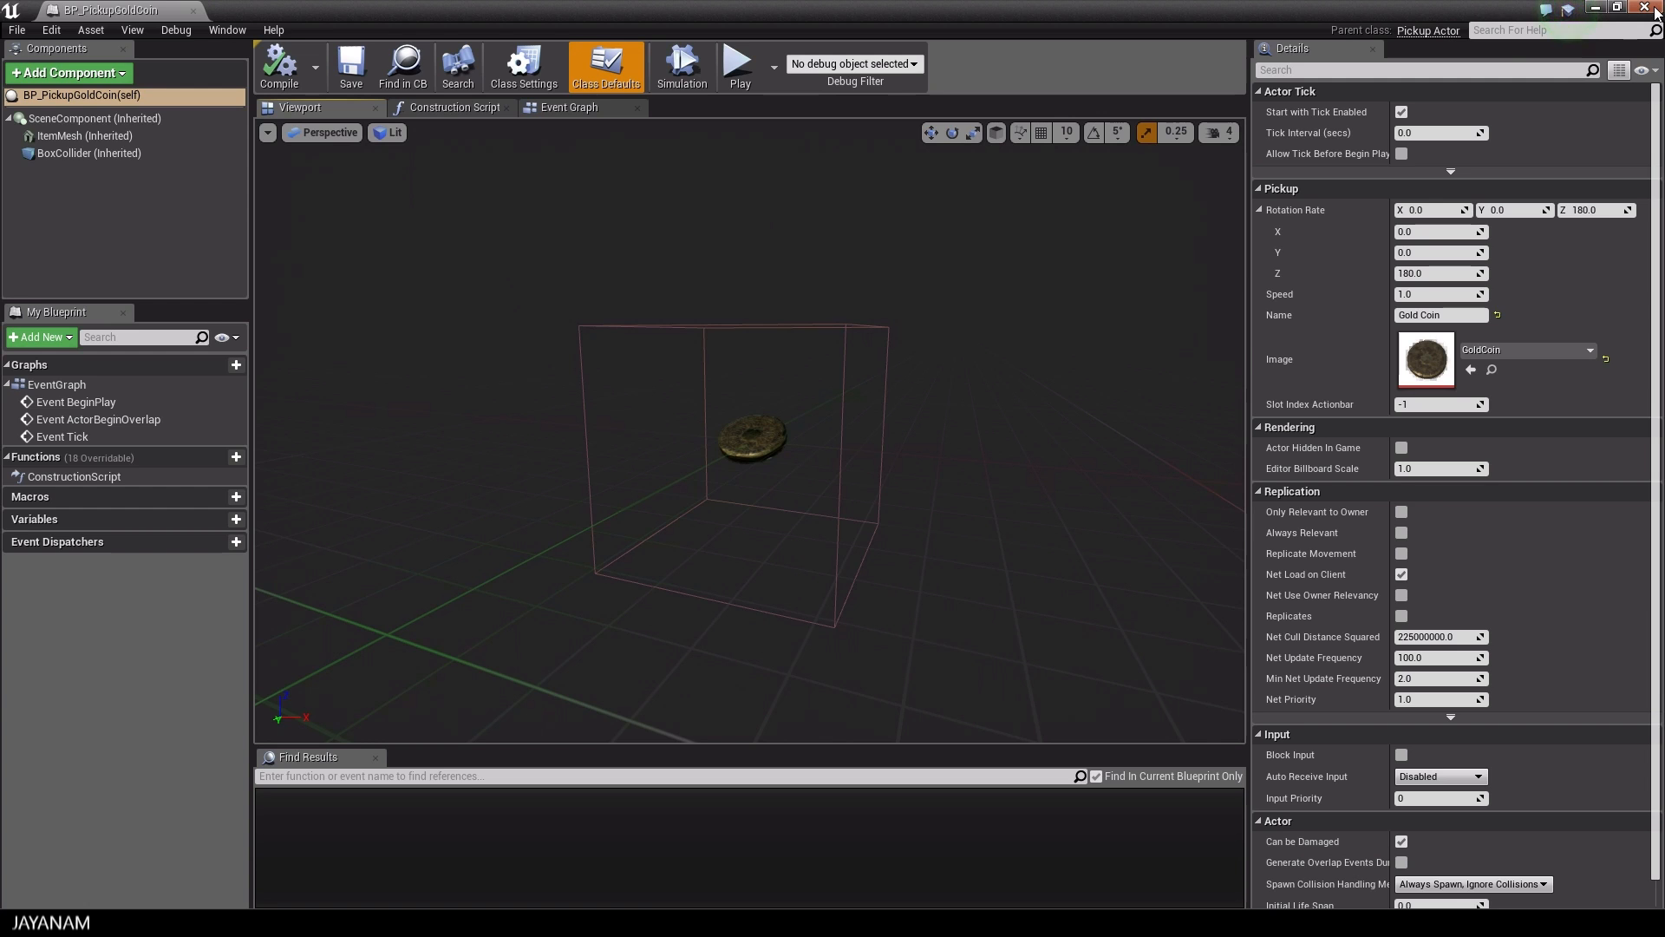
pyautogui.click(1428, 30)
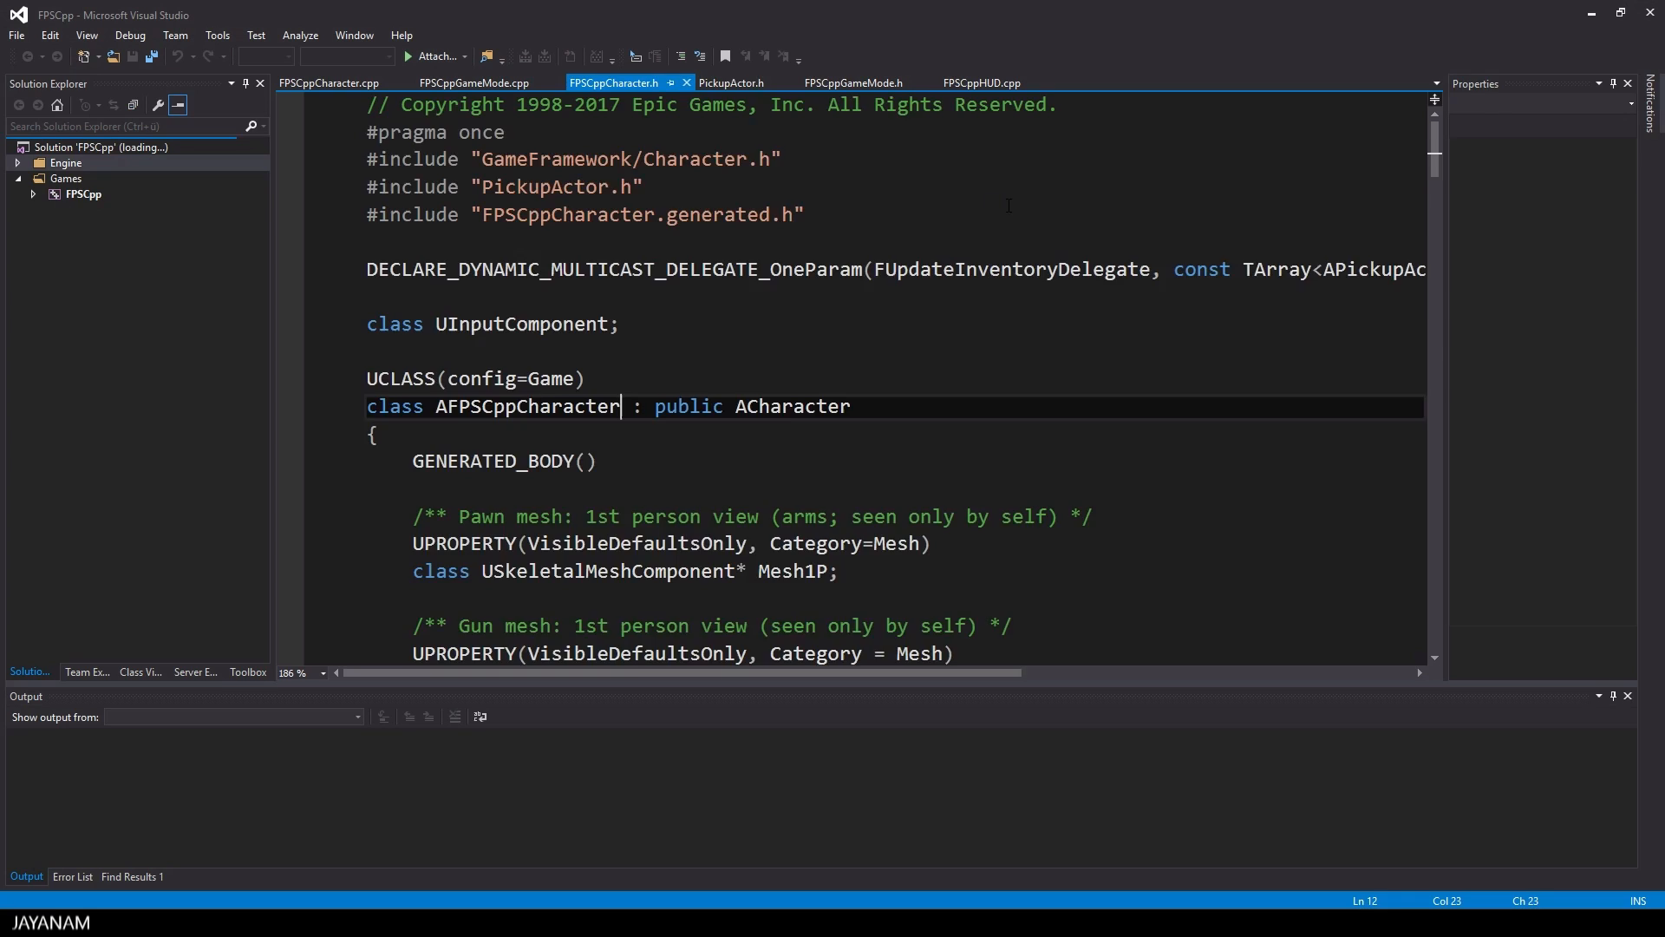
pyautogui.click(730, 83)
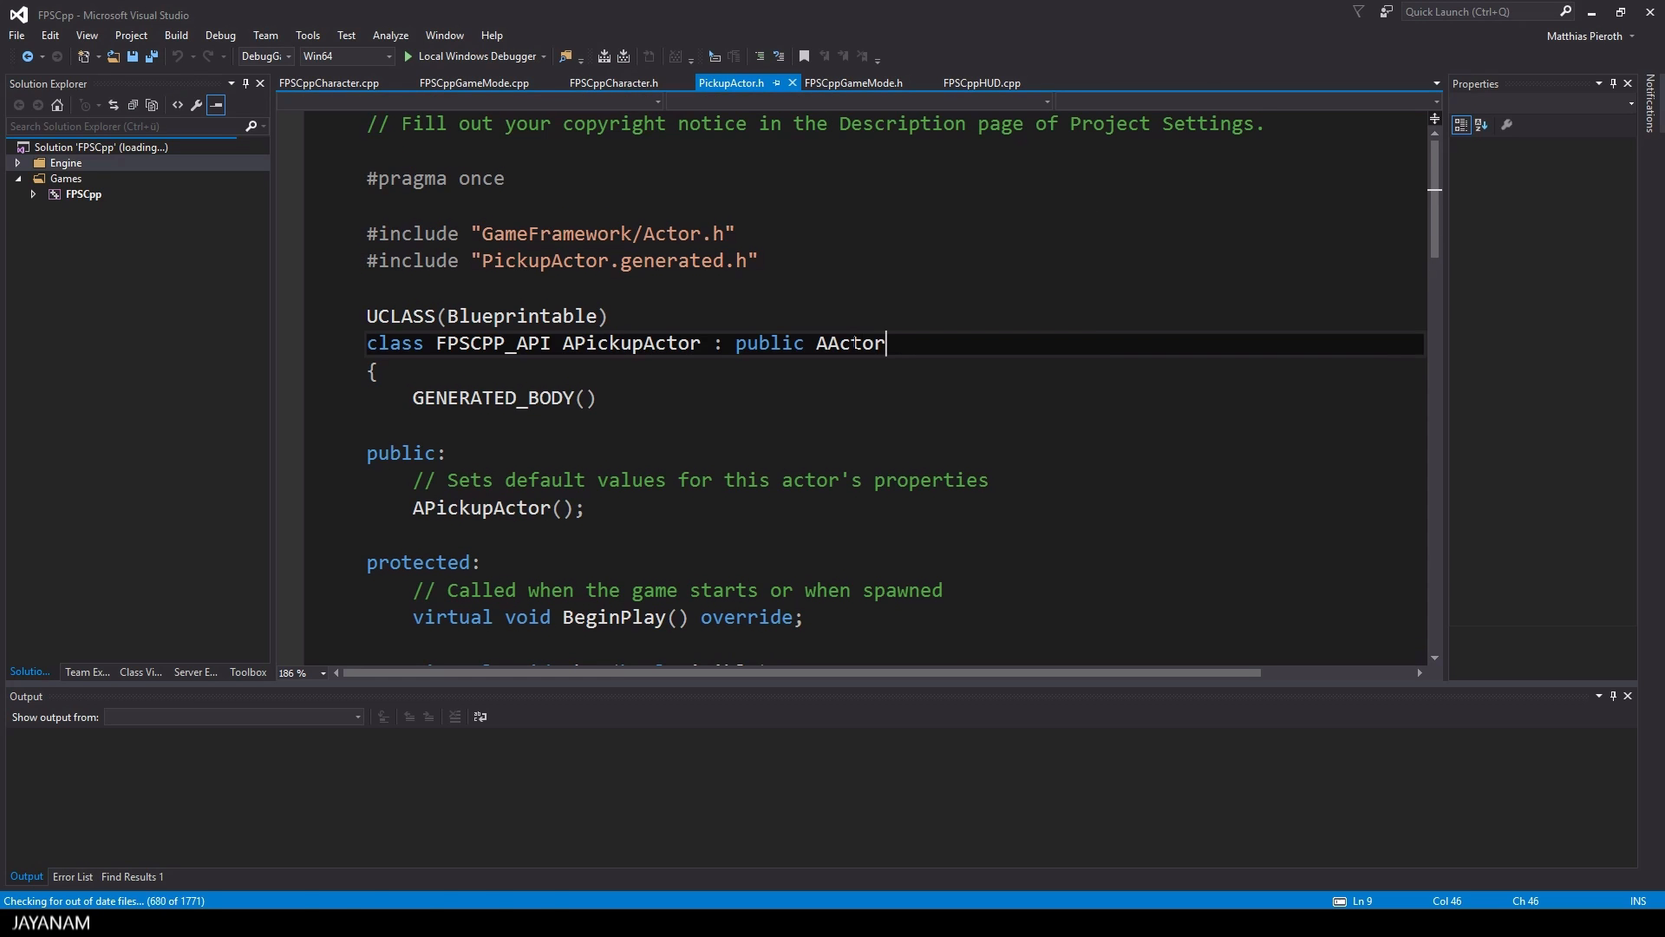
pyautogui.doubleClick(850, 342)
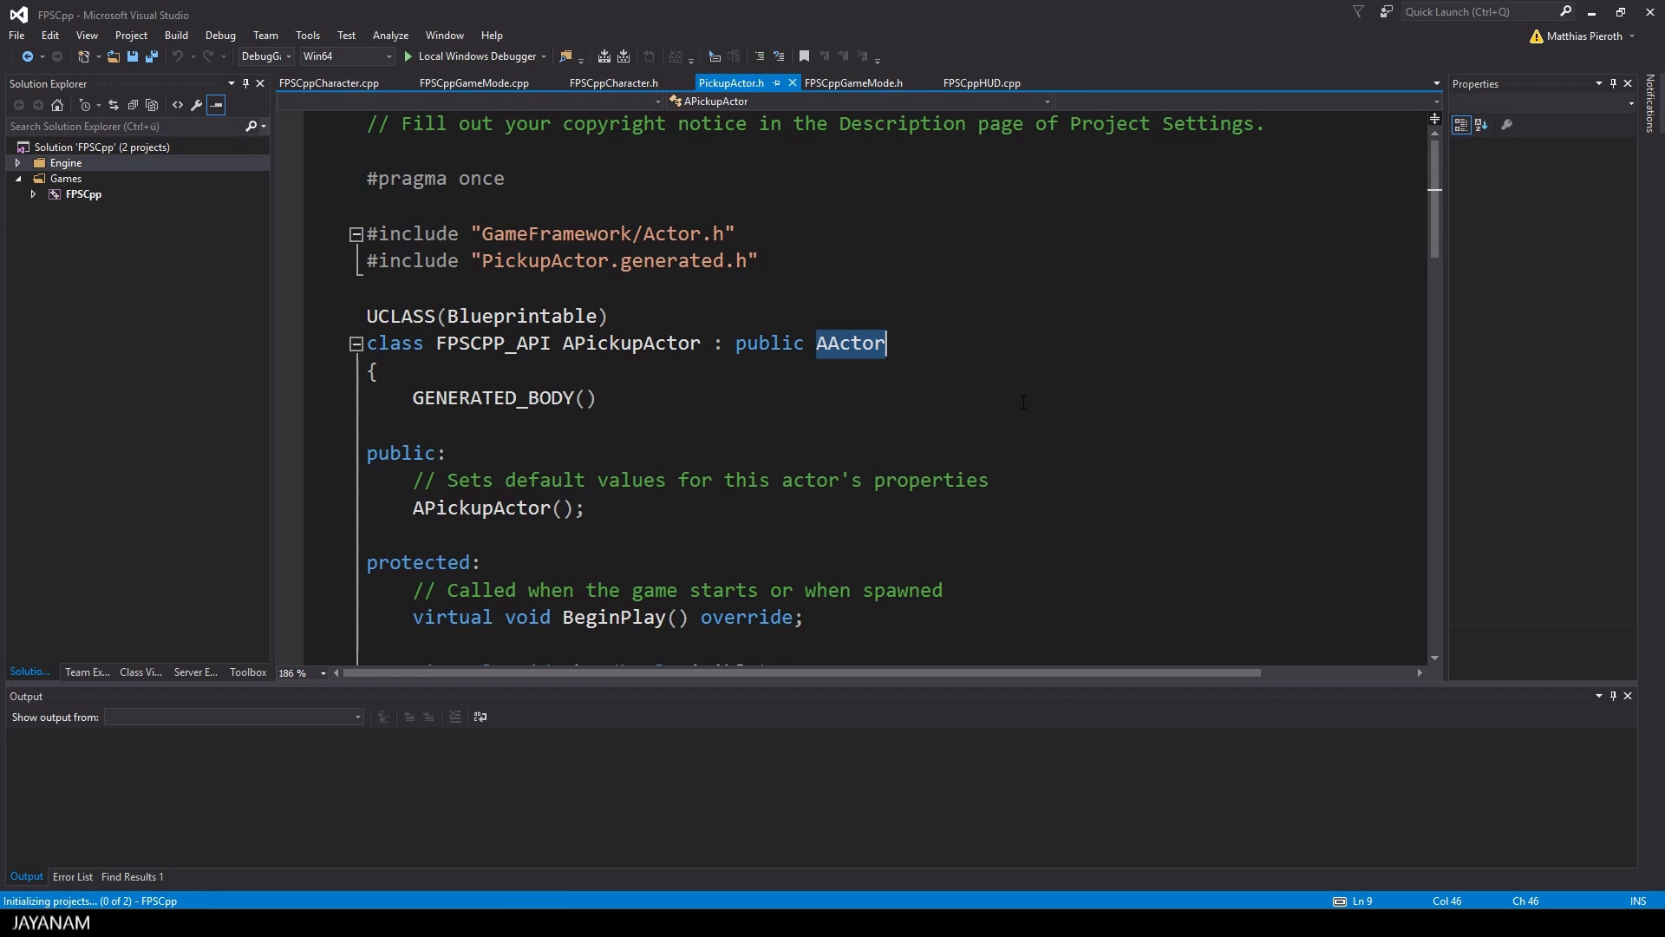
pyautogui.click(614, 84)
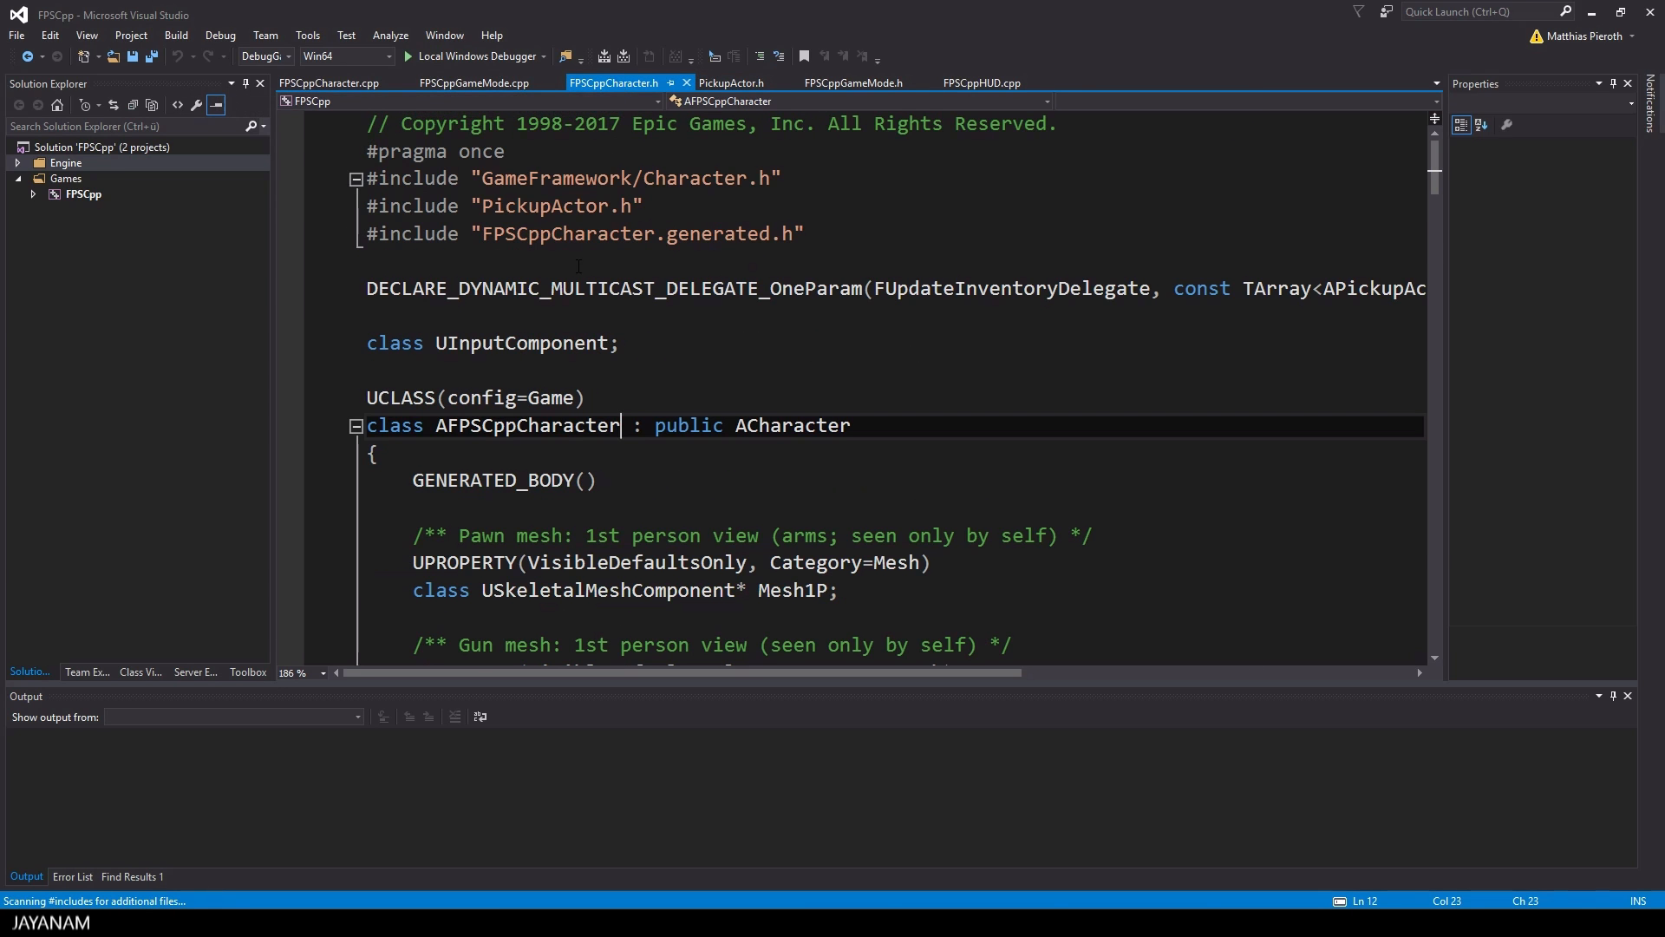
pyautogui.doubleClick(791, 425)
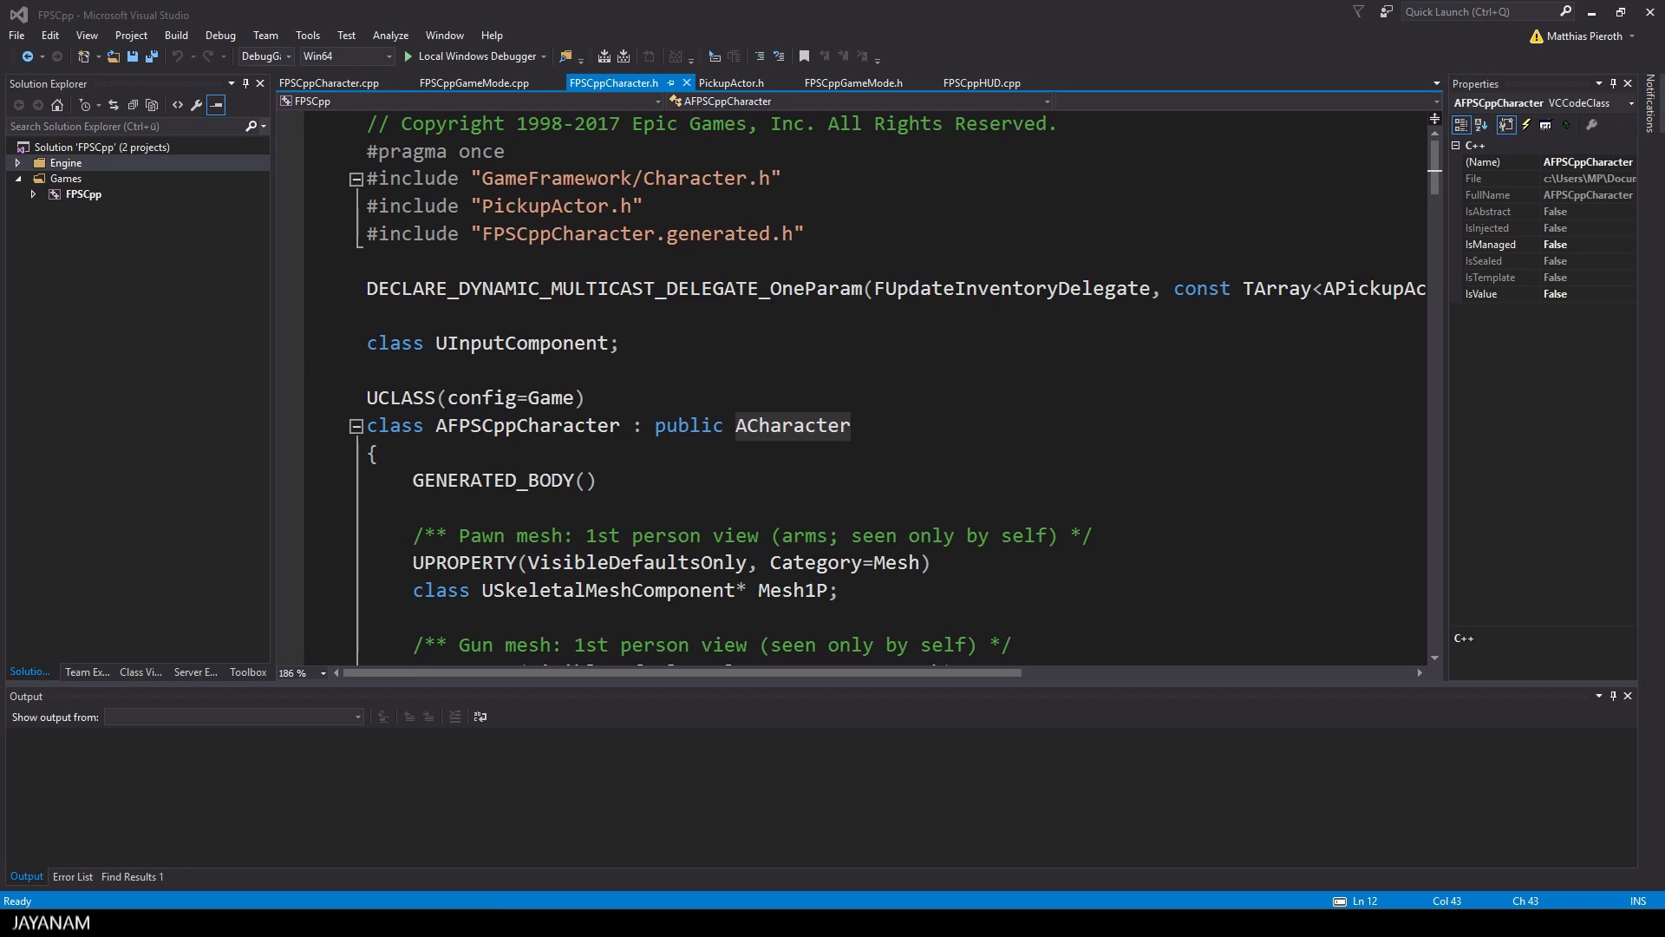
# Declare UPROPERTY(EditAnywhere) TSubclassOf<class APickupActor> ToSpawn; in the public section
pyautogui.scroll(-3)
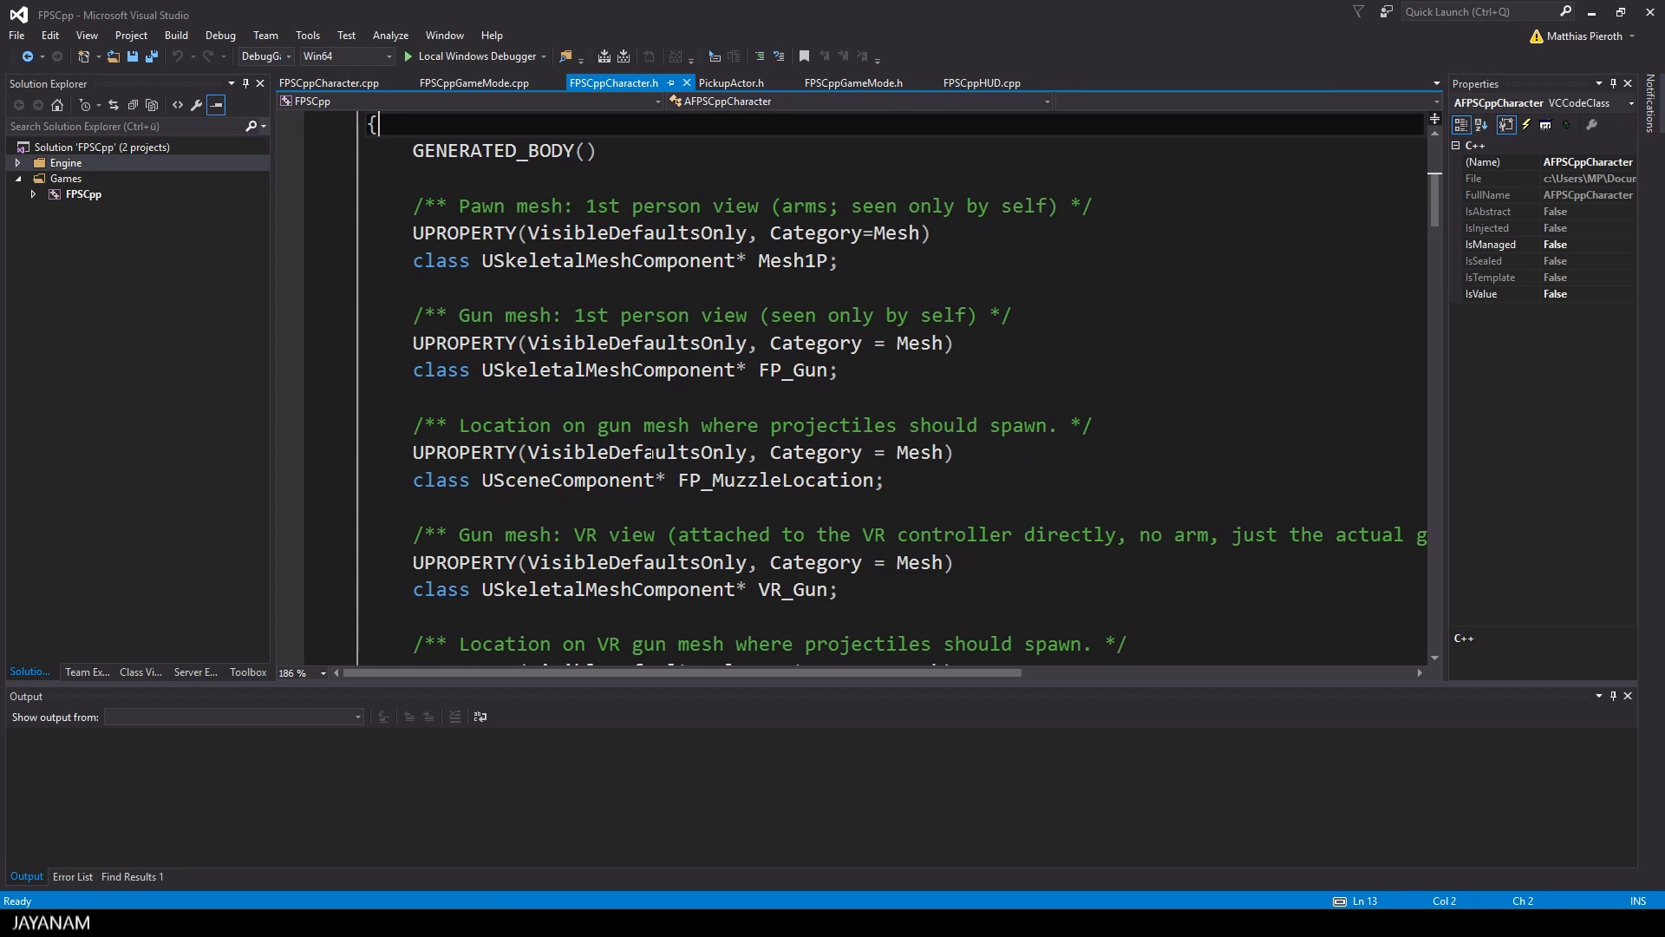
pyautogui.scroll(-3)
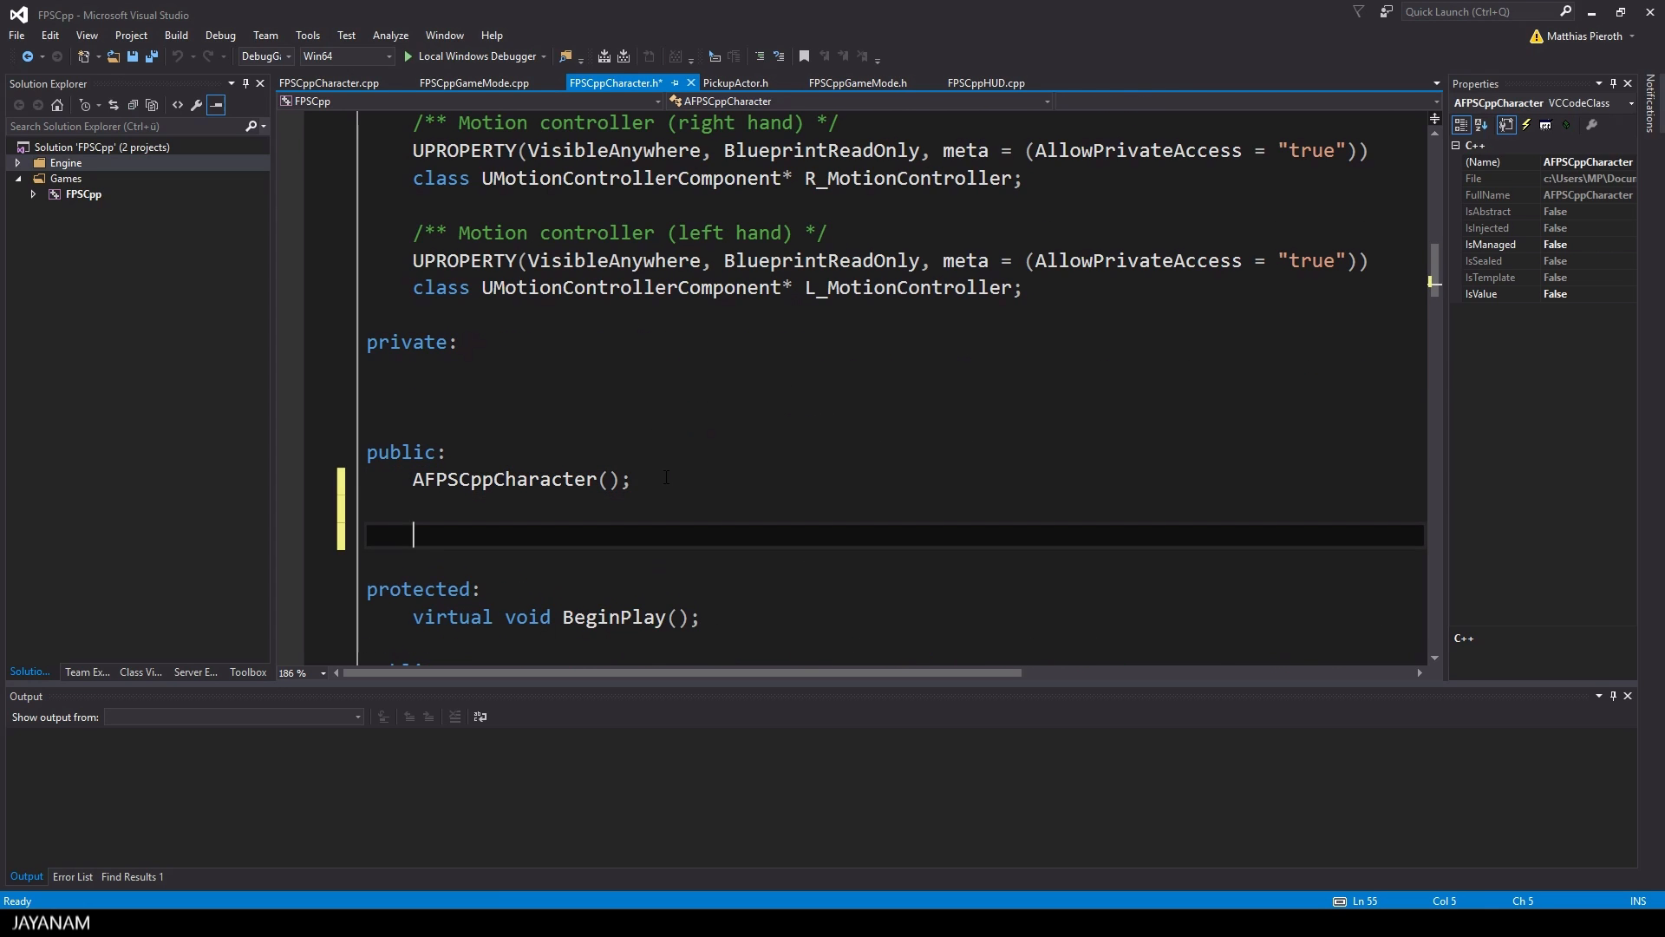
pyautogui.write('TSu')
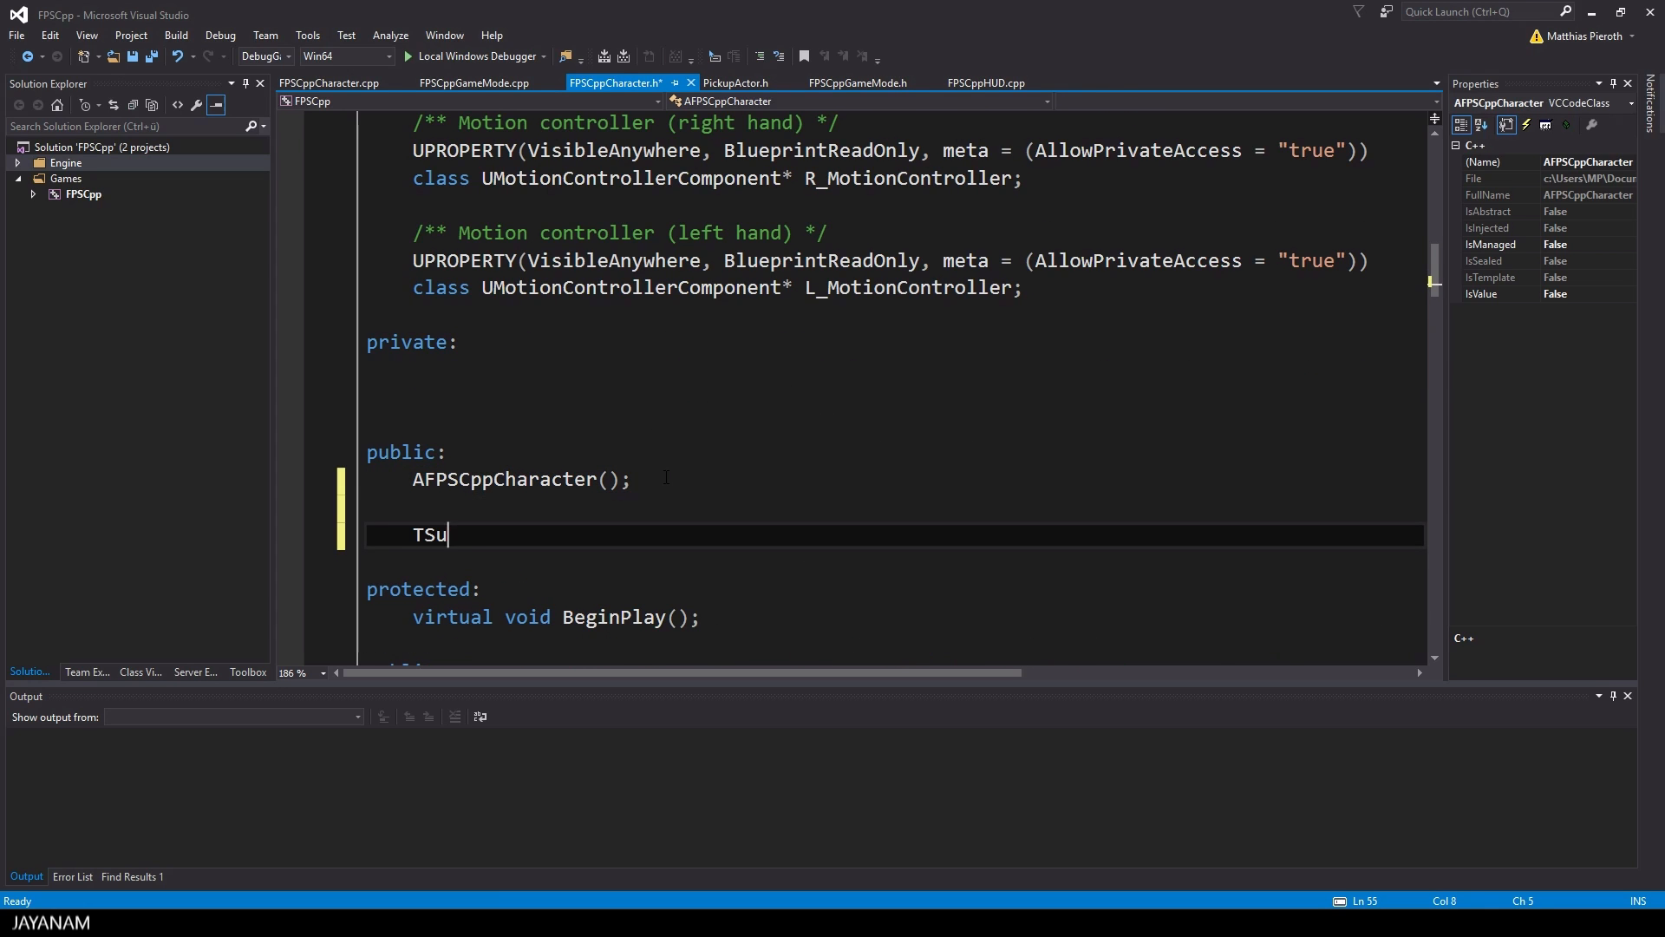
pyautogui.write('bclass')
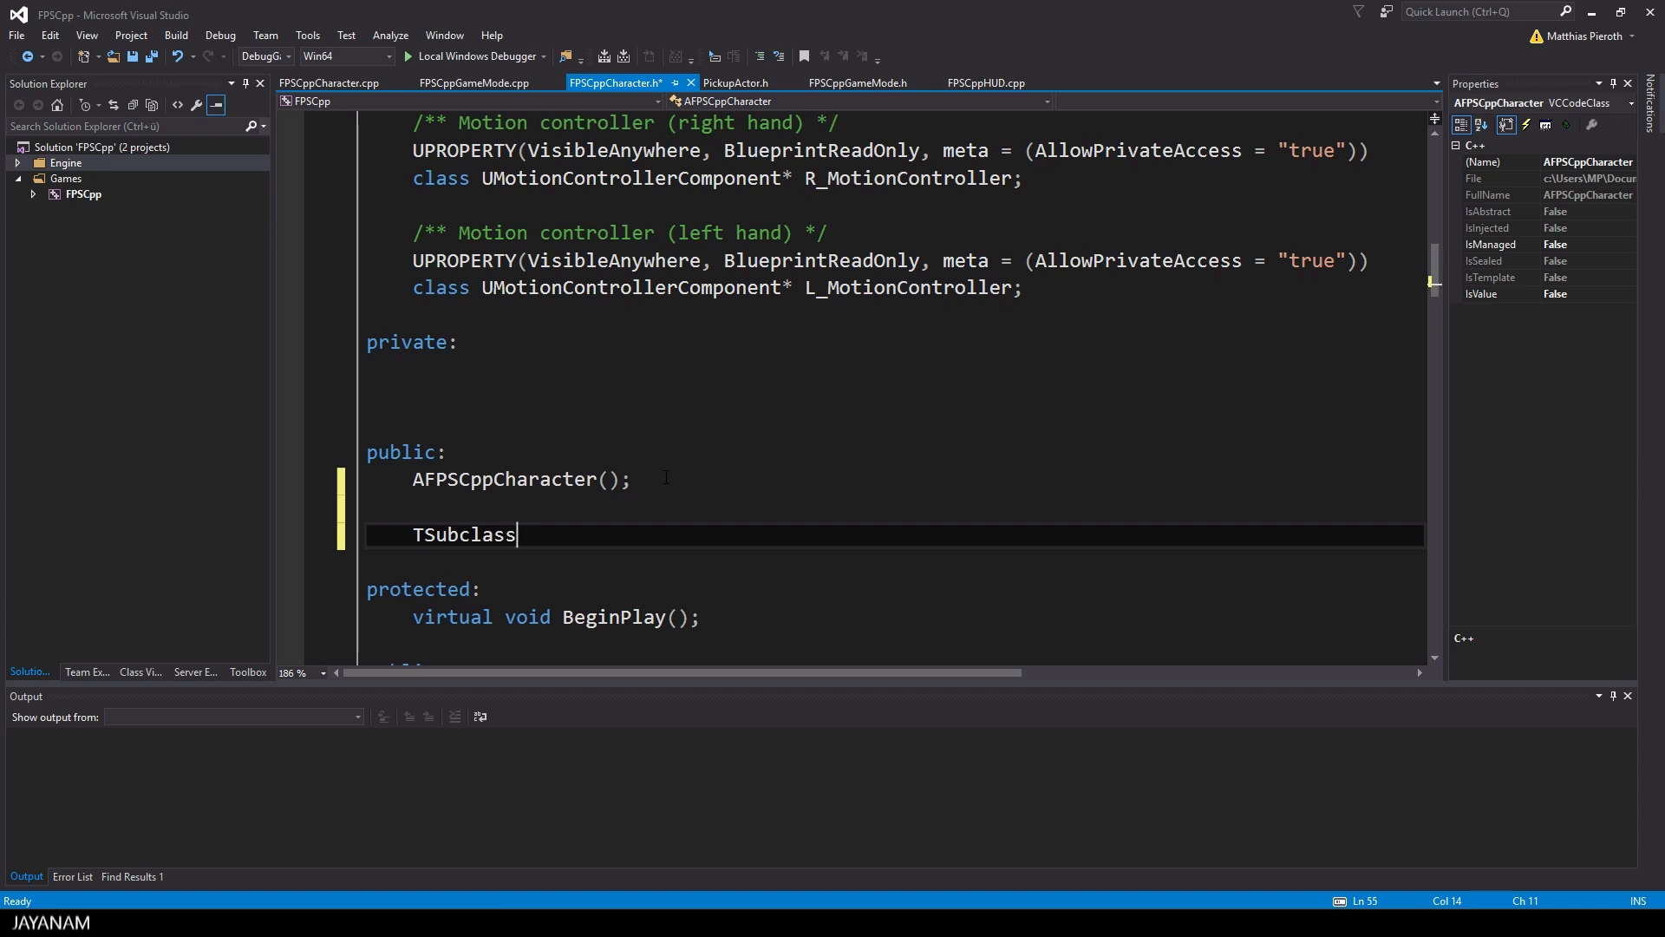
pyautogui.write('Of')
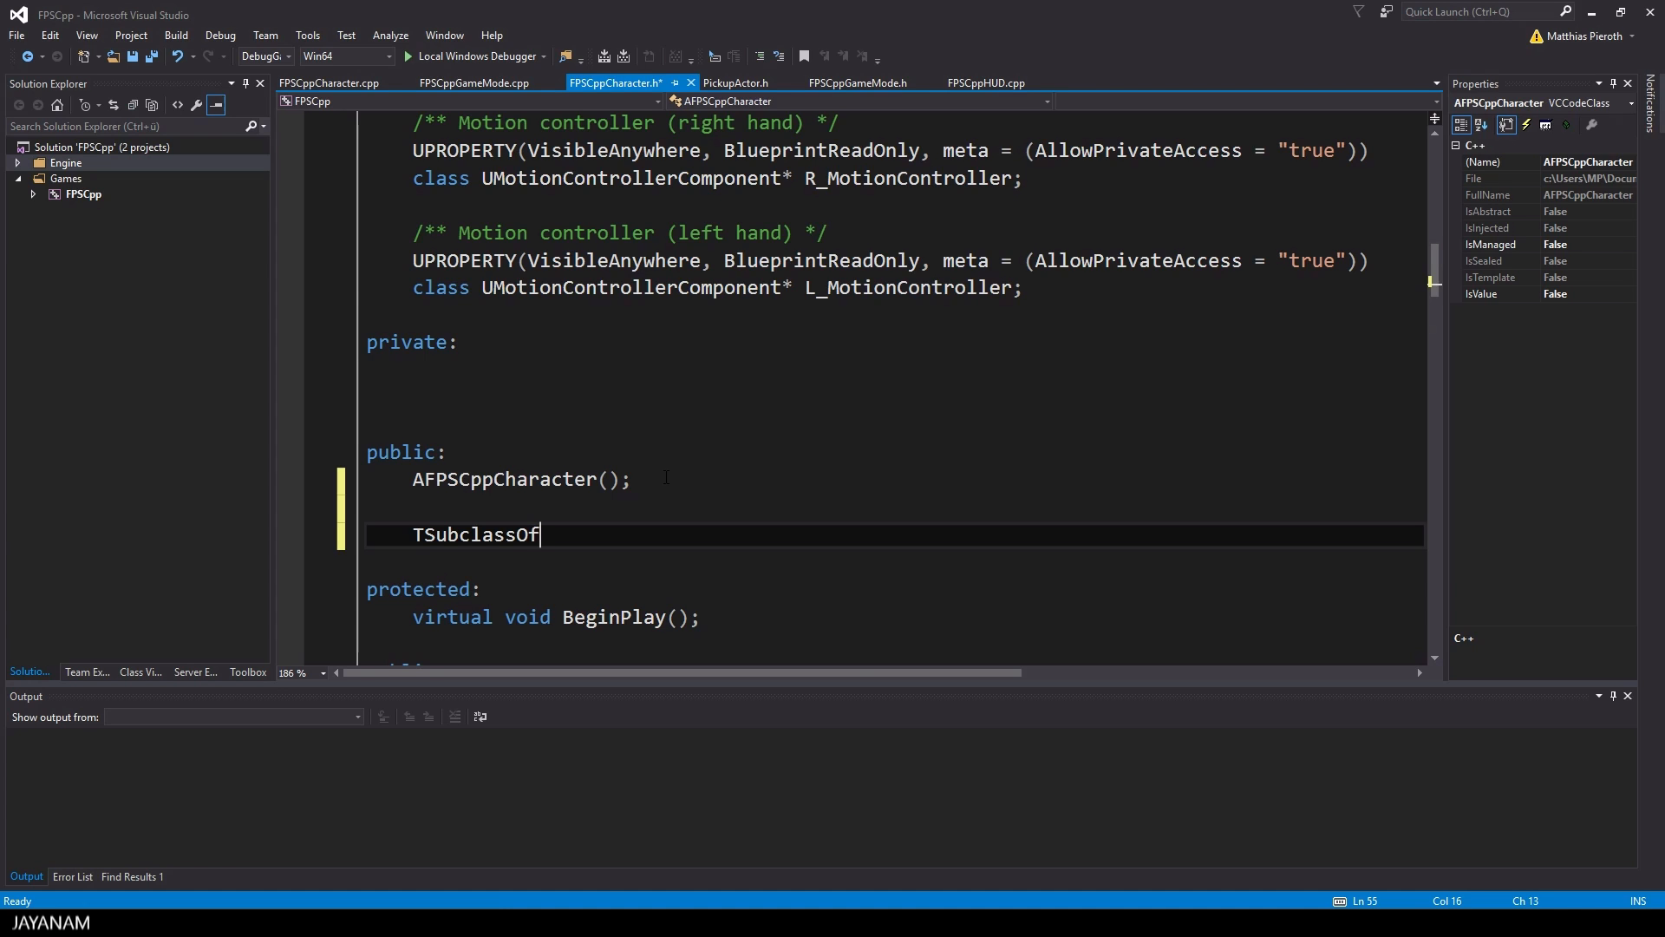
pyautogui.write('<class APickupActor>')
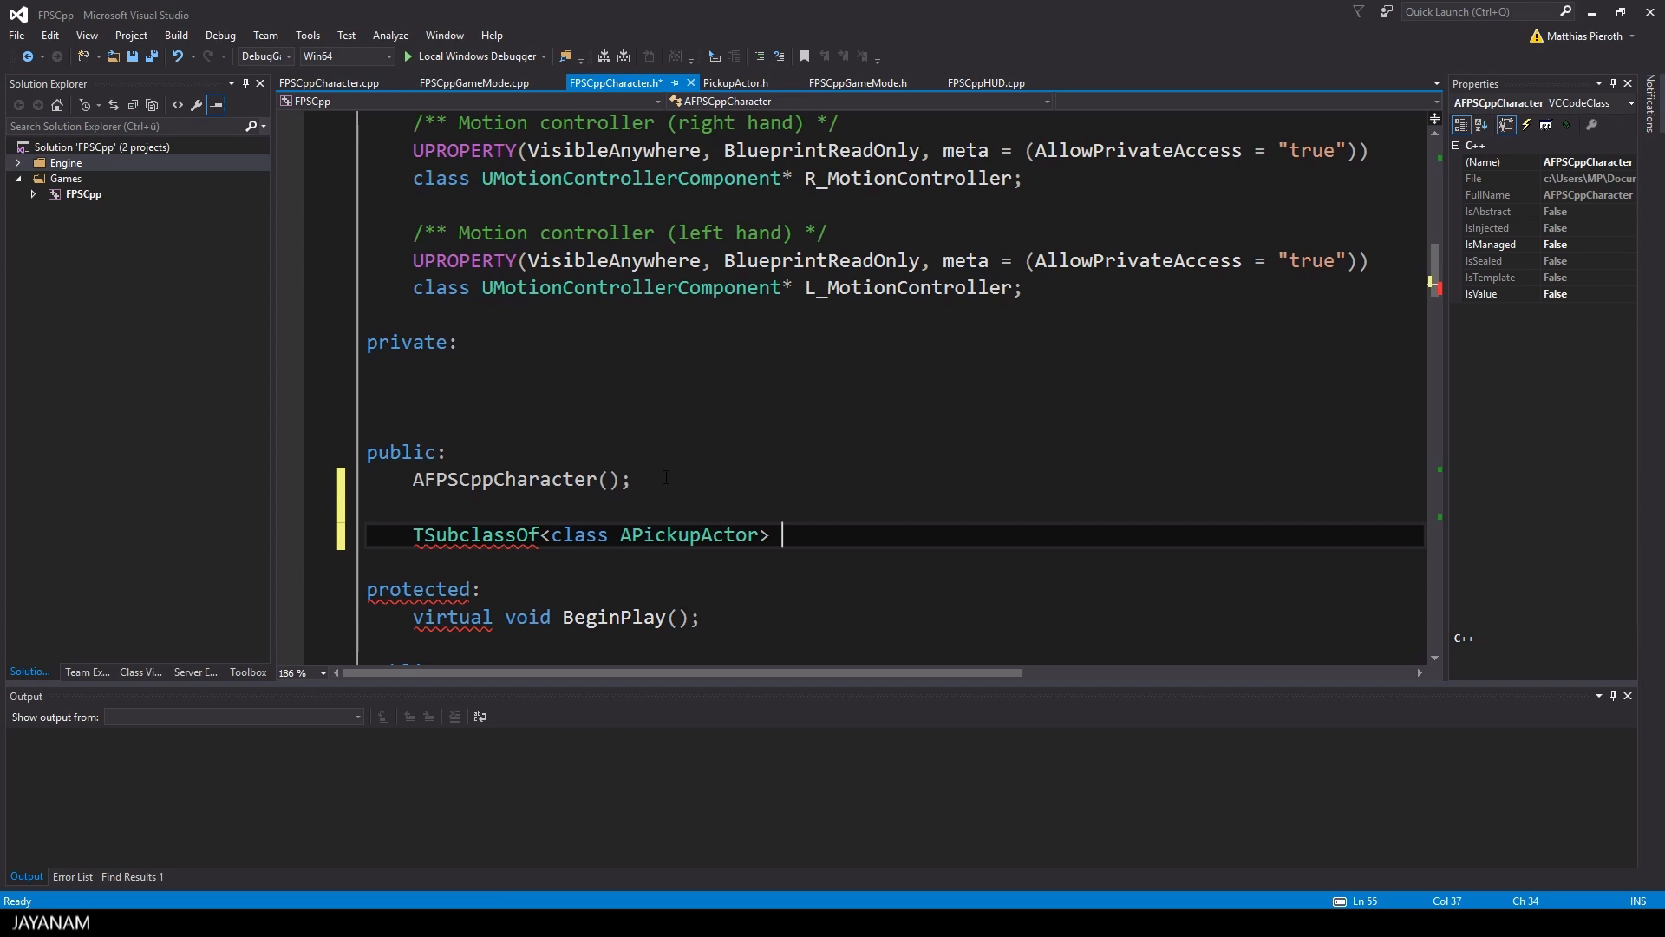
pyautogui.write('ToSpawn;')
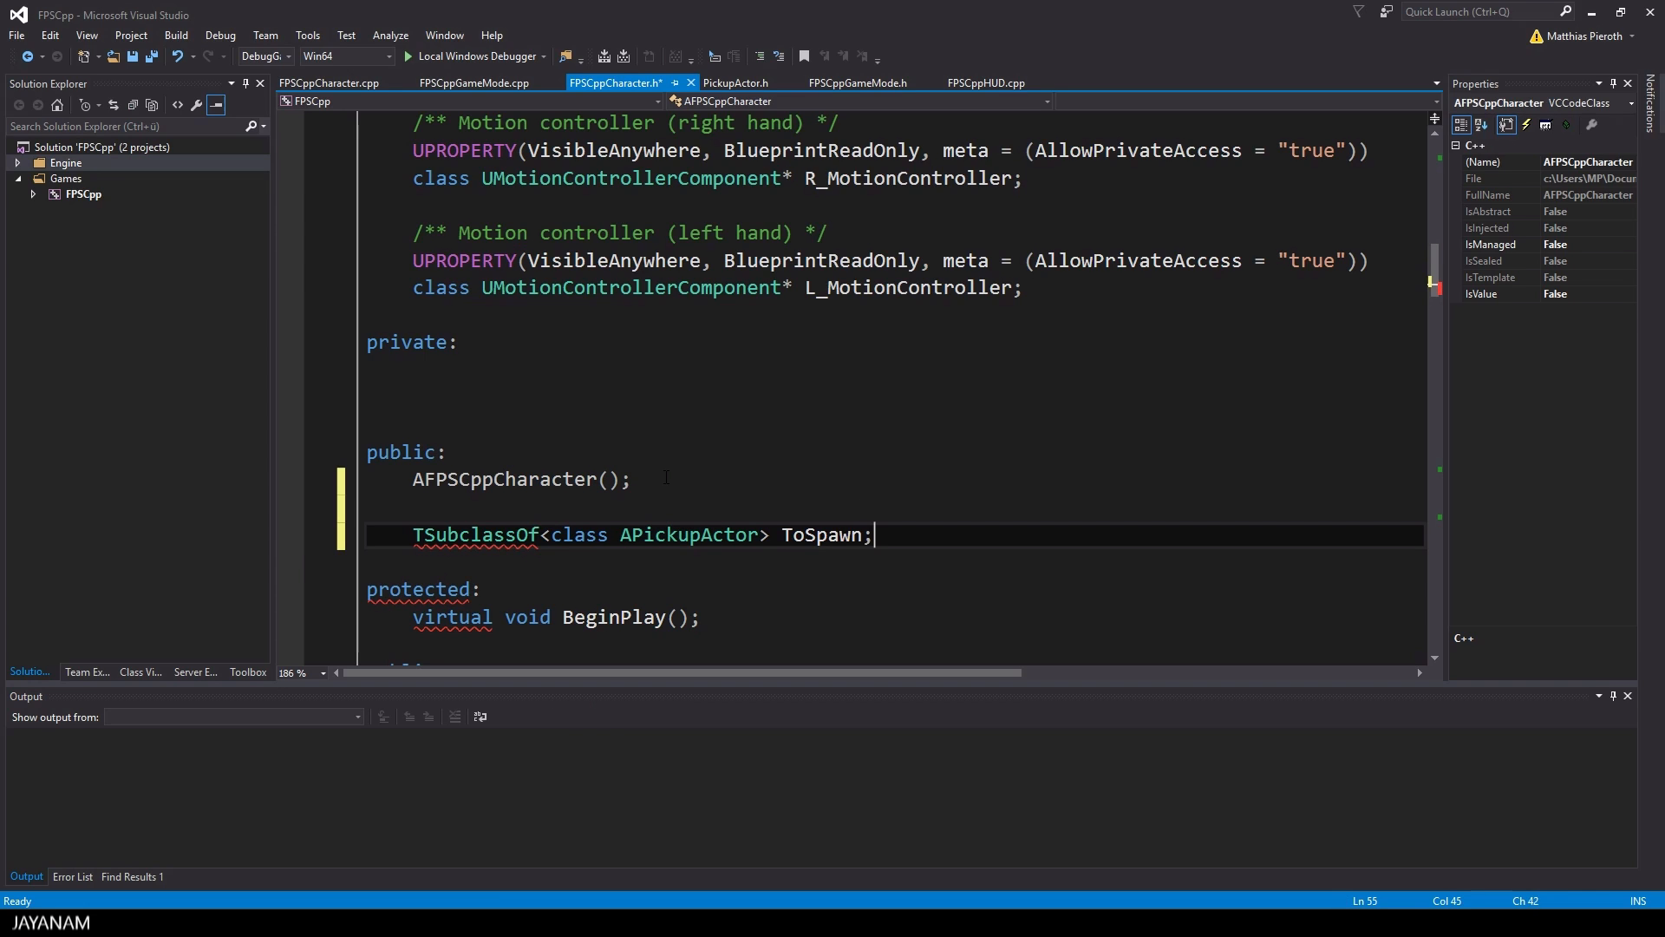
pyautogui.write('U')
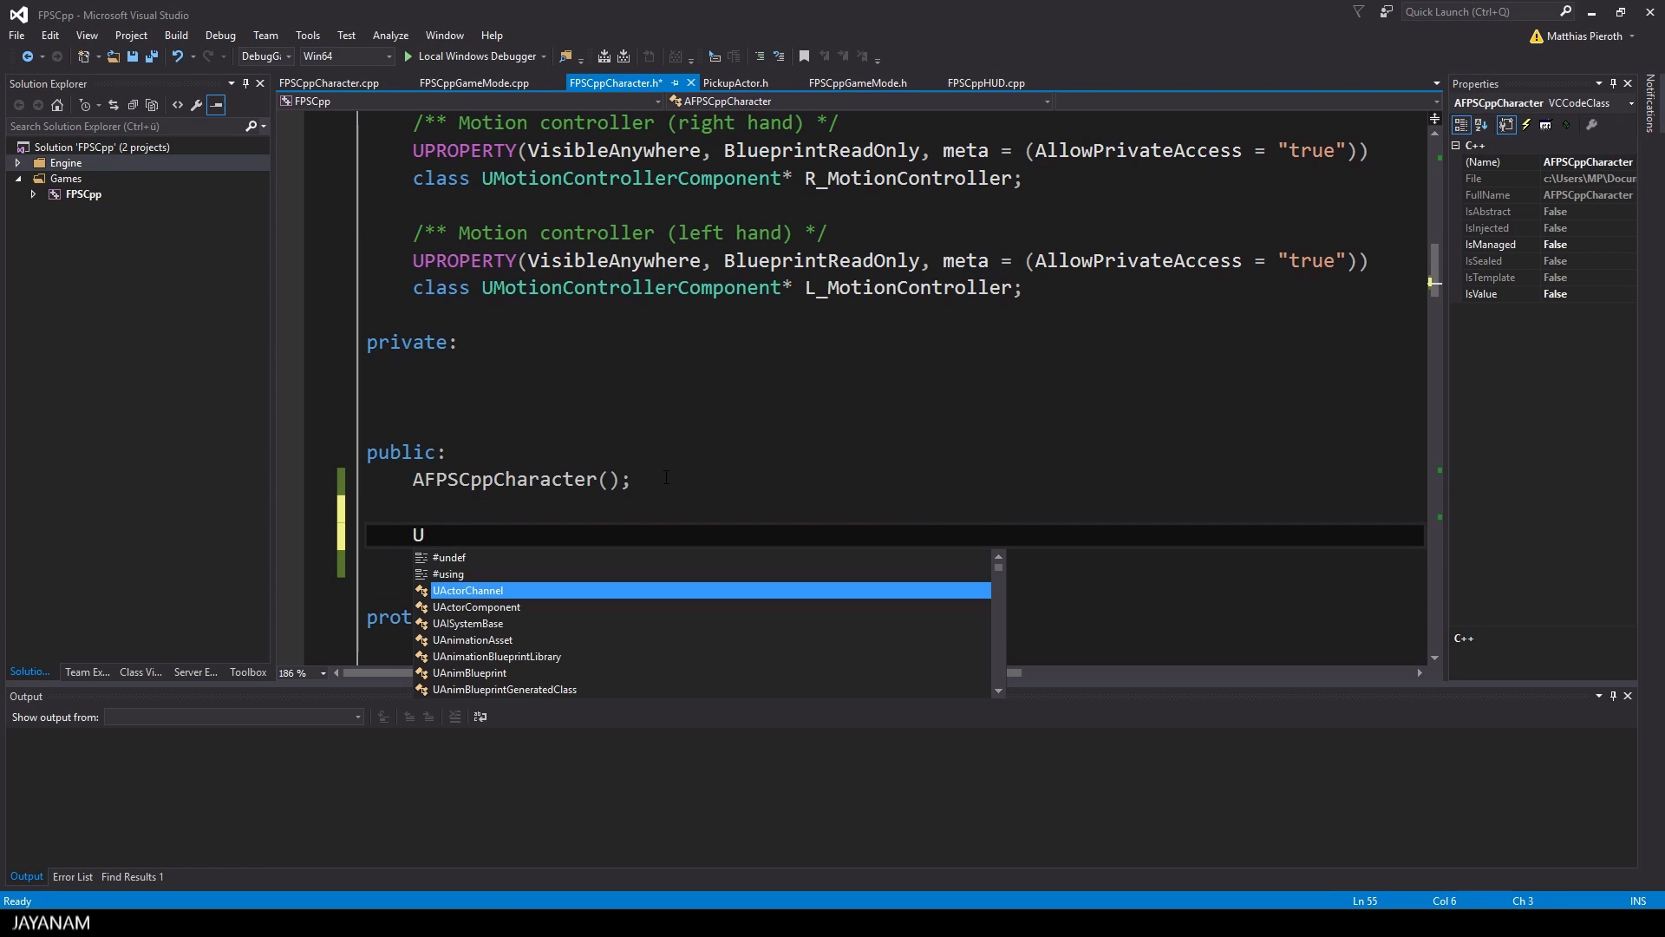
pyautogui.write('PROPERTY(EditAnywhere')
pyautogui.write('TSubclassOf<class APickupActor> ToSpawn;')
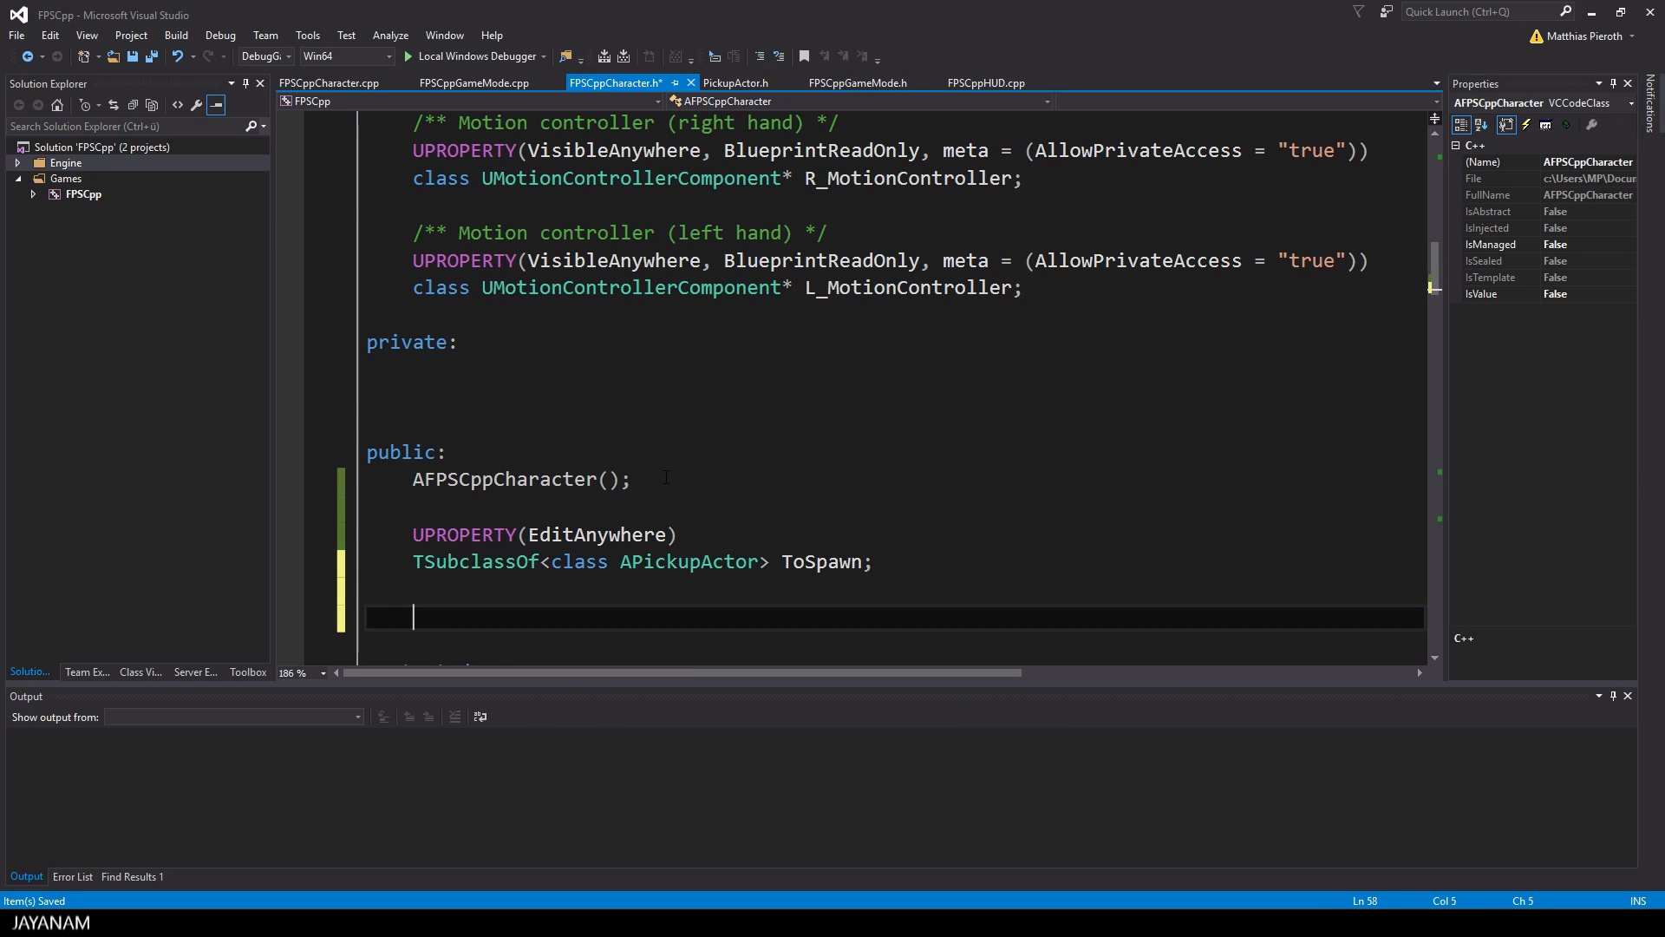
# Declare UFUNCTION(BlueprintCallable) void Spawn(); in the character header
pyautogui.write('void Spawn')
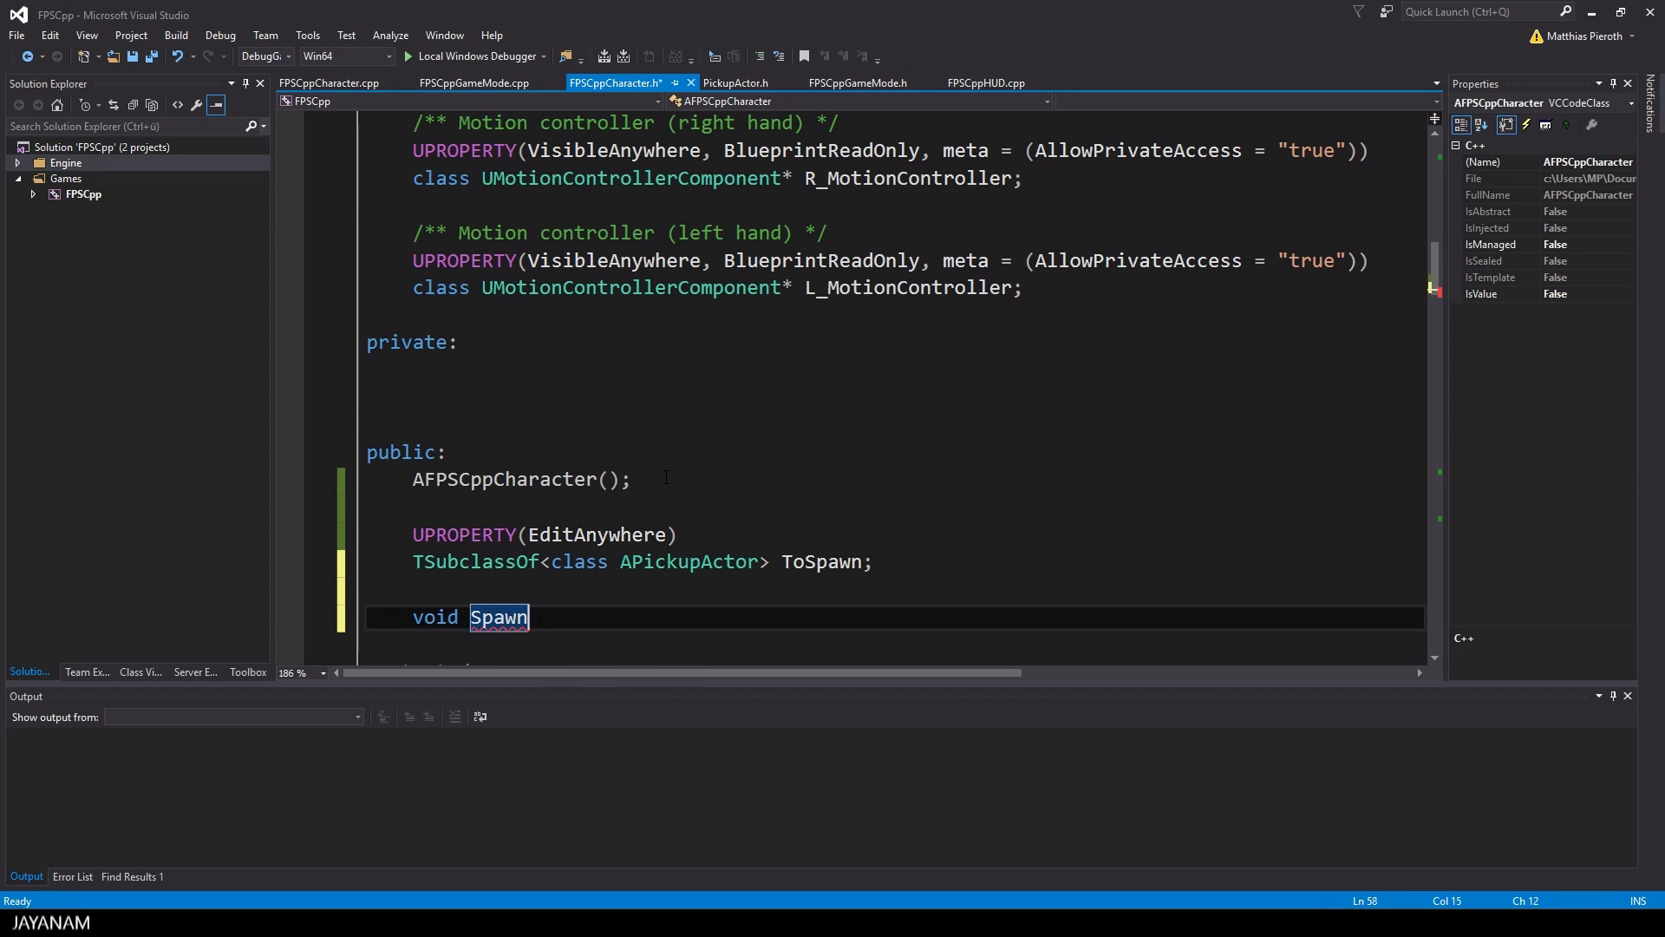
pyautogui.write('();')
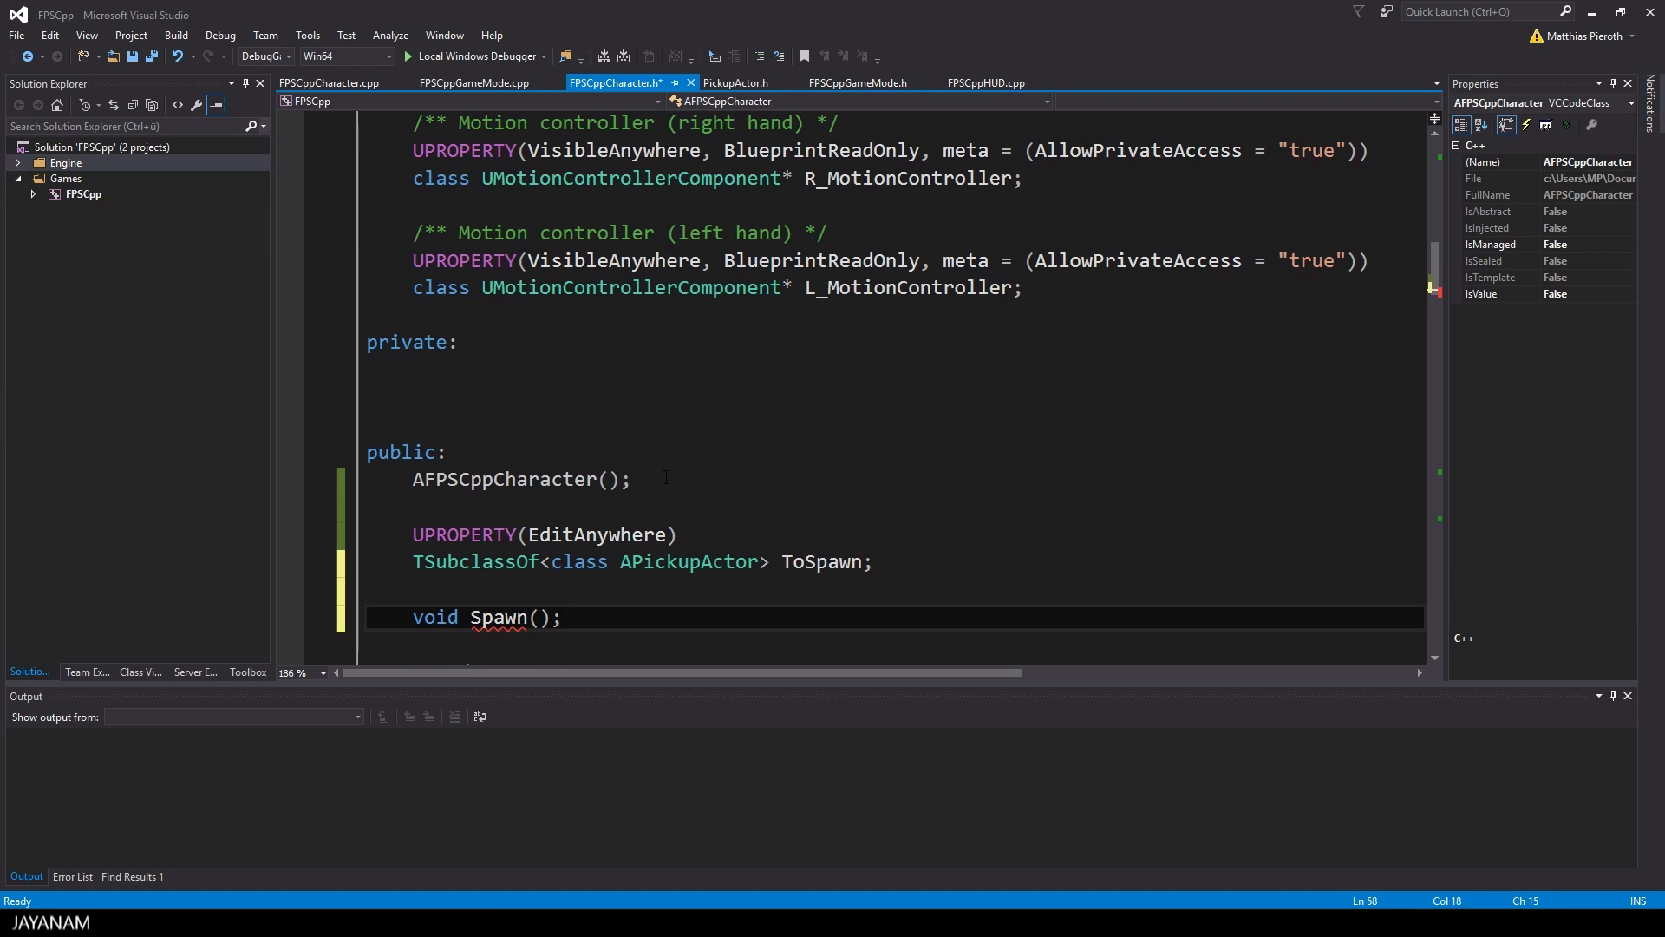
pyautogui.write('UFUNCTION')
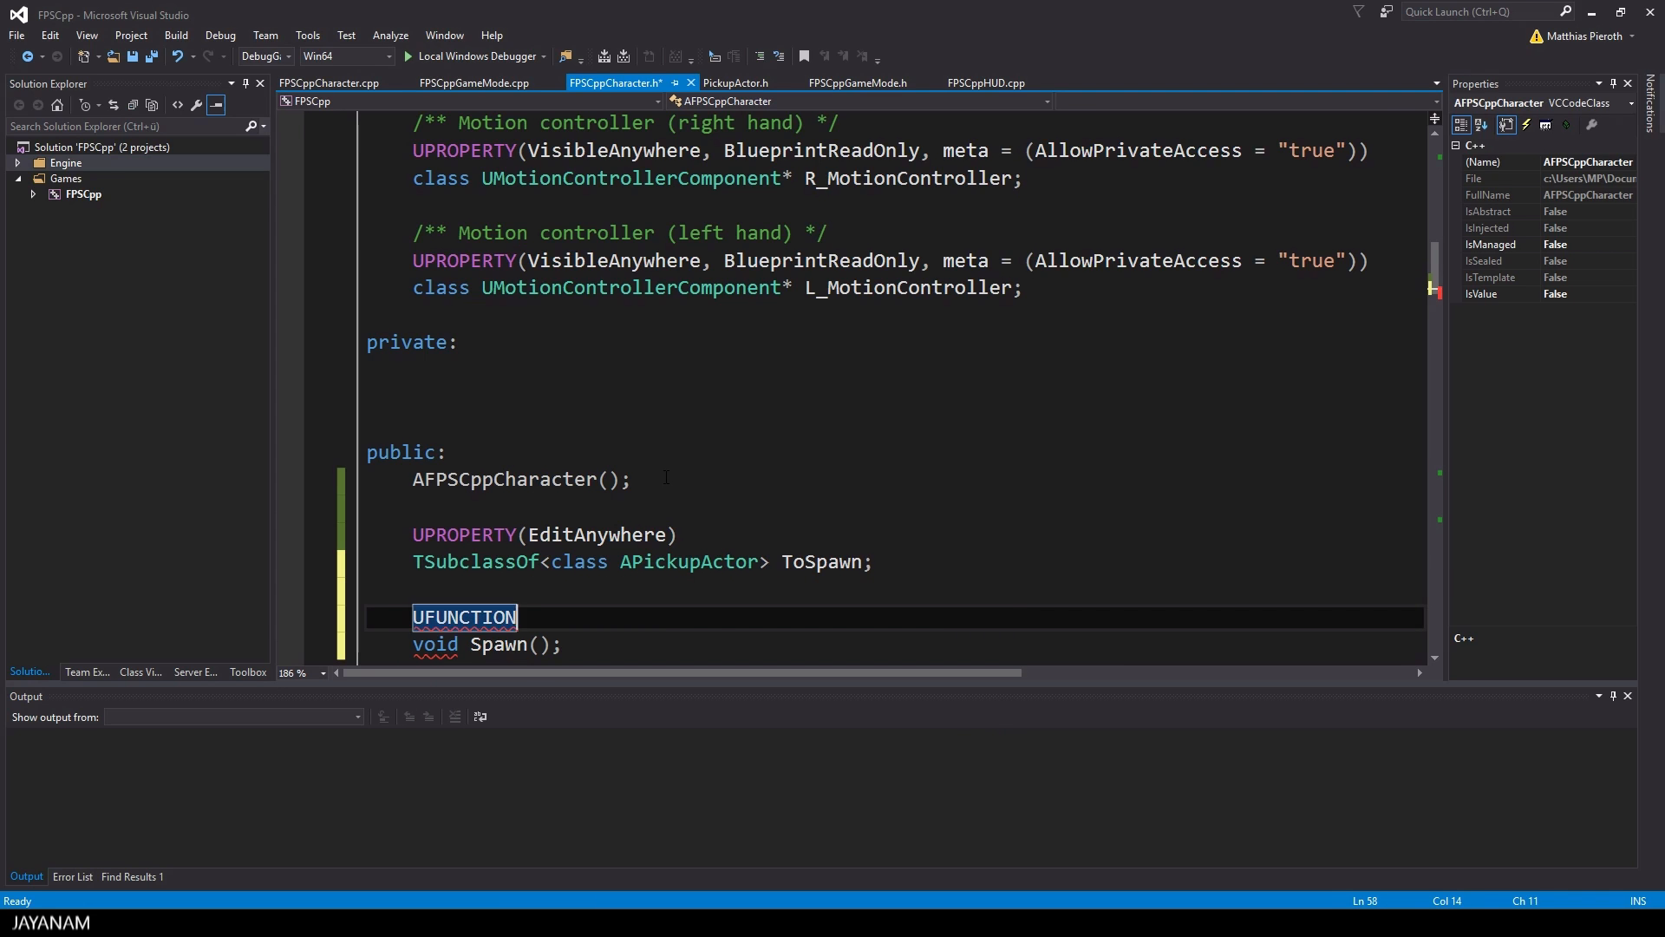
pyautogui.write('(Blueprint')
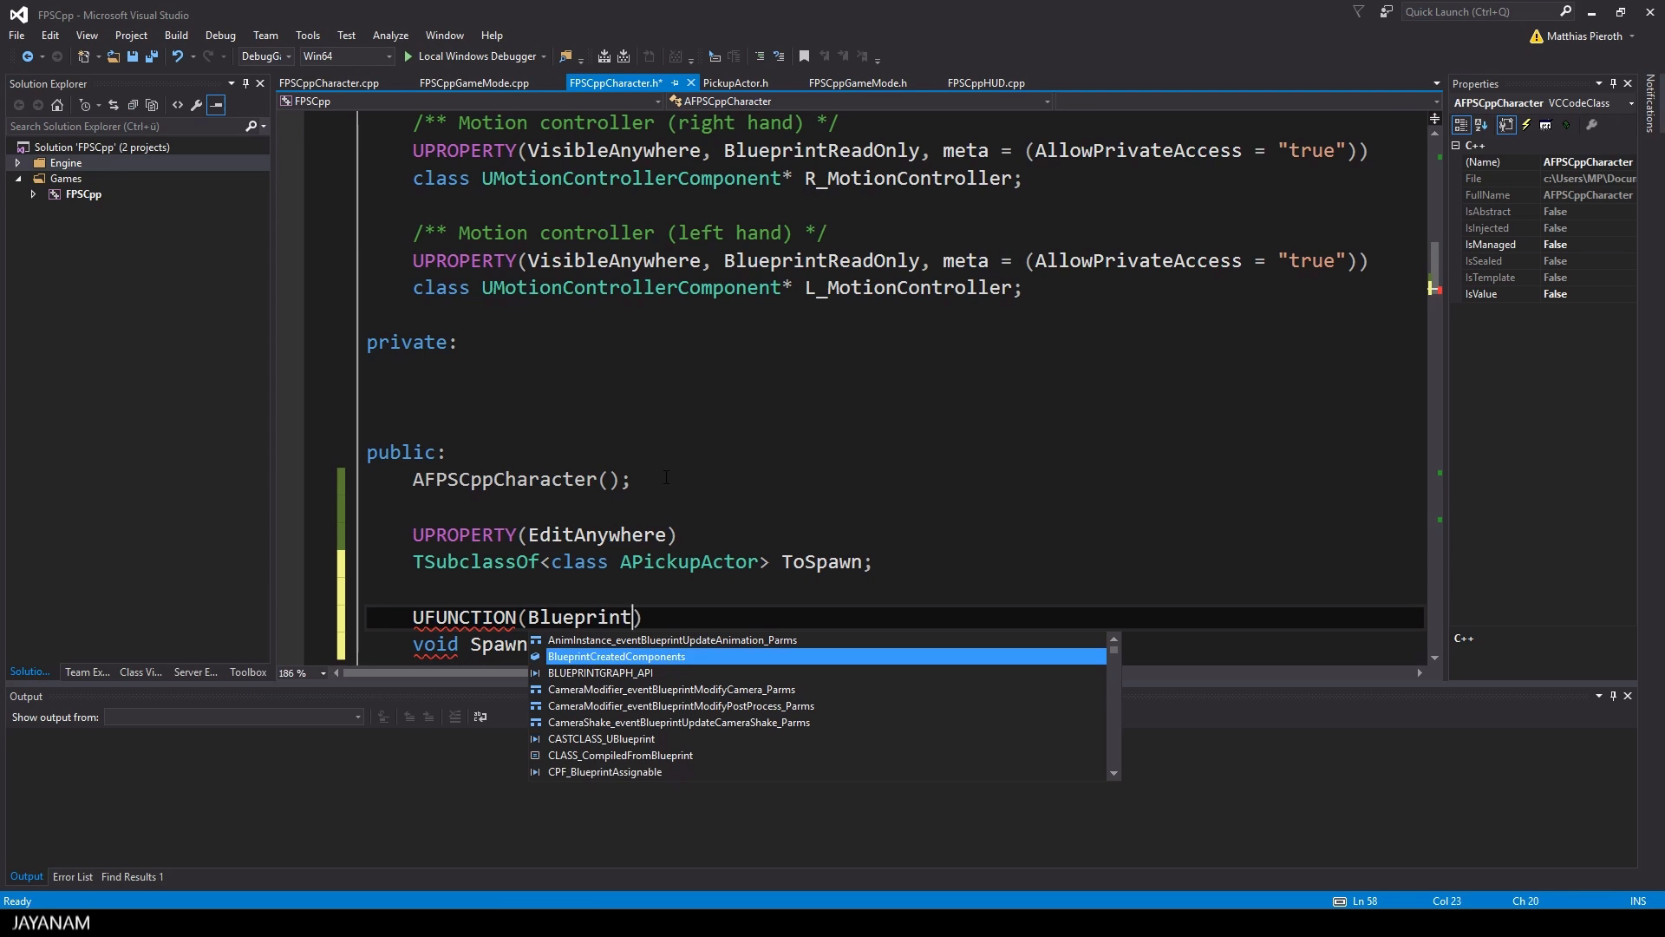
pyautogui.write('Callable')
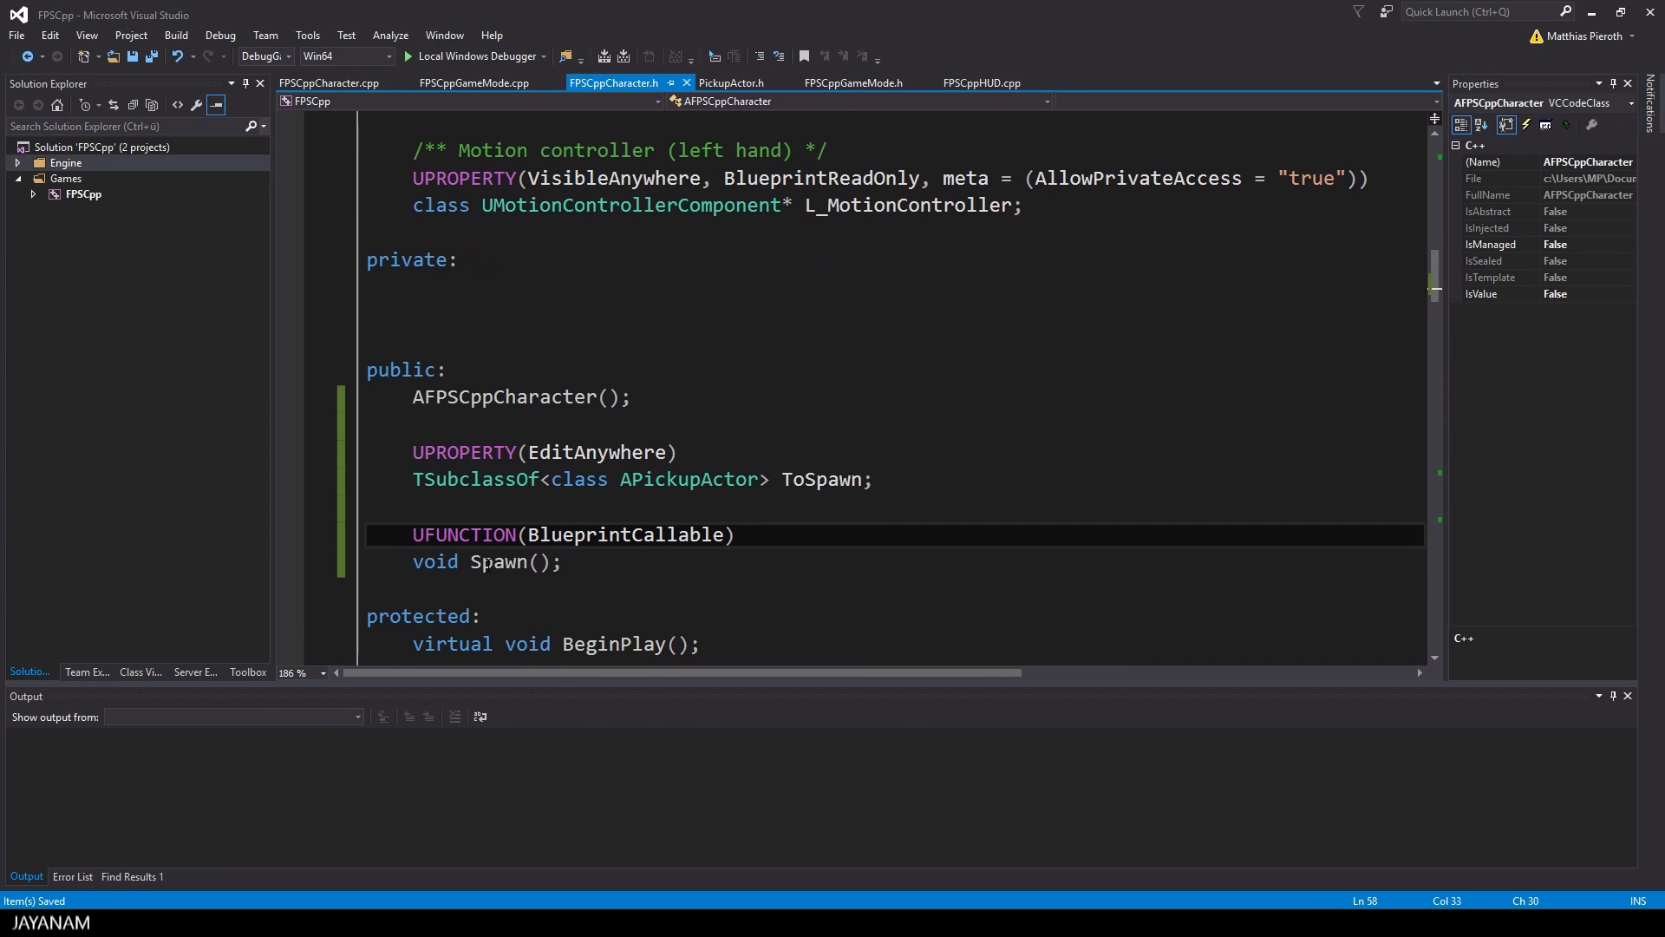
# In the character source, begin Spawn with if(ToSpawn), get the UWorld and start world->SpawnActor(ToSpawn,
pyautogui.doubleClick(498, 560)
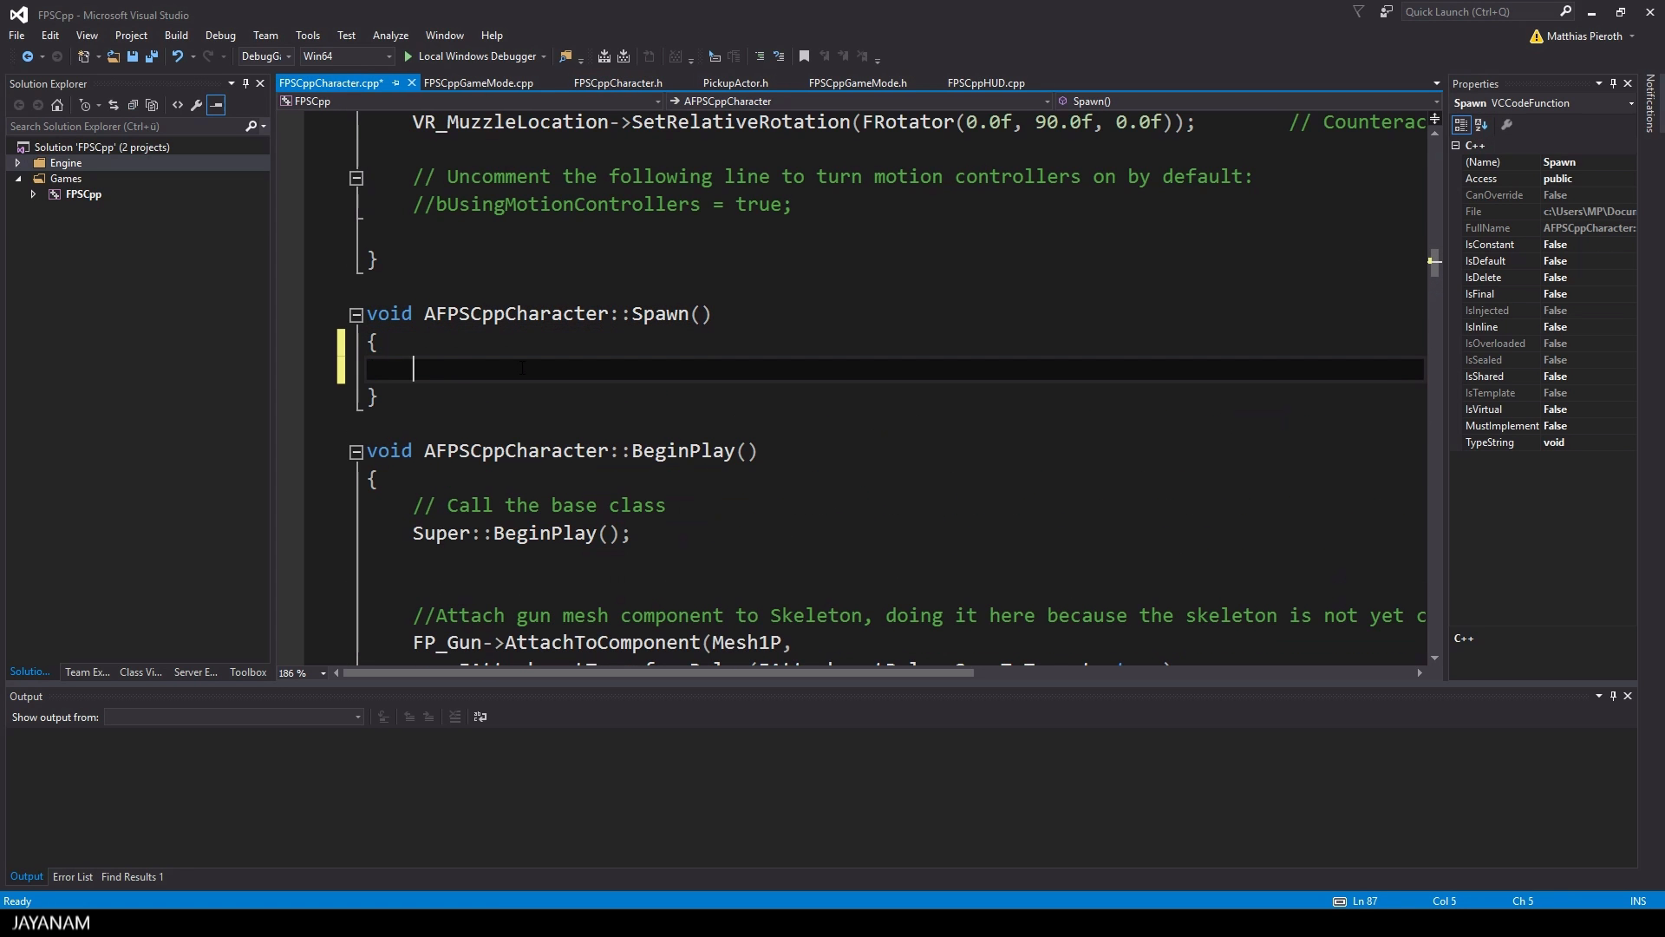
pyautogui.write('if(ToSpawn)')
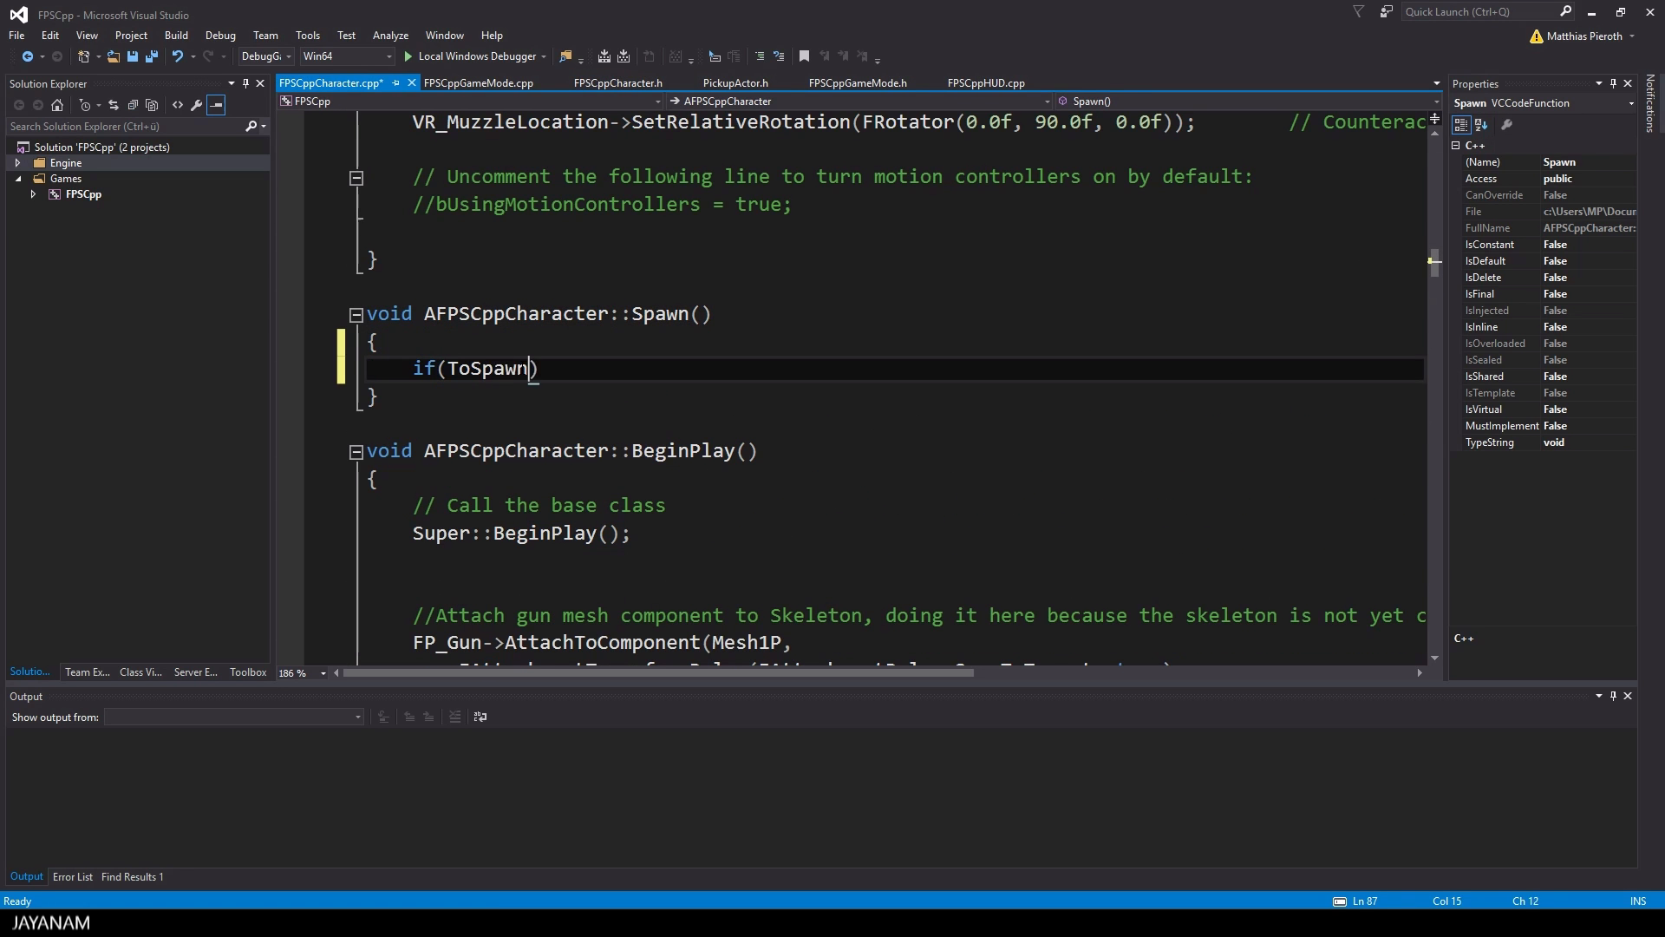
pyautogui.press('enter')
pyautogui.write('{')
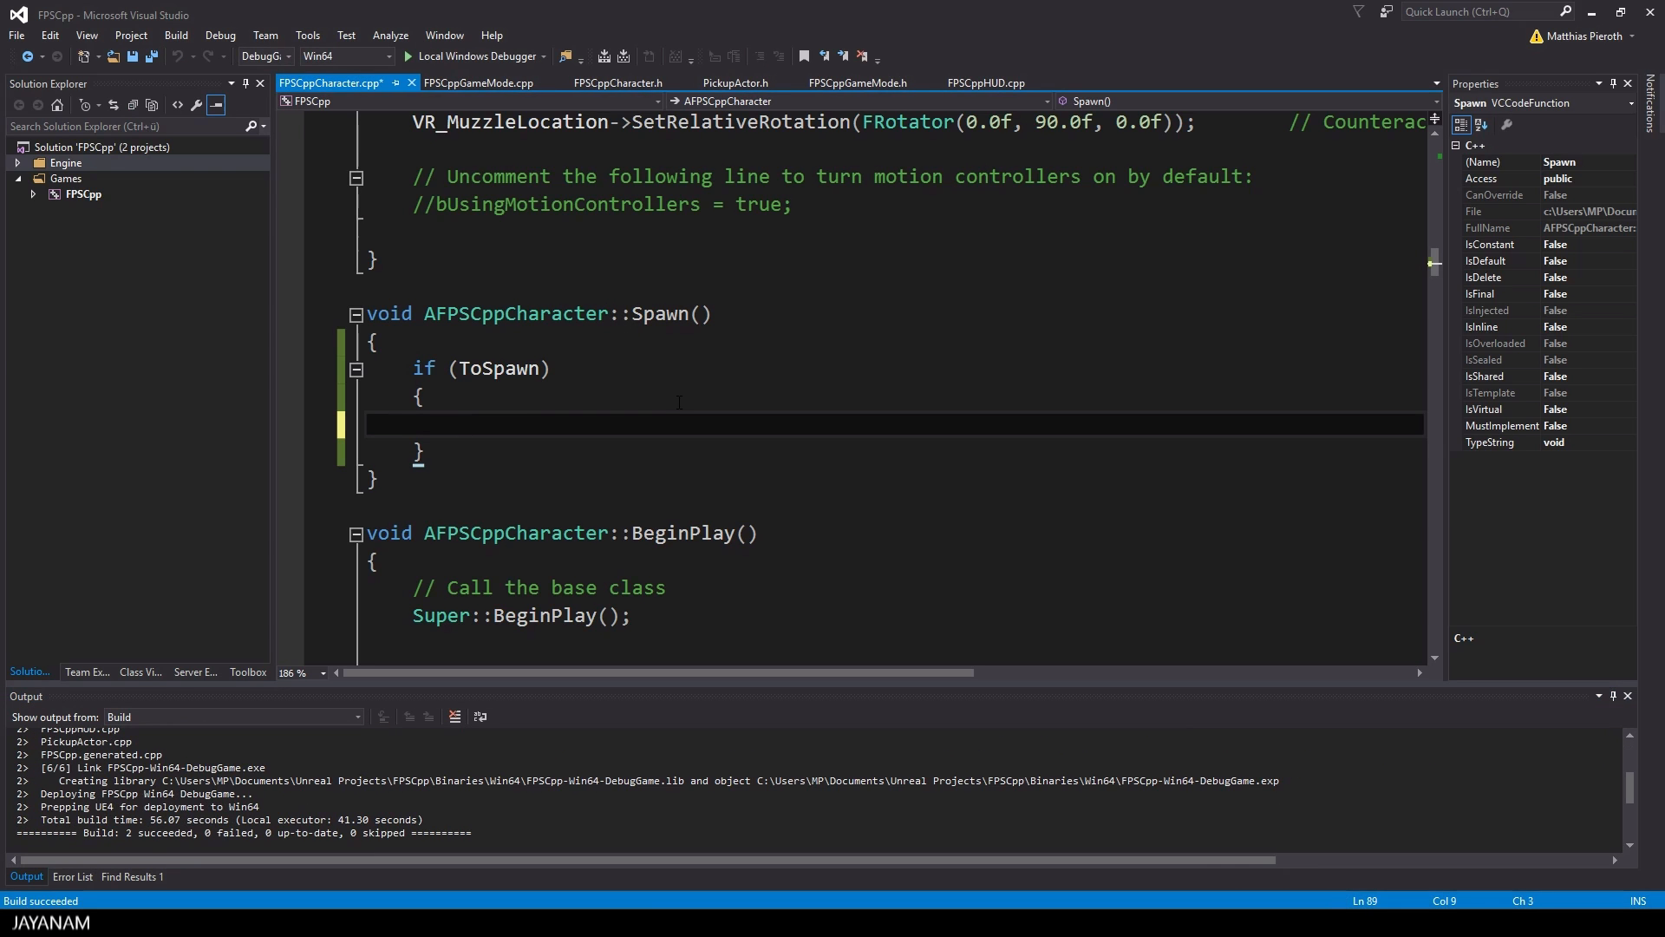
pyautogui.write('UWorld*')
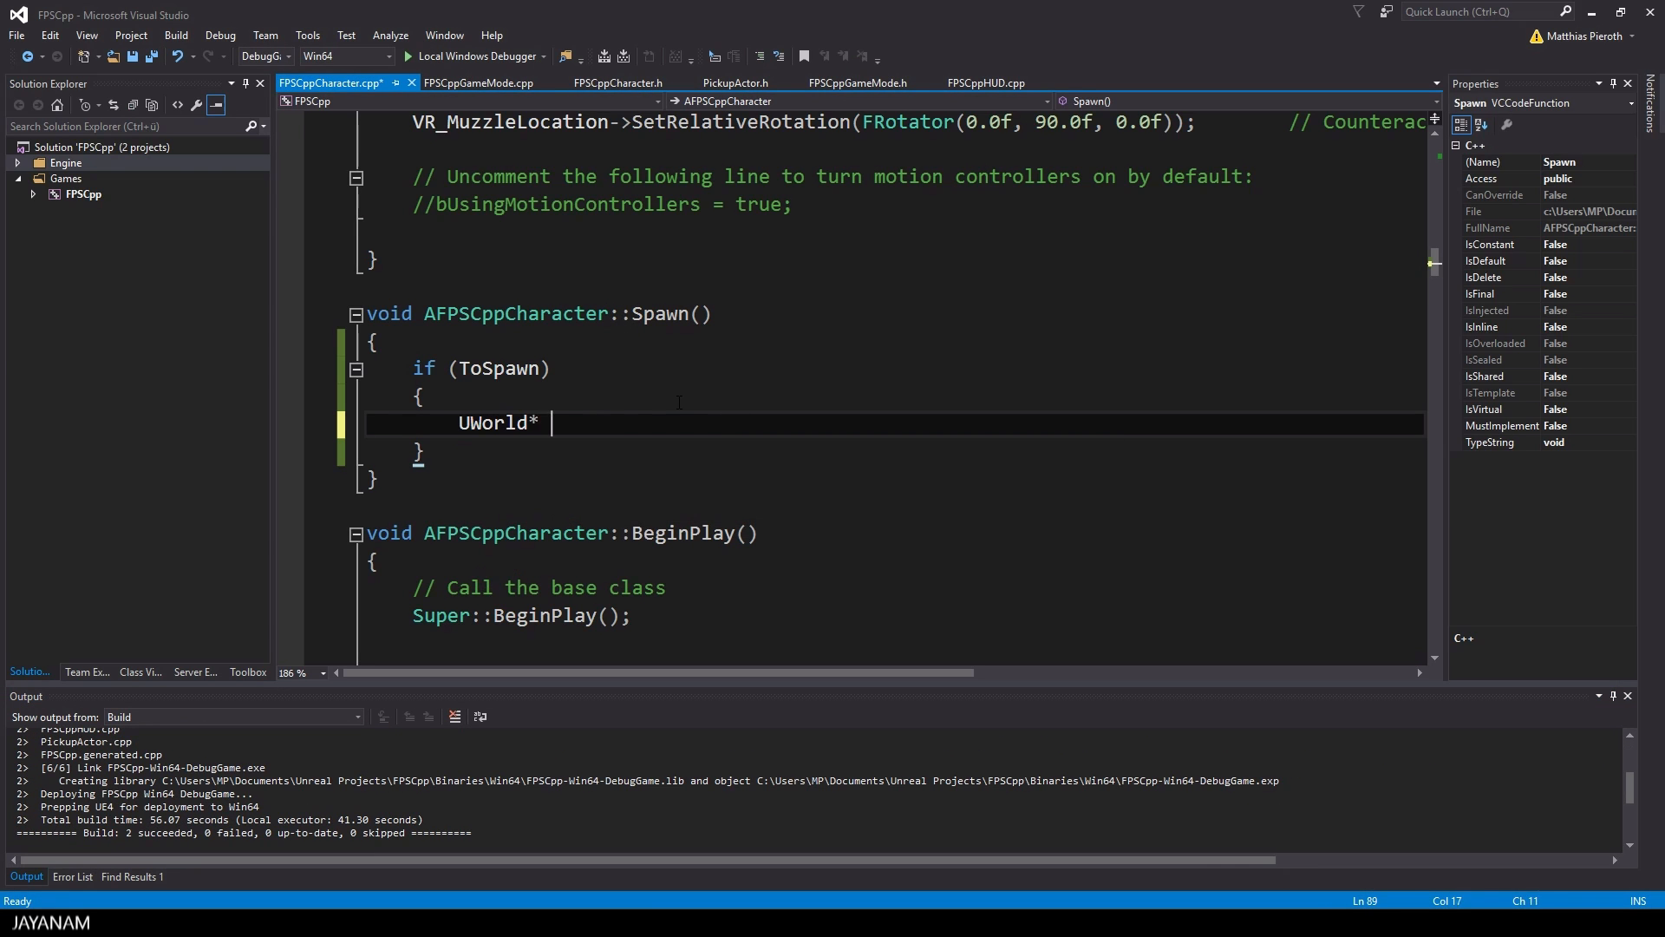
pyautogui.write('world = GetWorld();')
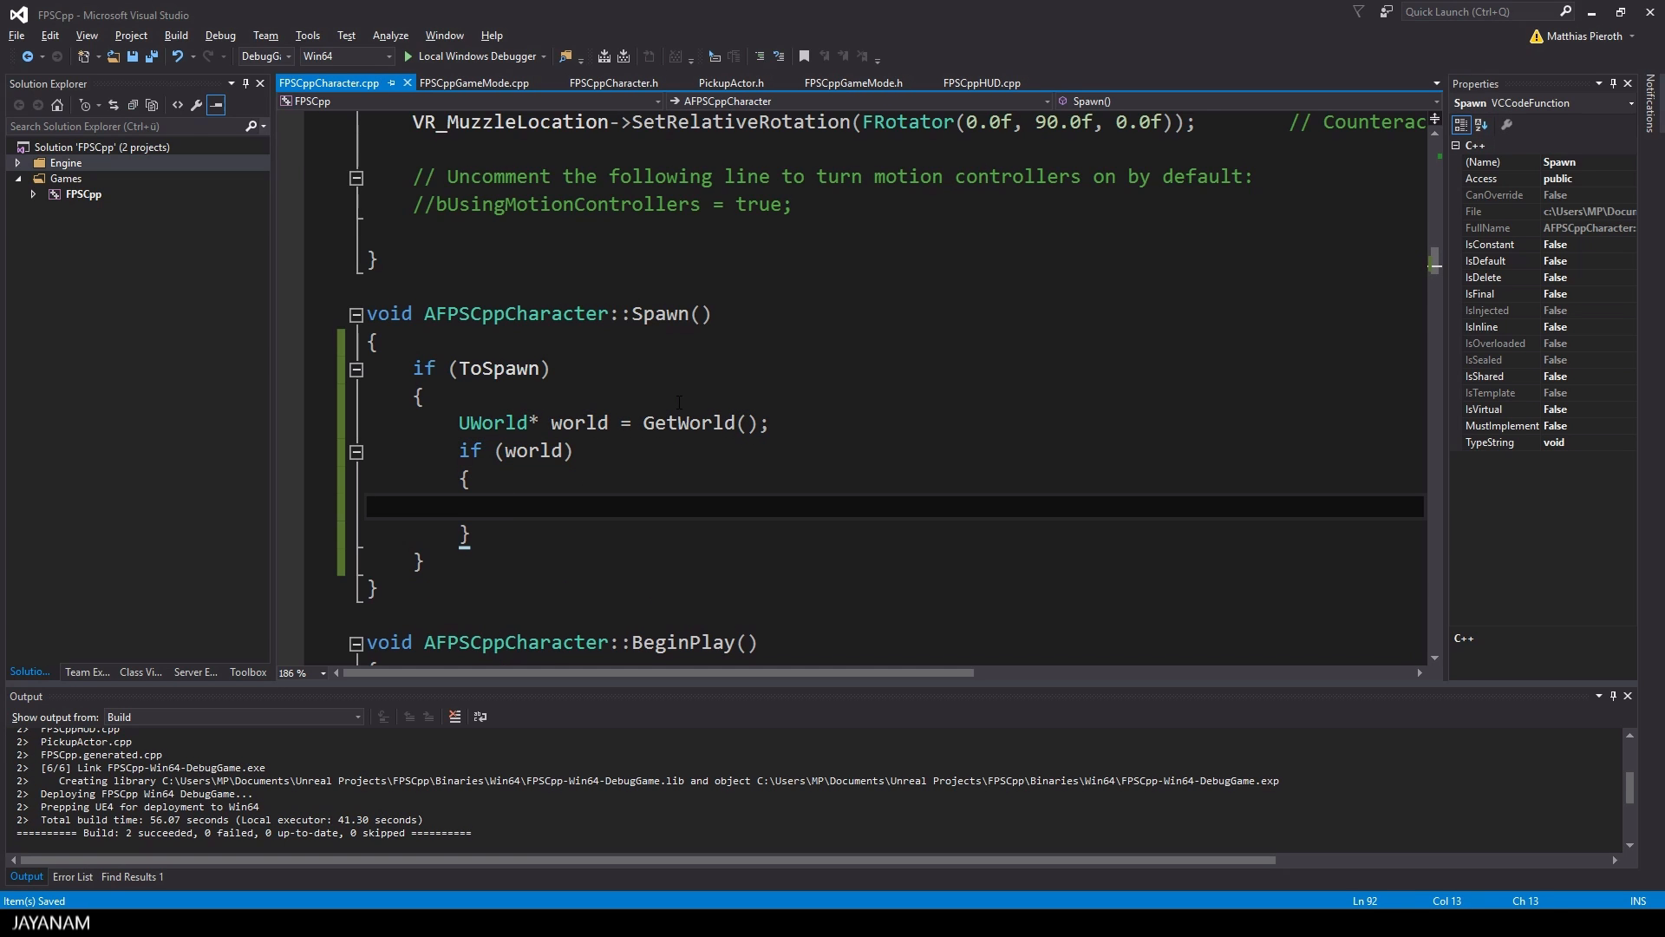
pyautogui.write('worl')
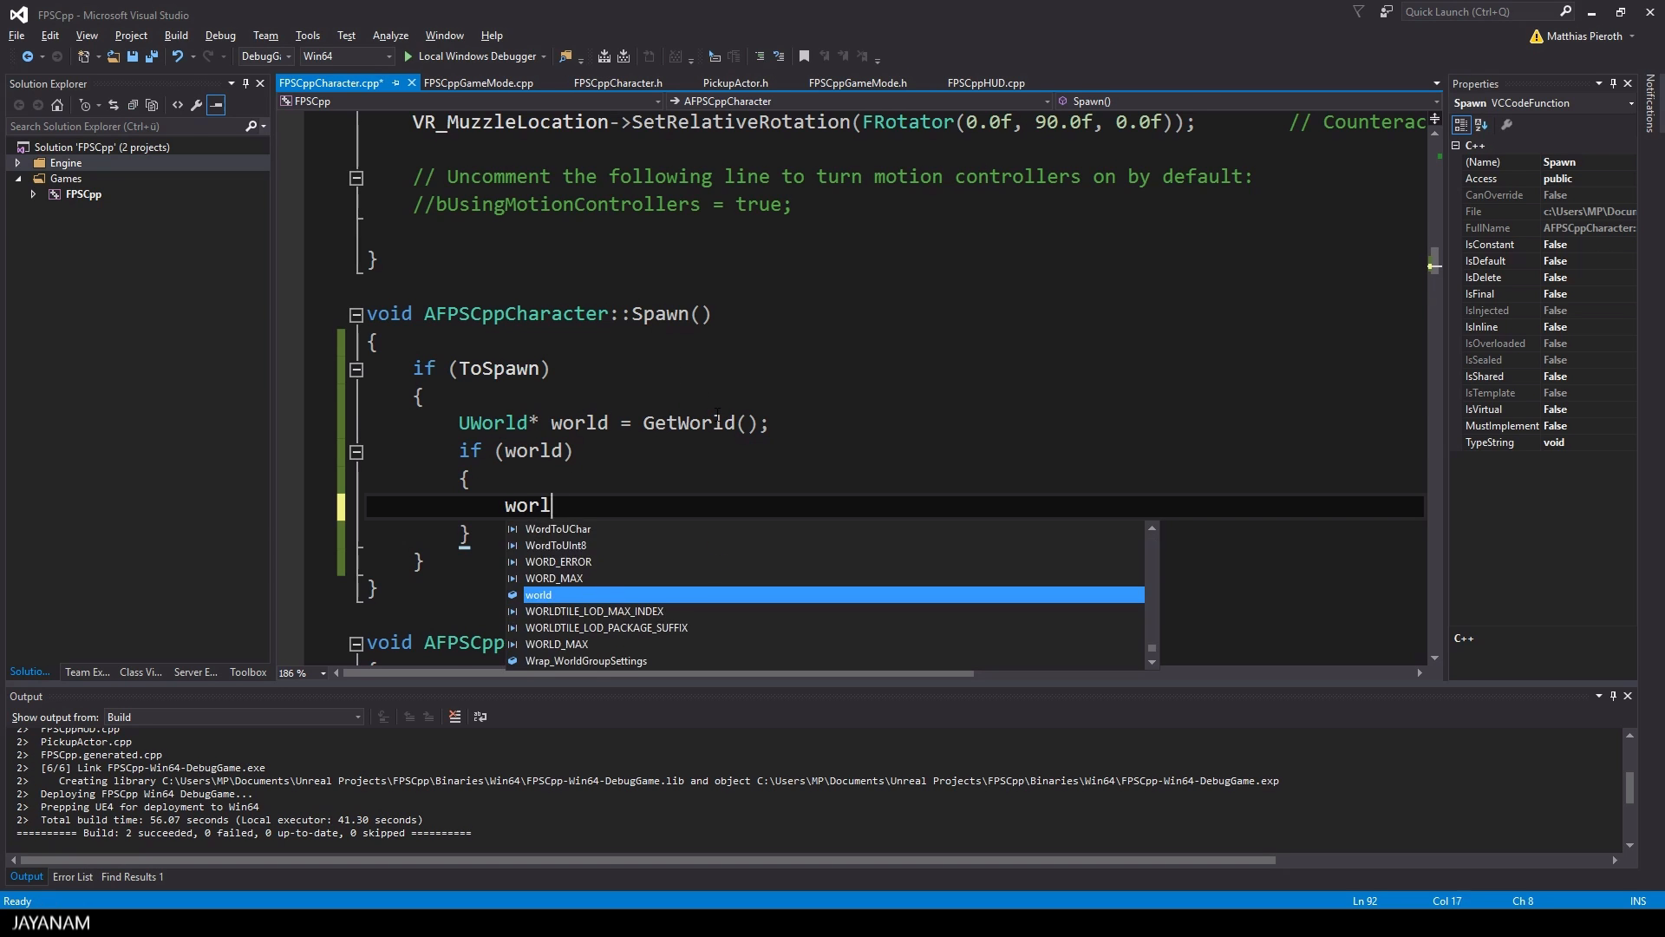
pyautogui.write('d->SpawnActor(')
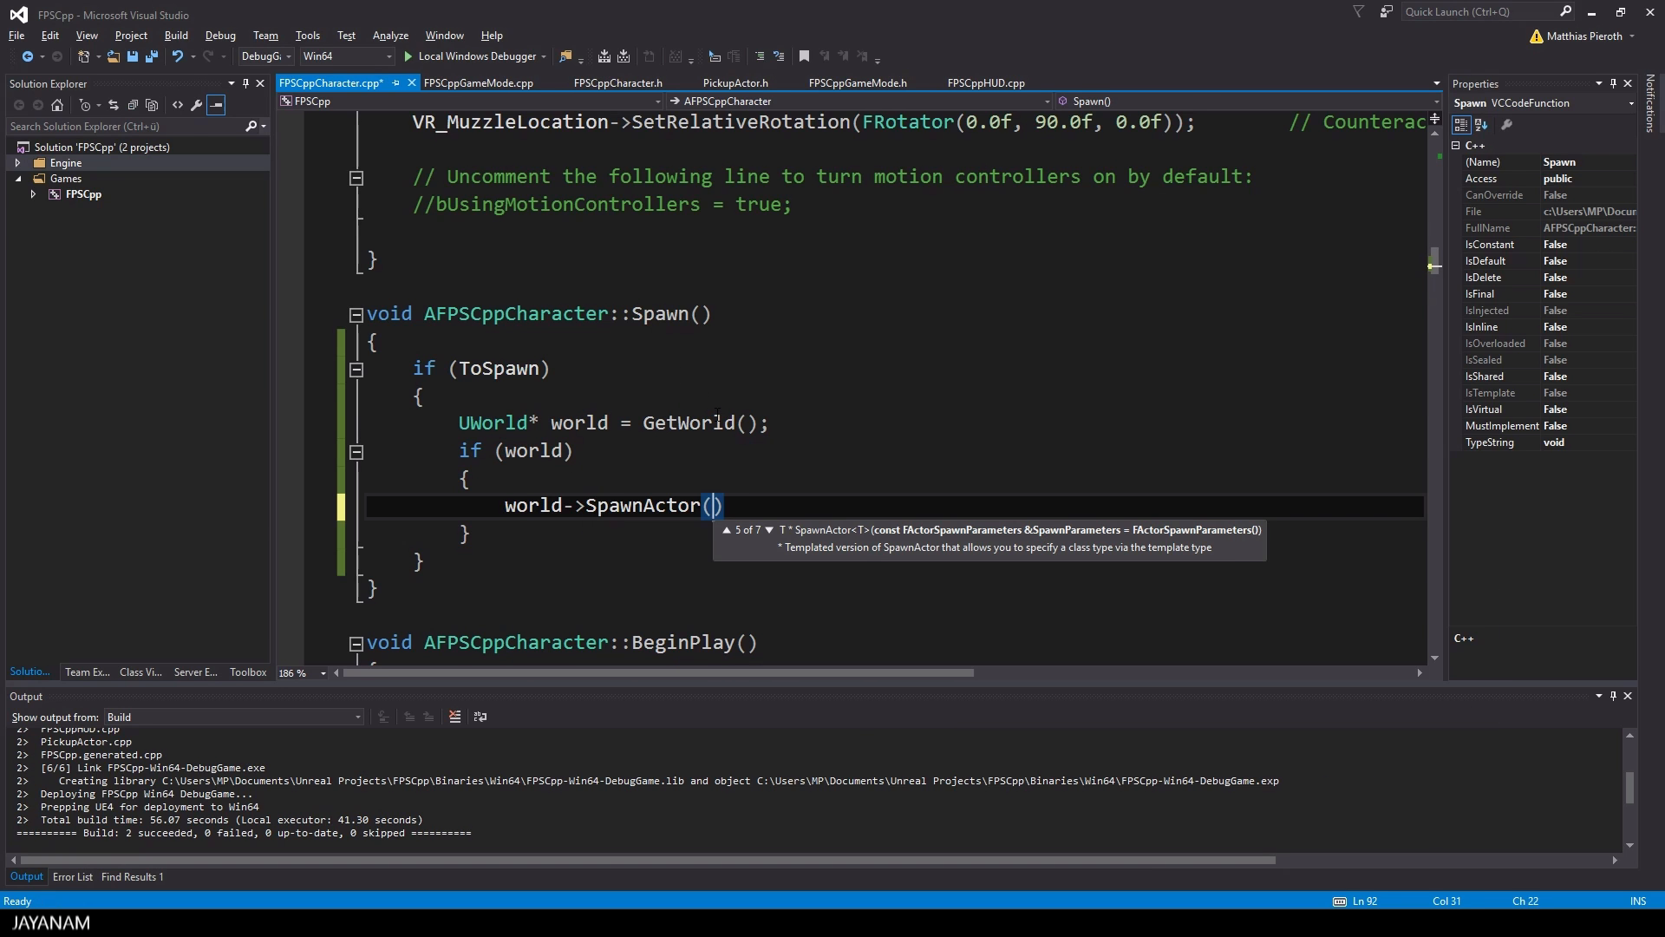
pyautogui.write('ToSpawn,')
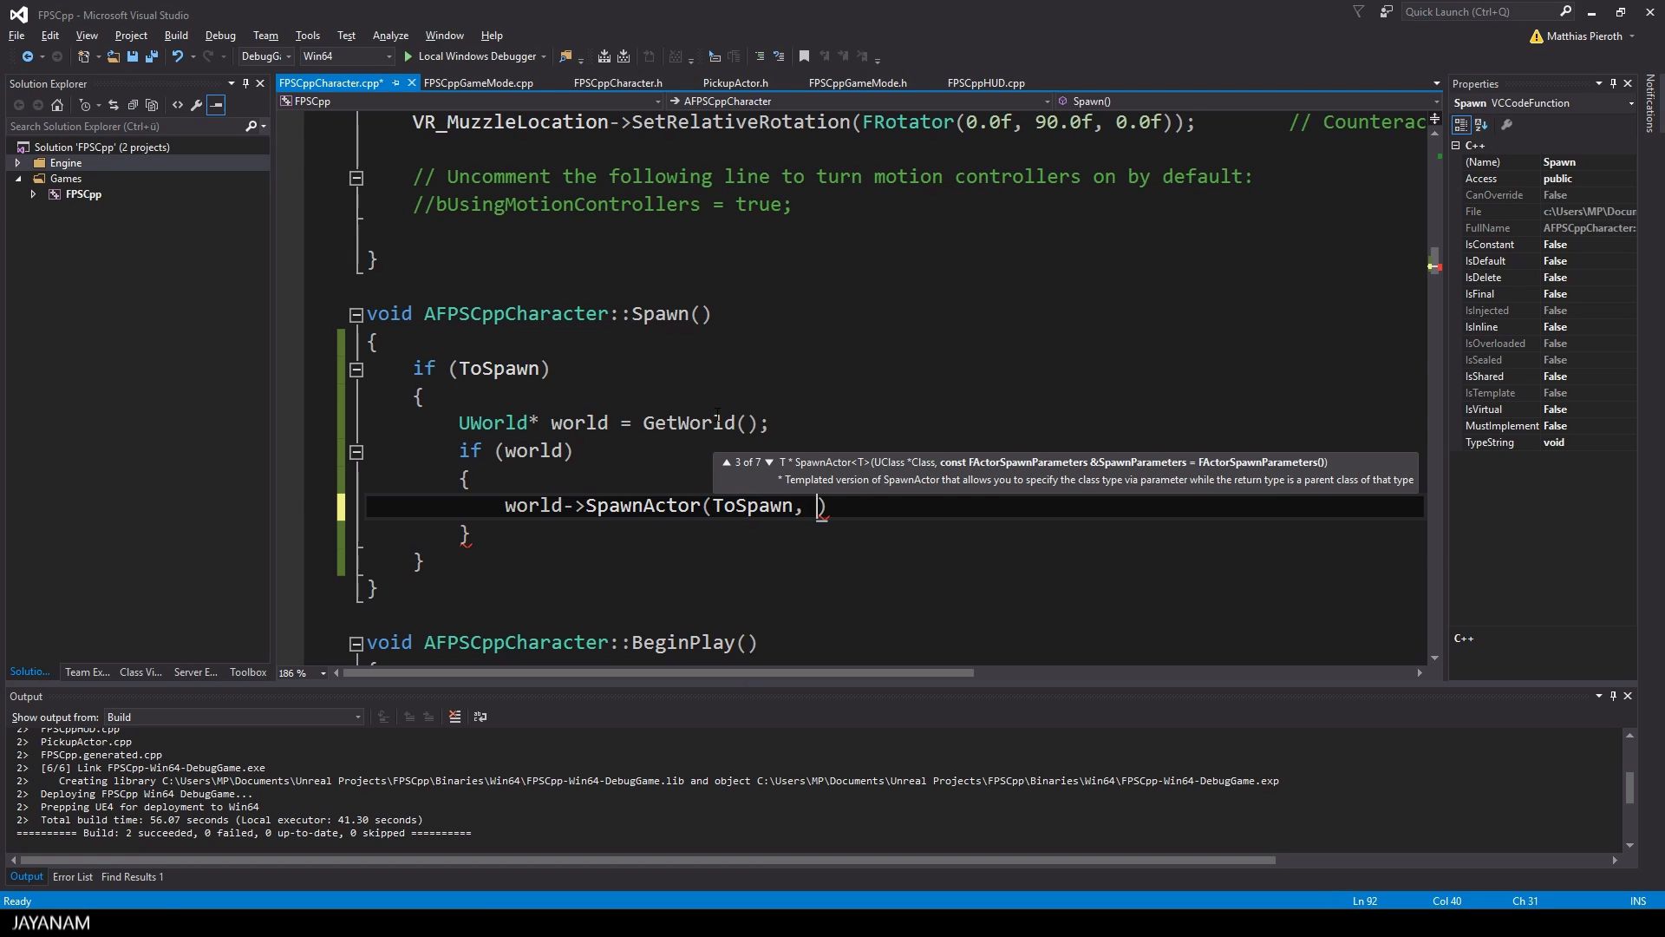
# Declare FActorSpawnParameters spawnParams owned by this and an FRotator rotator above the SpawnActor call
pyautogui.write('FActr')
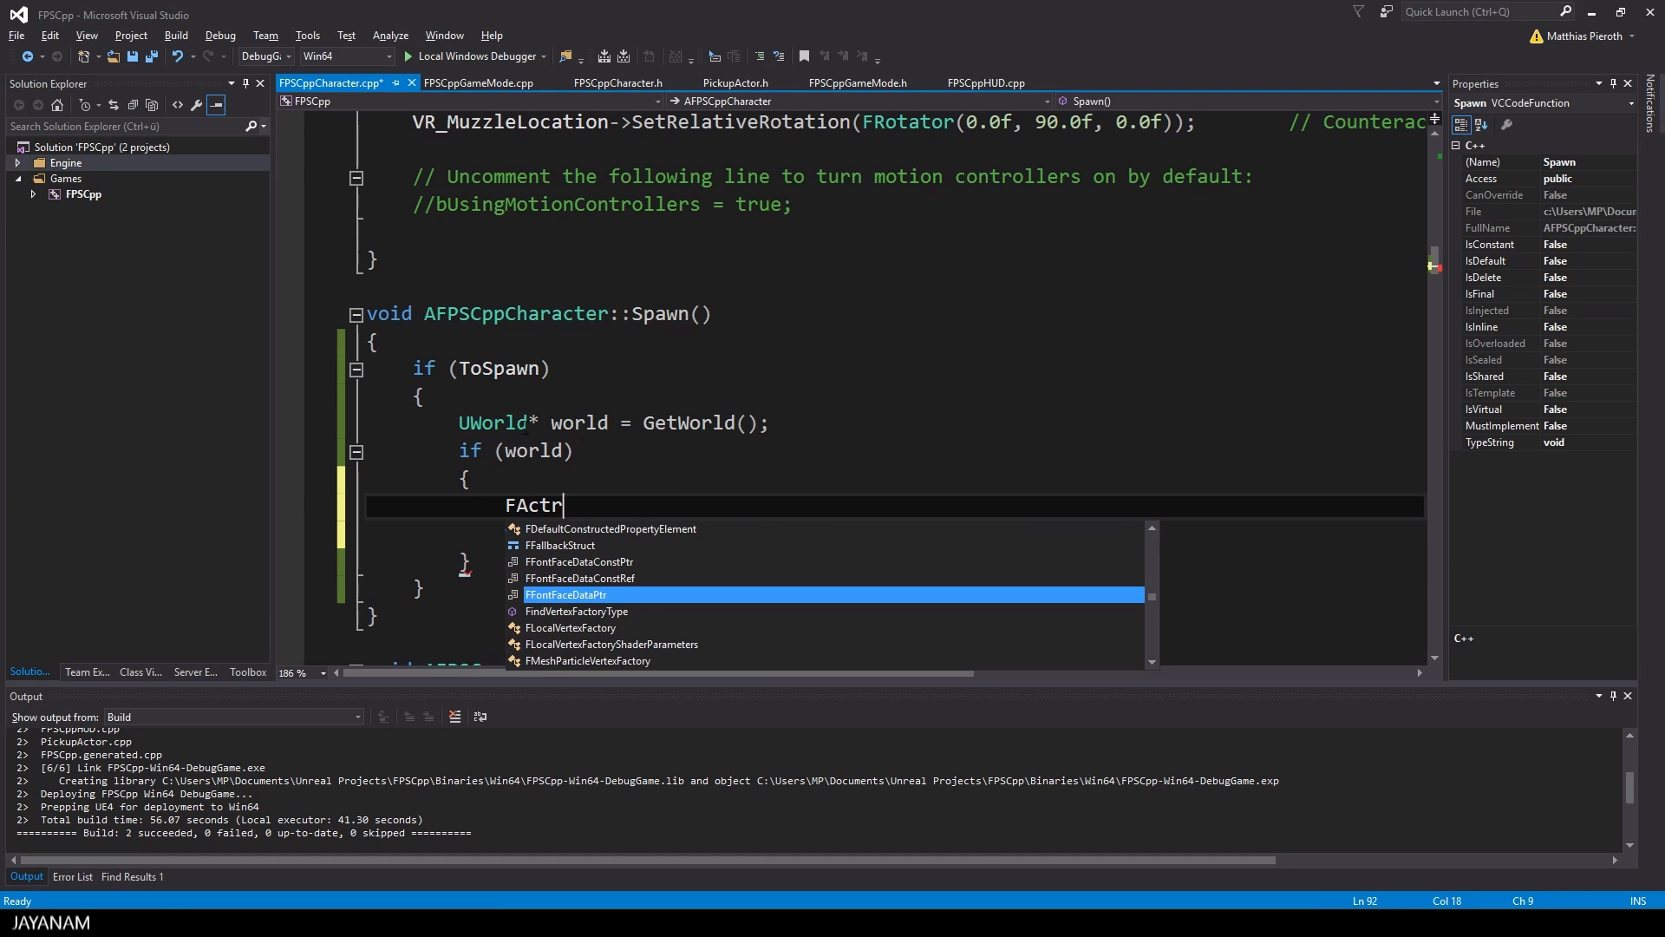
pyautogui.write('ActorSpawnParameters spa')
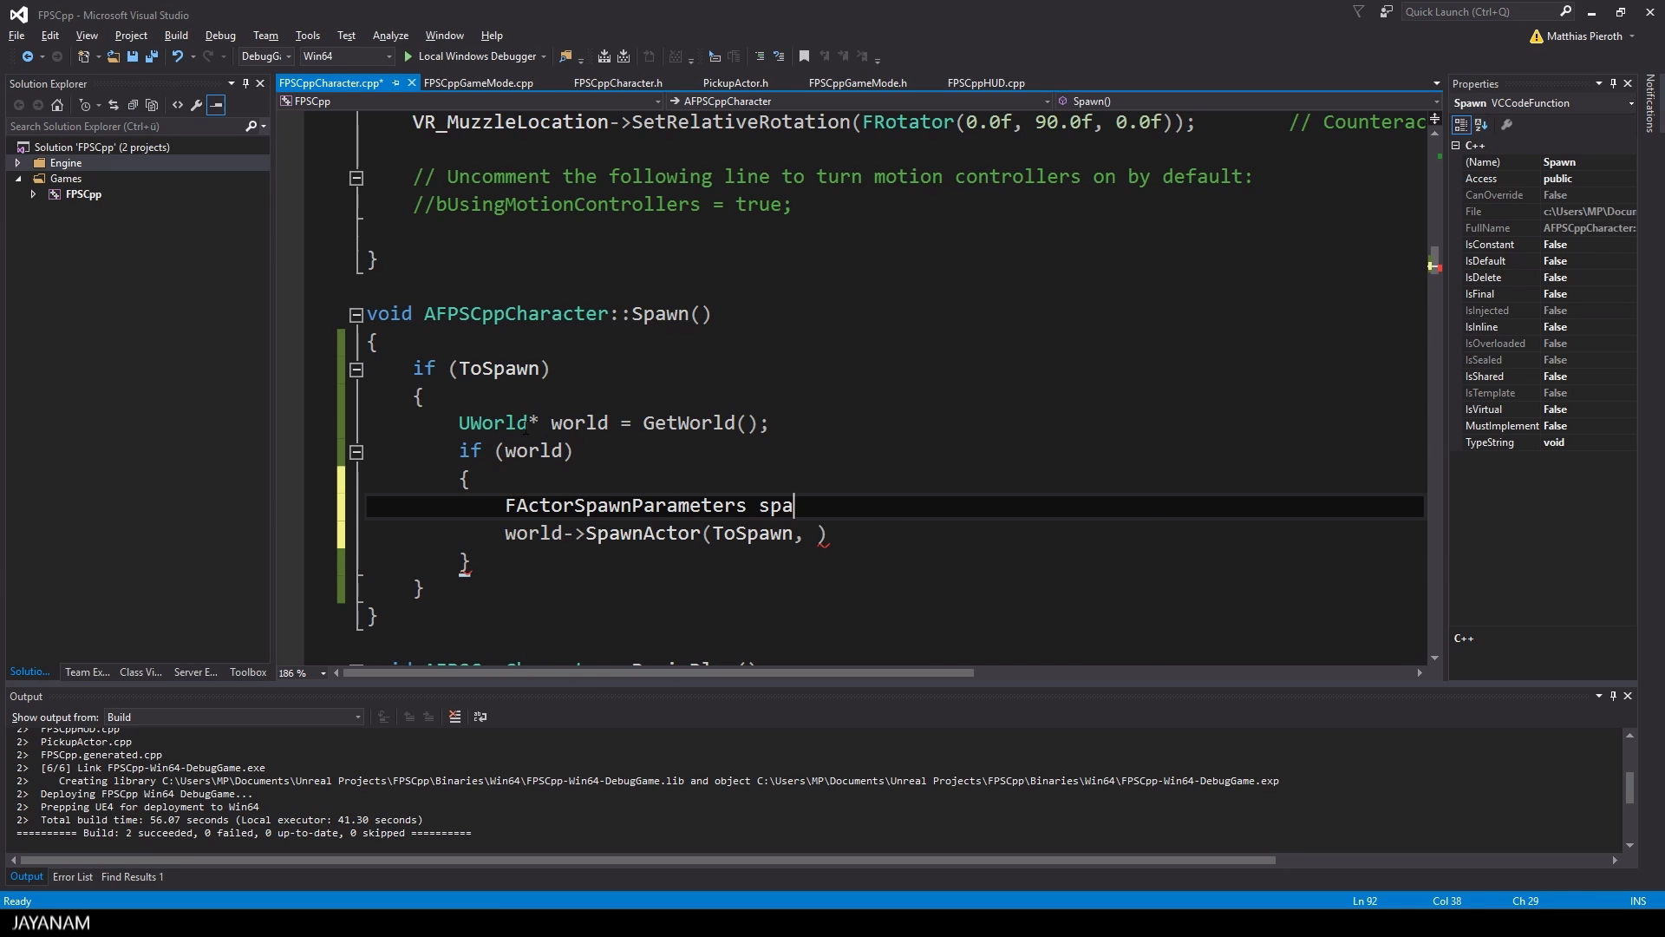
pyautogui.write('wnParams;')
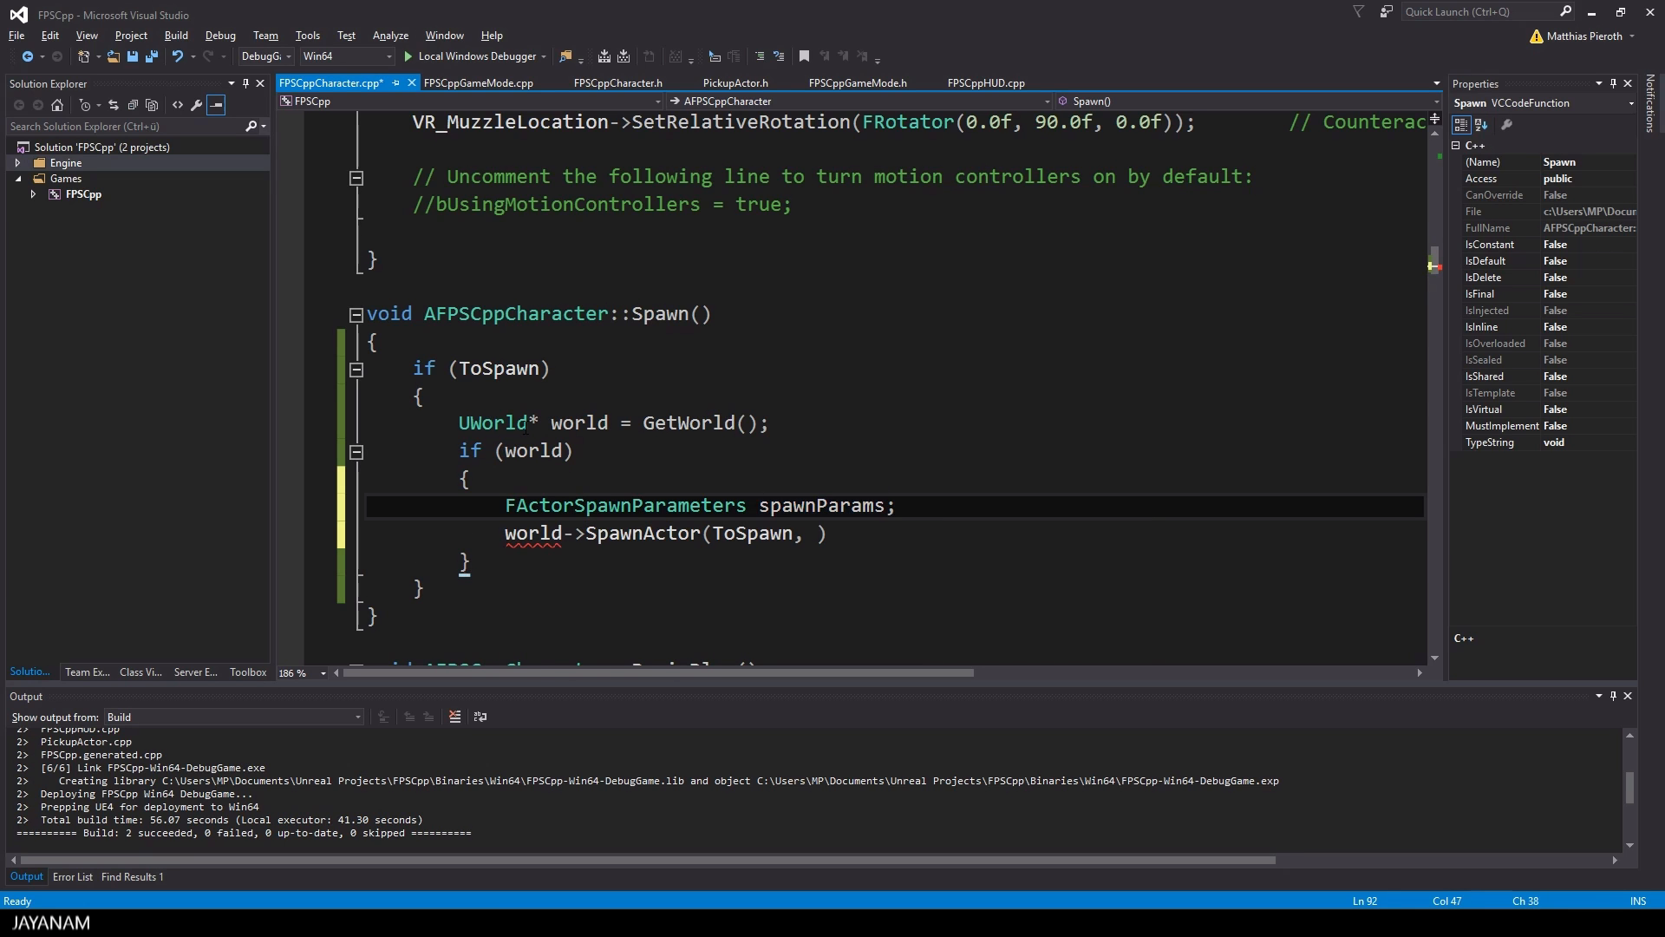
pyautogui.write('spawnParams.Owner = this;')
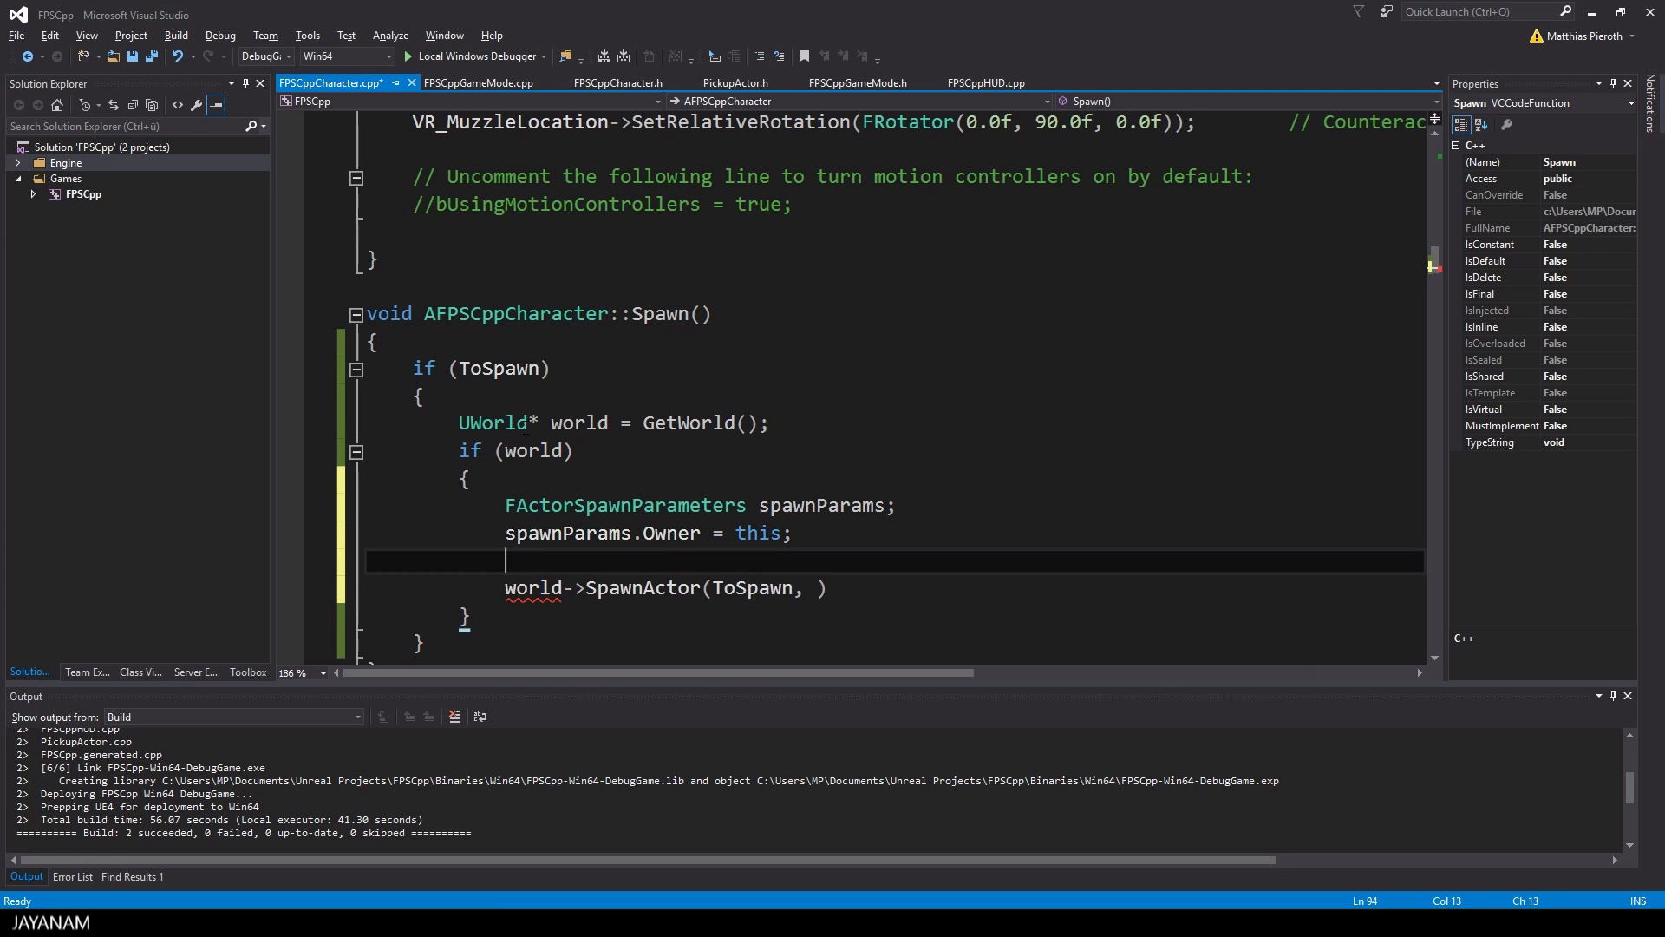
pyautogui.write('FRotator rotator')
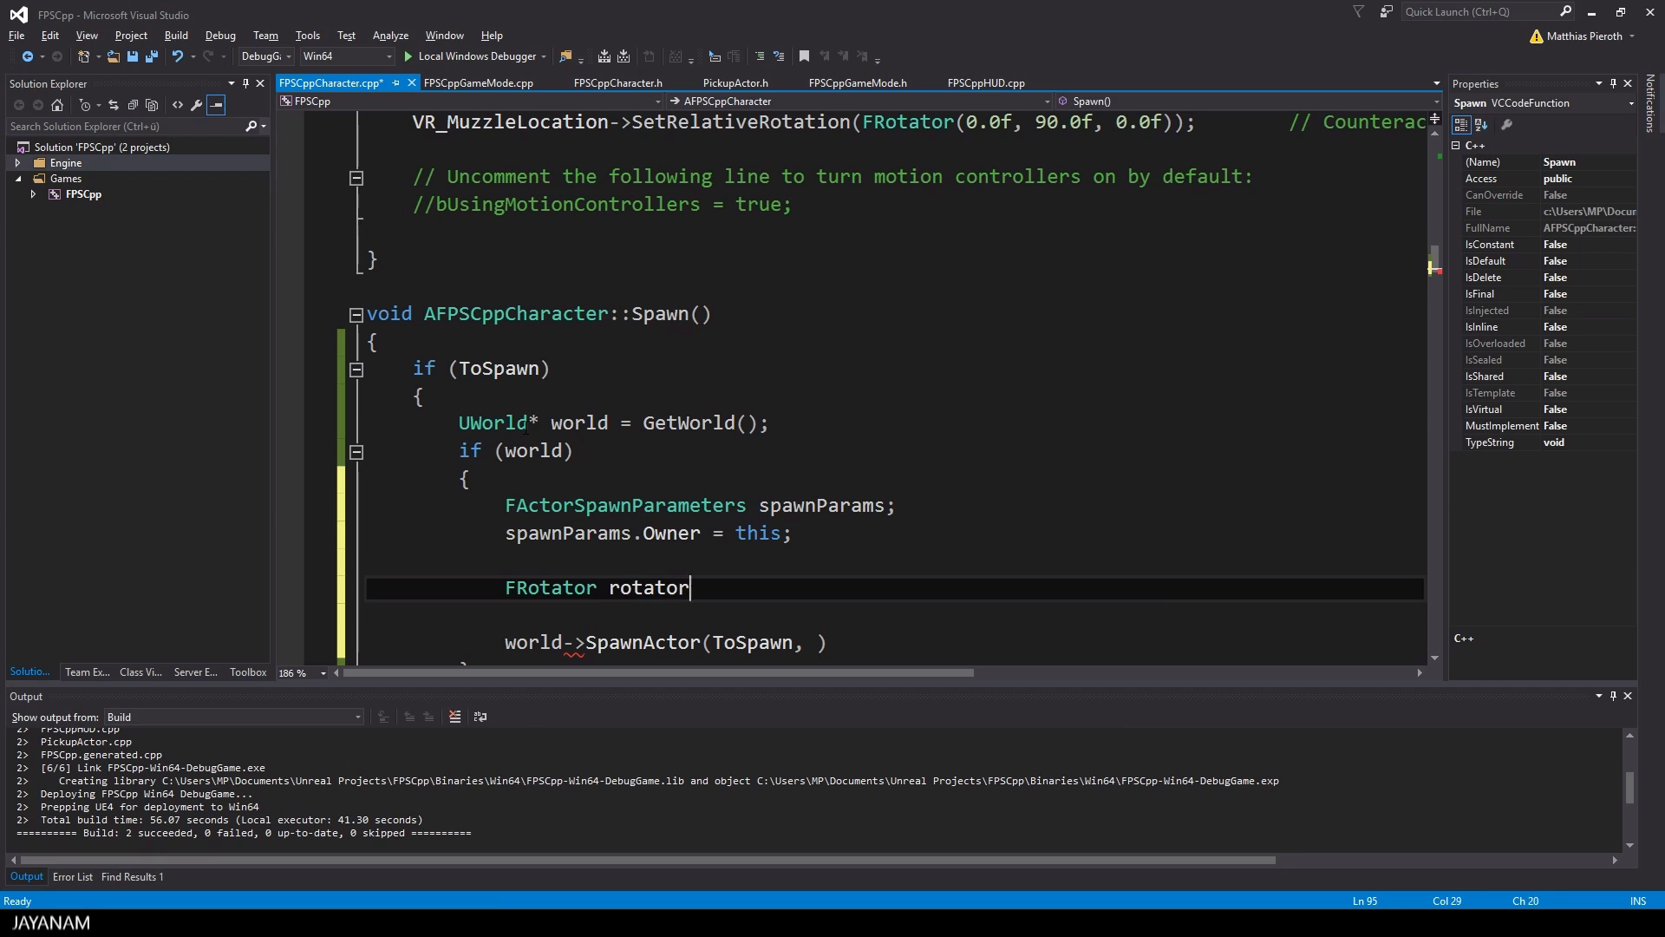
pyautogui.write(';')
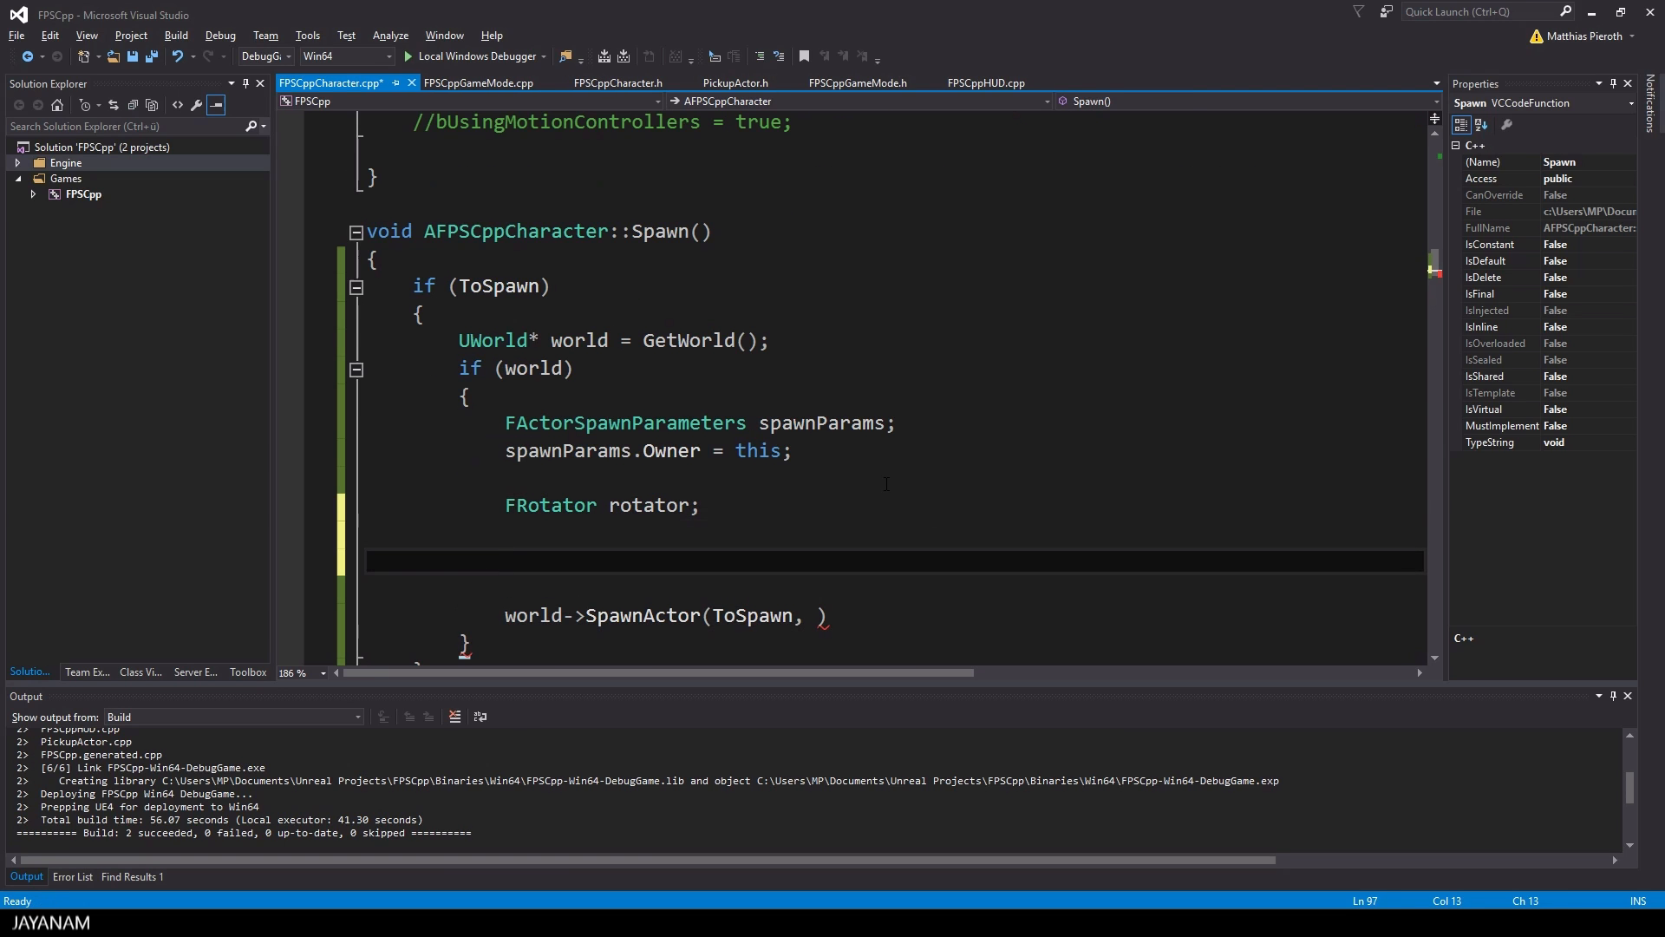
# Add FVector spawnLocation = this->FP_MuzzleLocation->GetComponentLocation(); and save the file
pyautogui.write('FVector spawnLocation =')
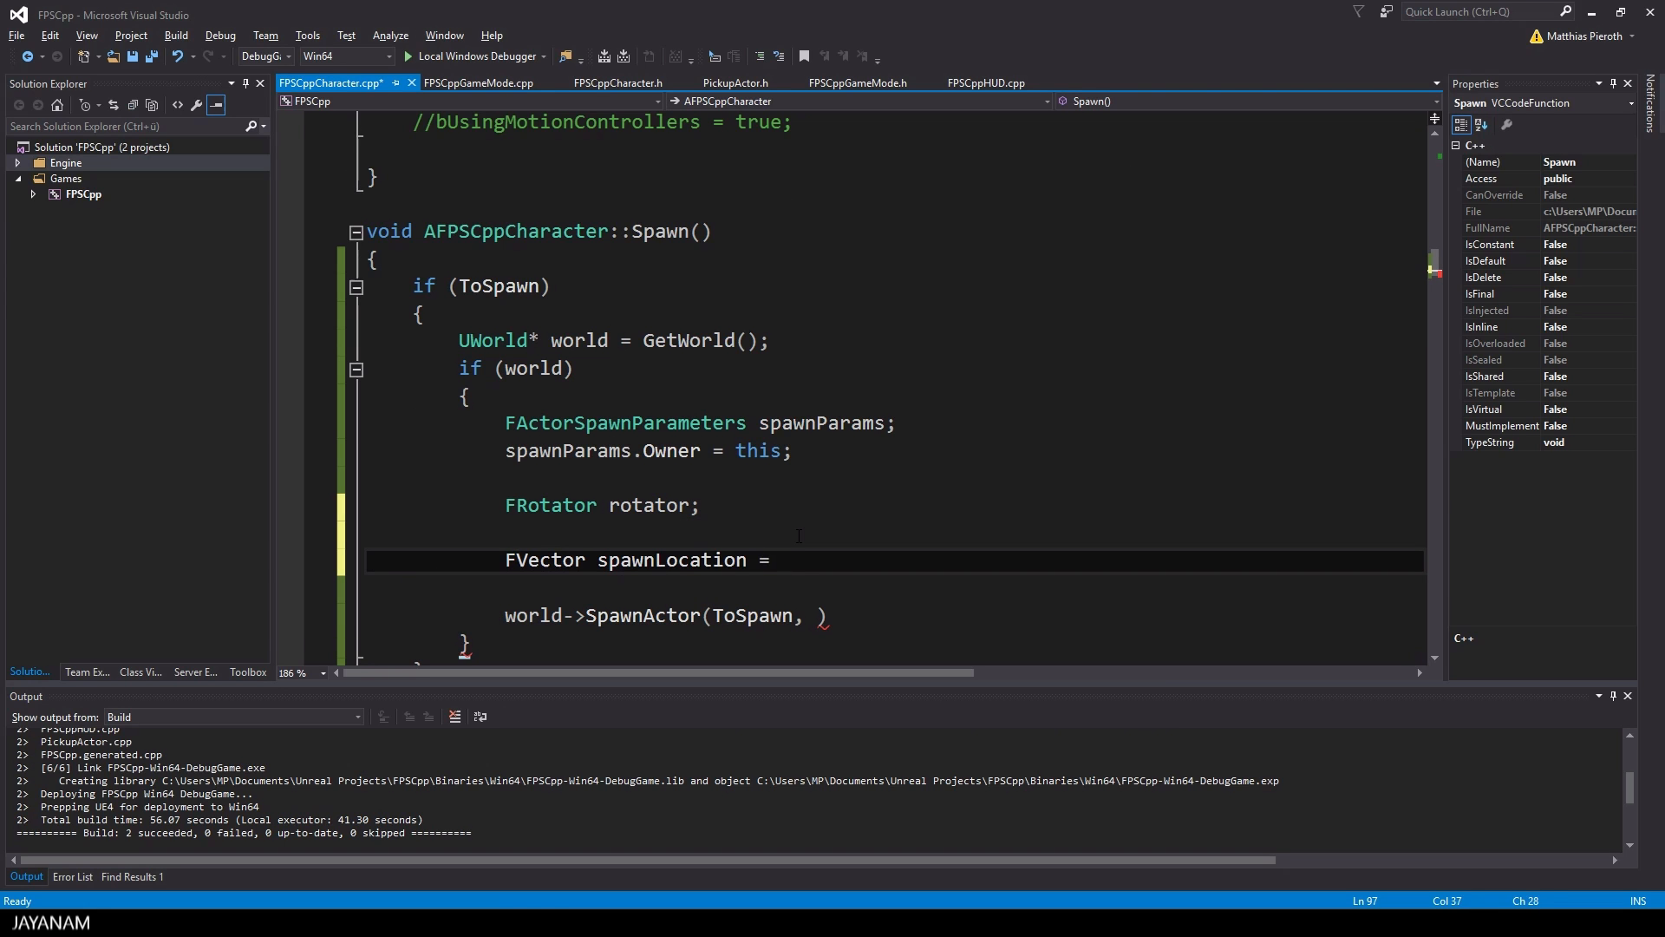
pyautogui.write('this->FP_MuzzleLocation->')
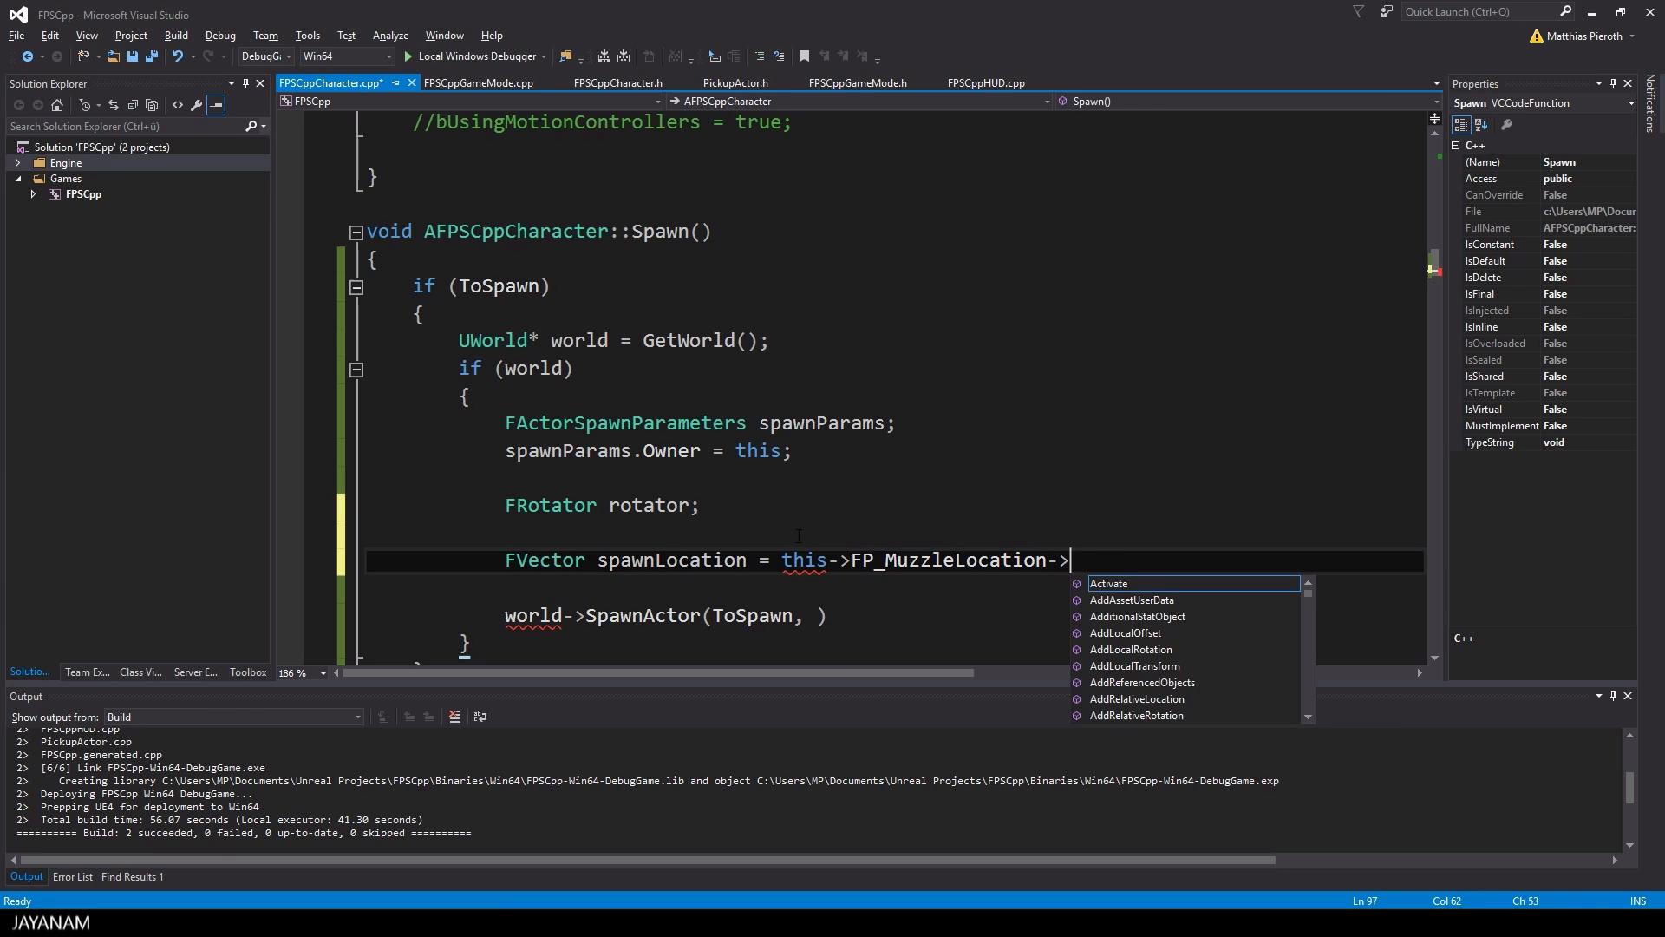
pyautogui.write('GetcomponentLocation();')
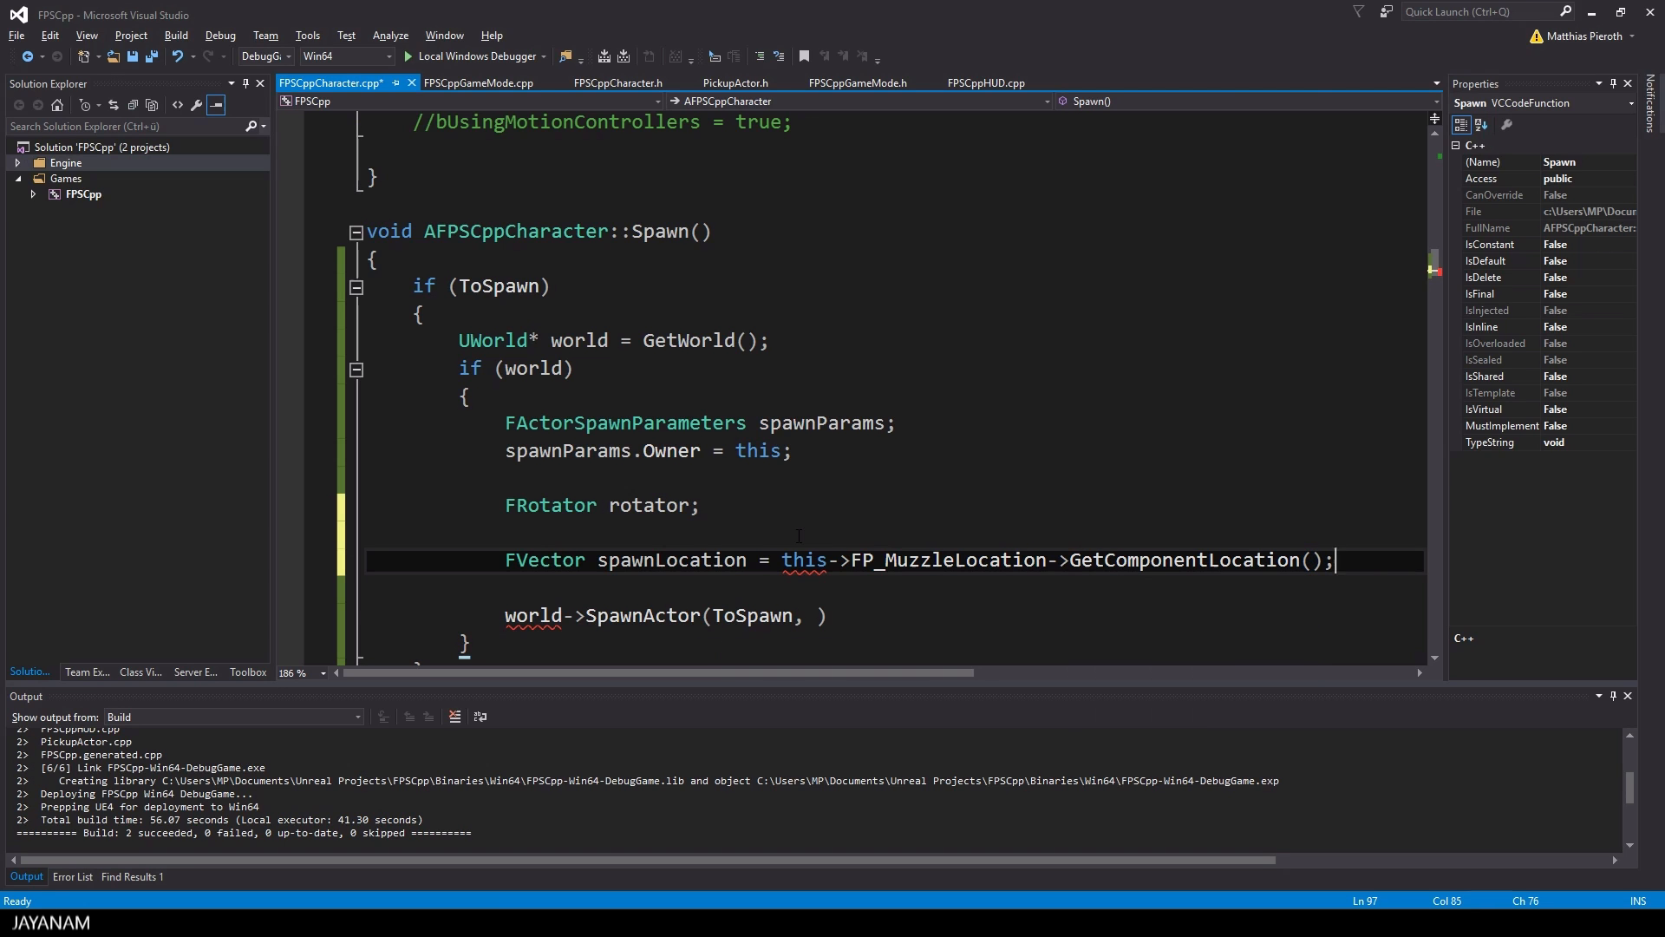
pyautogui.press('ctrl+s')
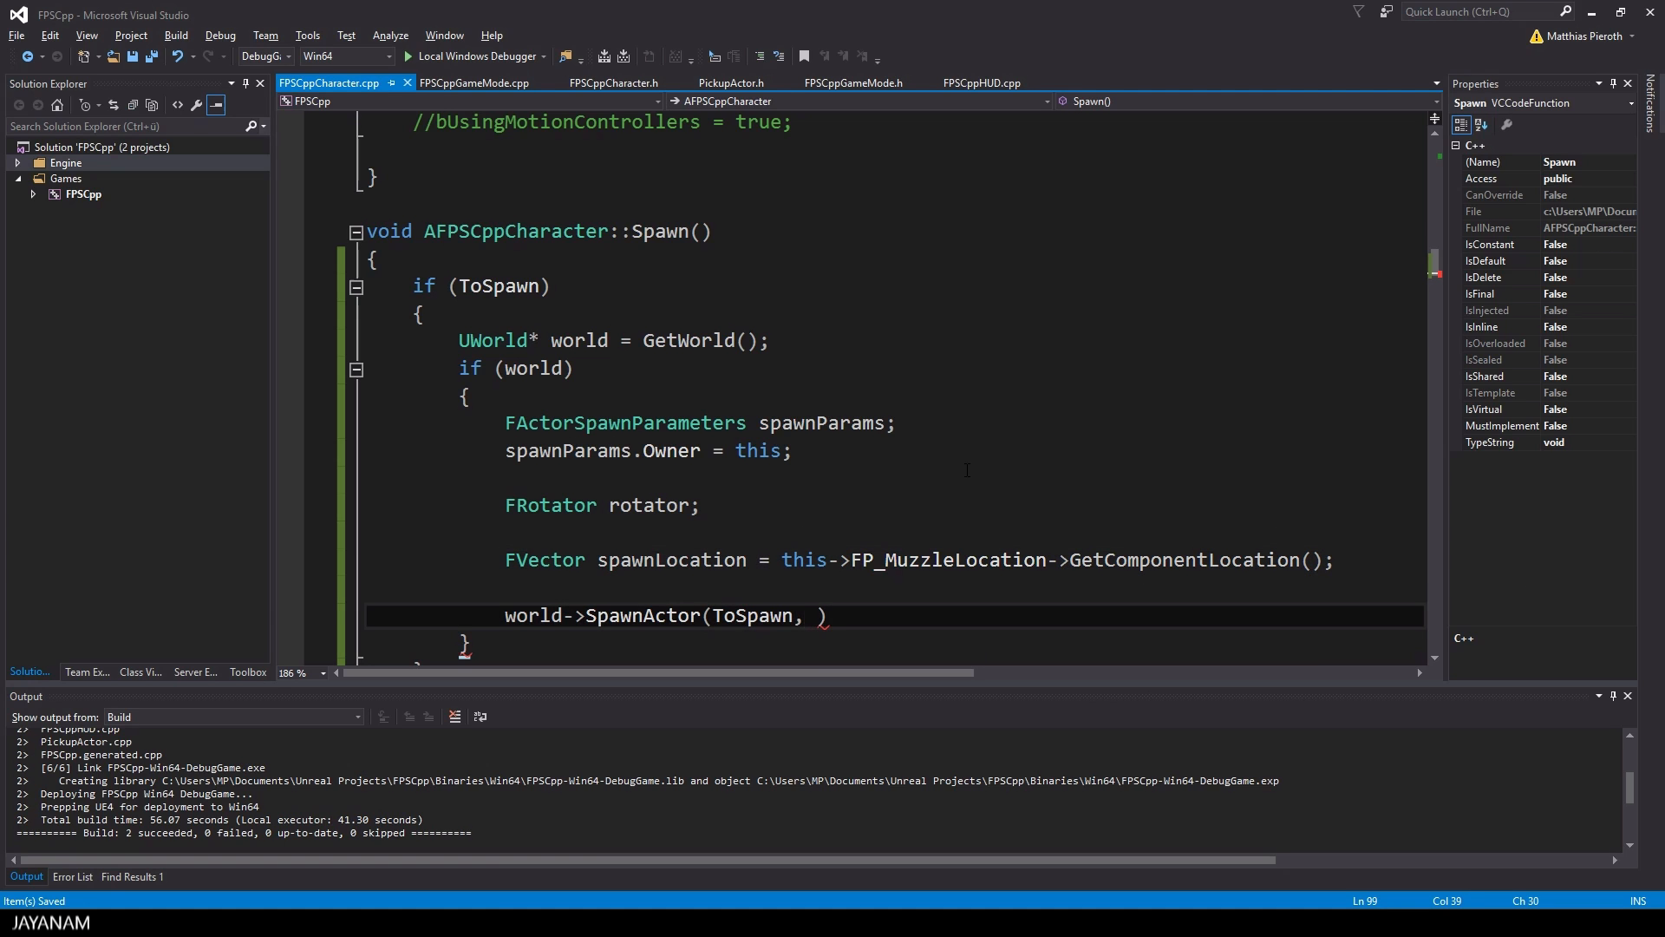
# Complete SpawnActor<APickupActor>(ToSpawn, spawnLocation, rotator, spawnParams)
pyautogui.write('spawnLocation')
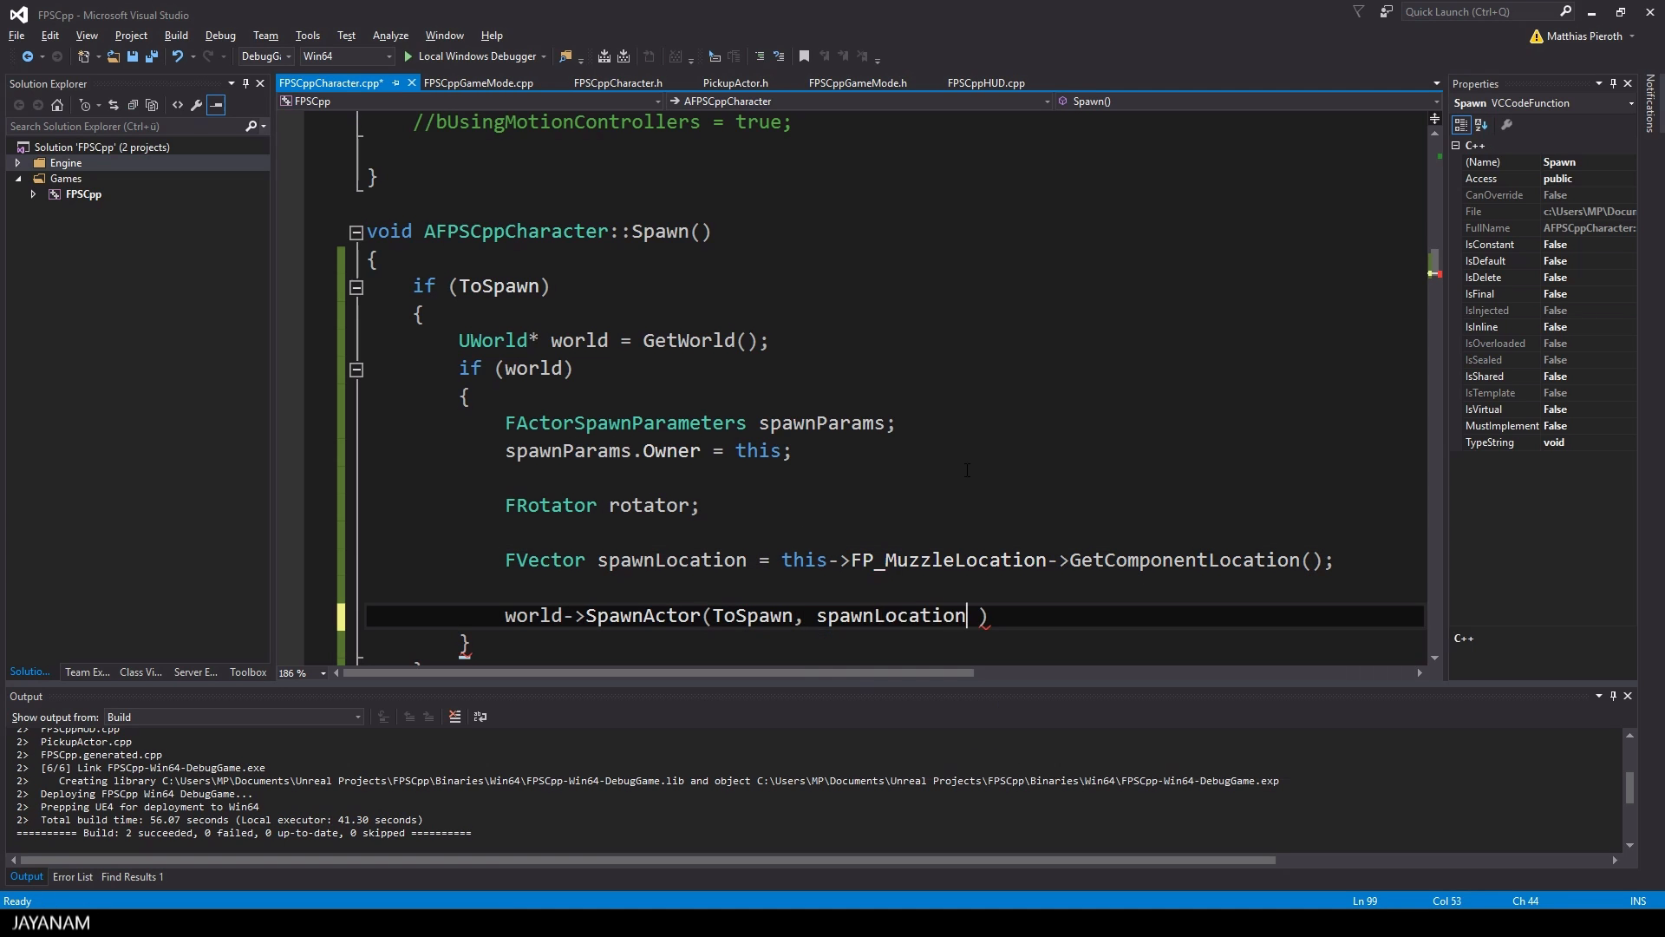
pyautogui.write(', rotator, spawnParams')
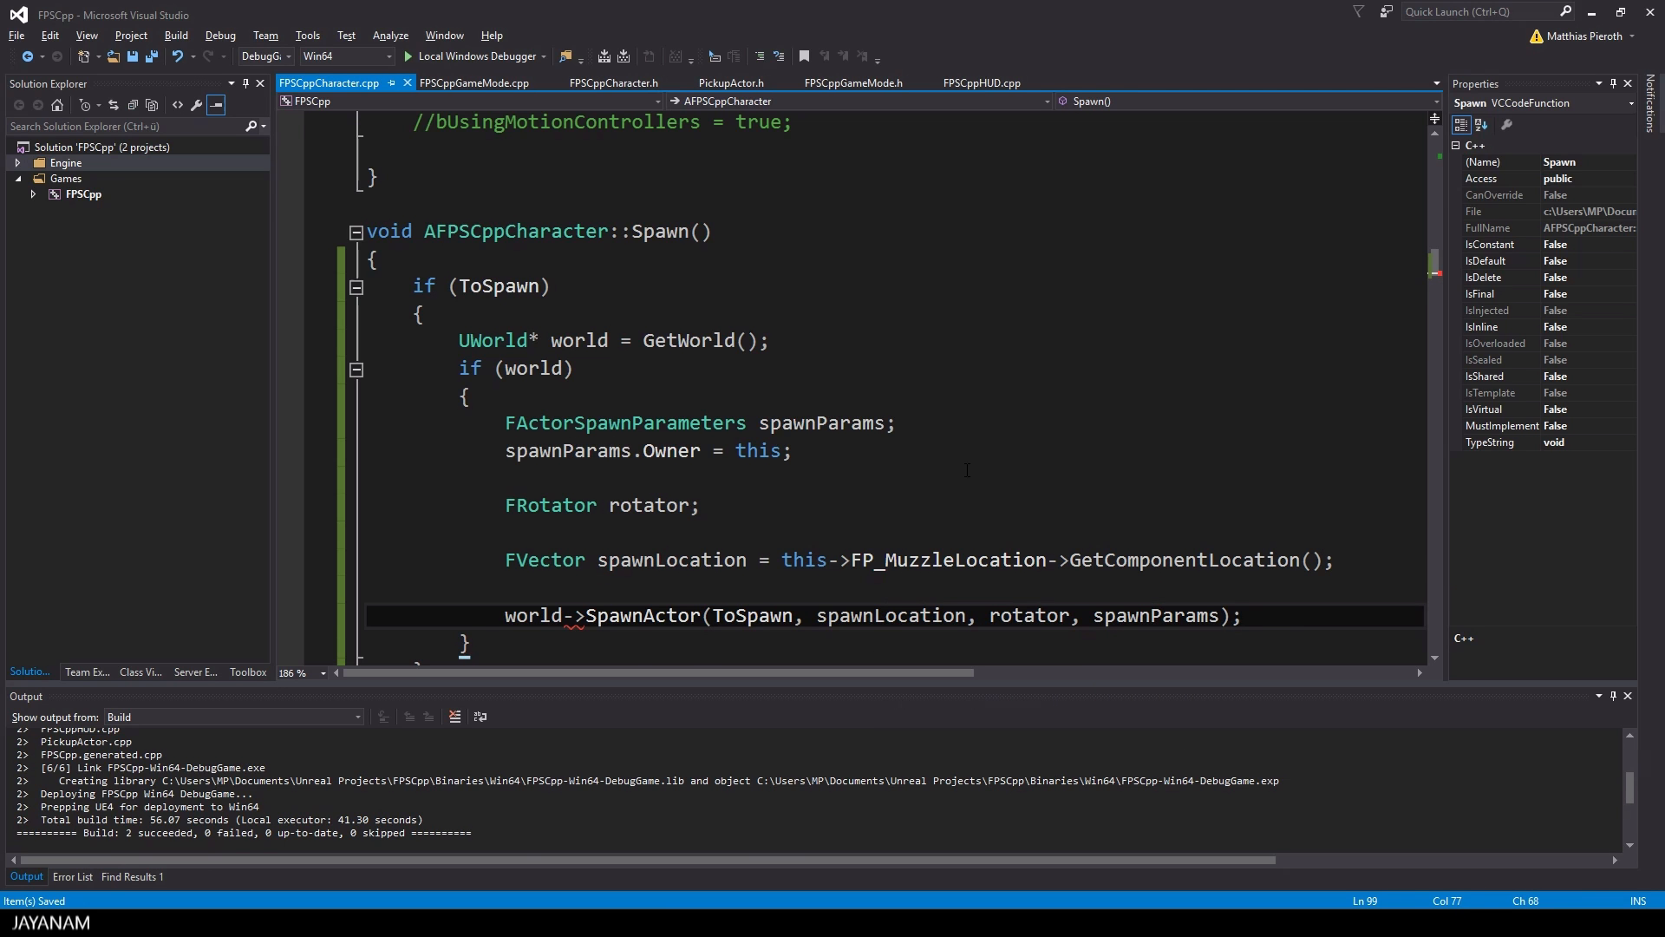
pyautogui.write('<APick')
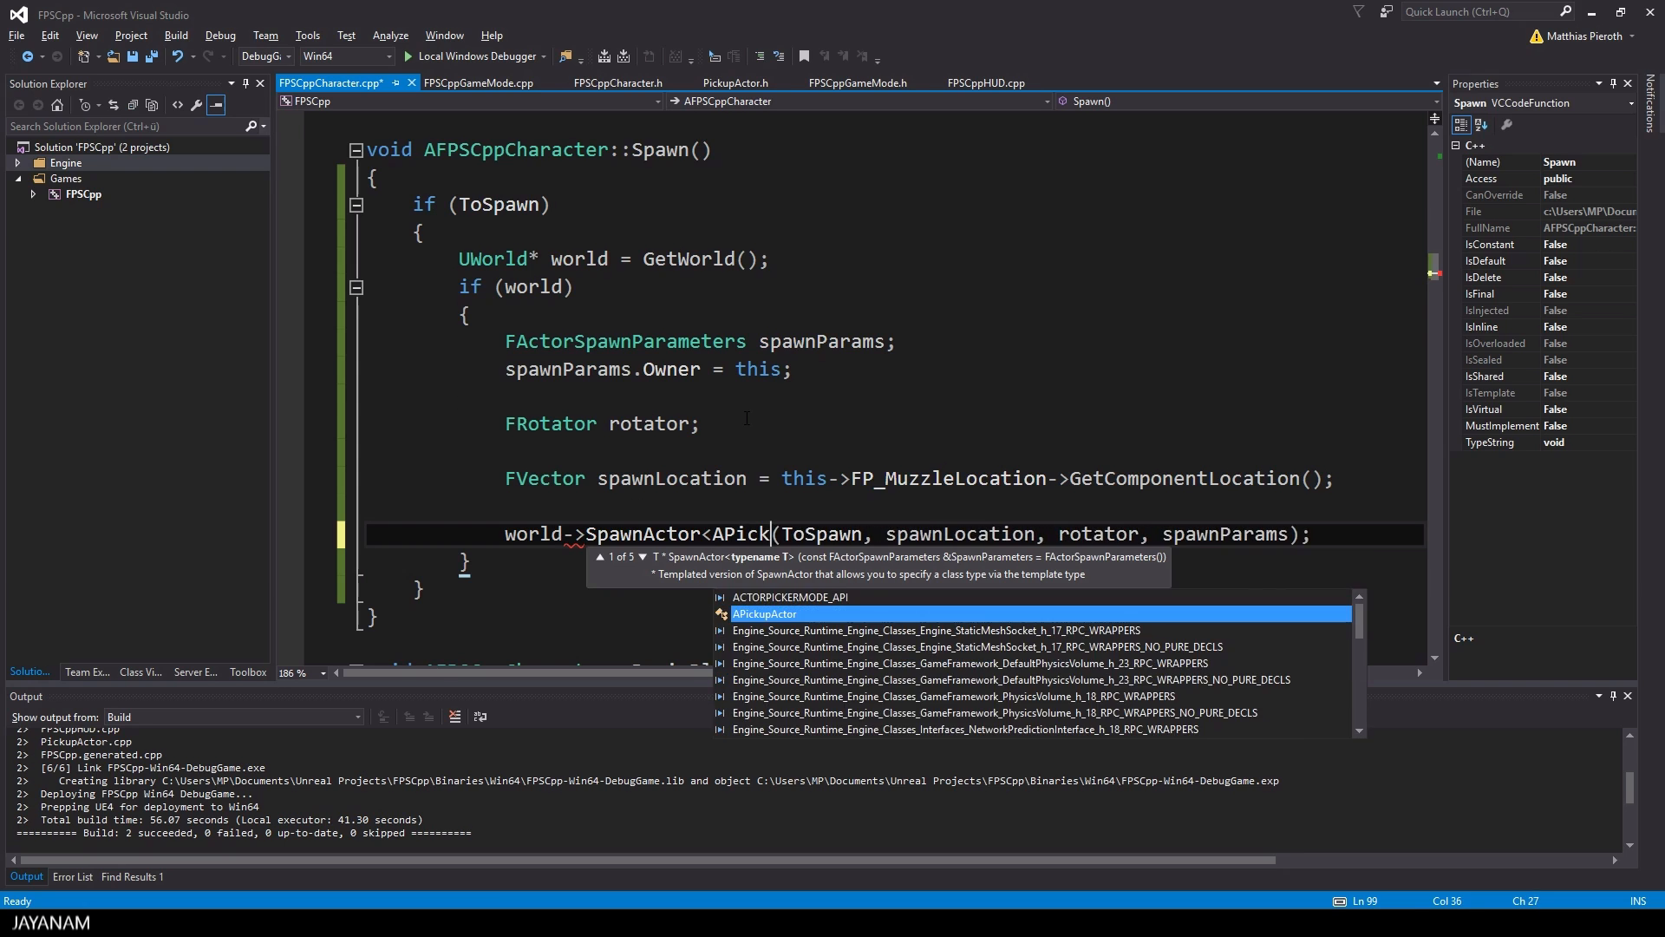
pyautogui.press('Tab')
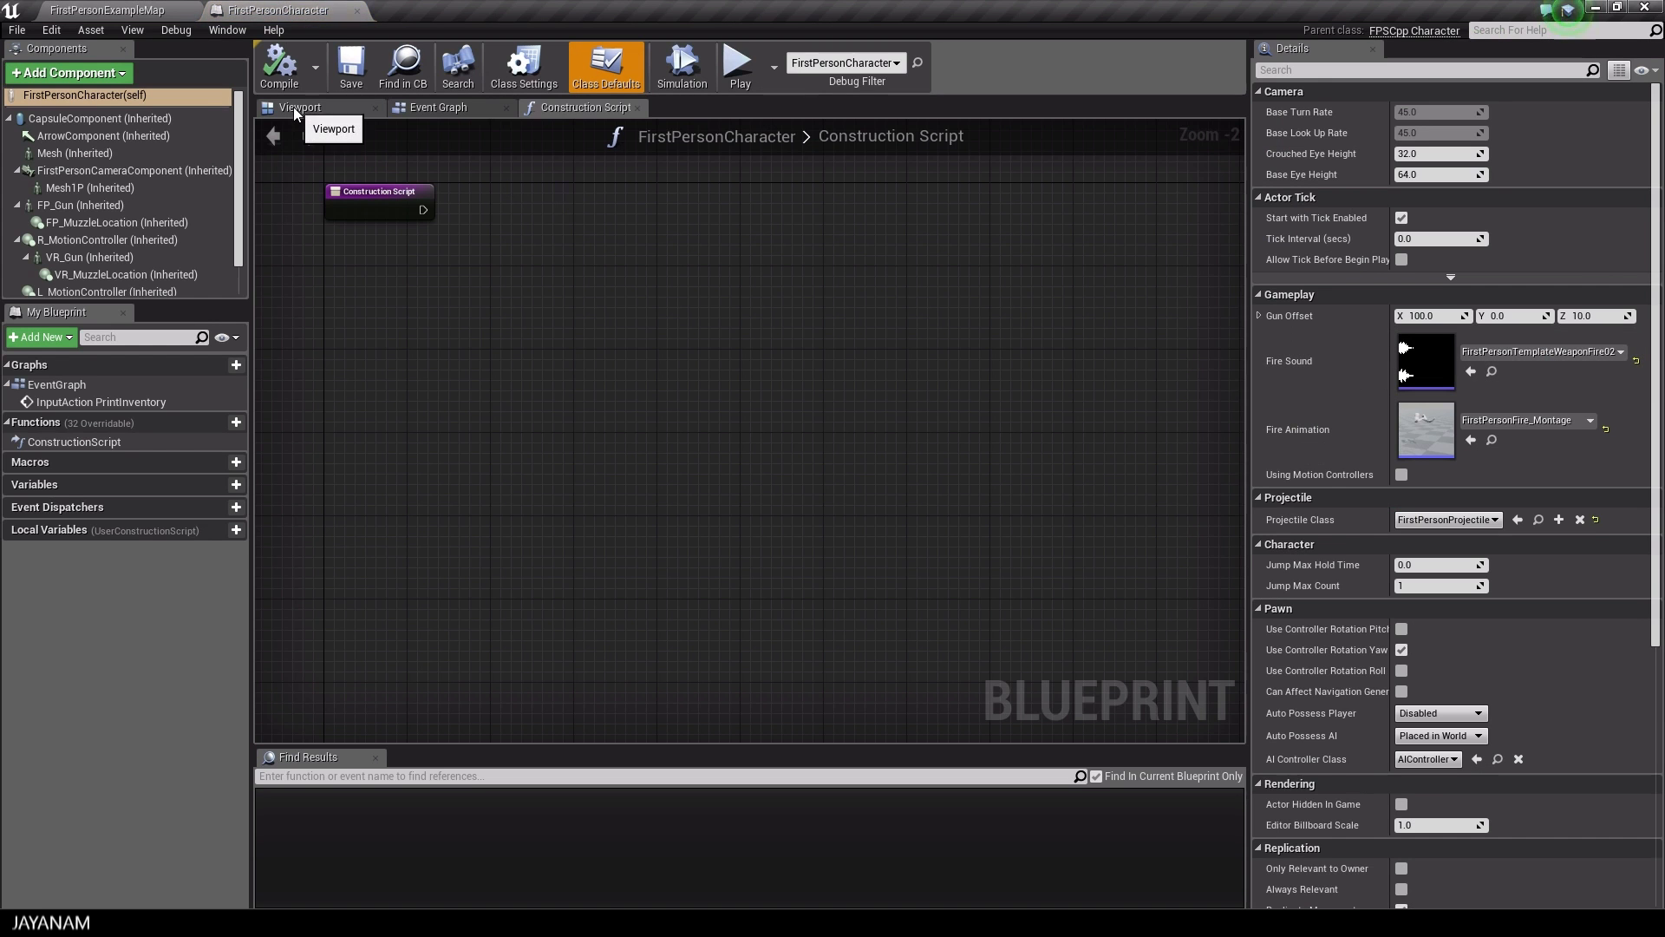
# Place an F keyboard event node in the FirstPersonCharacter event graph and return to the level editor
pyautogui.click(436, 108)
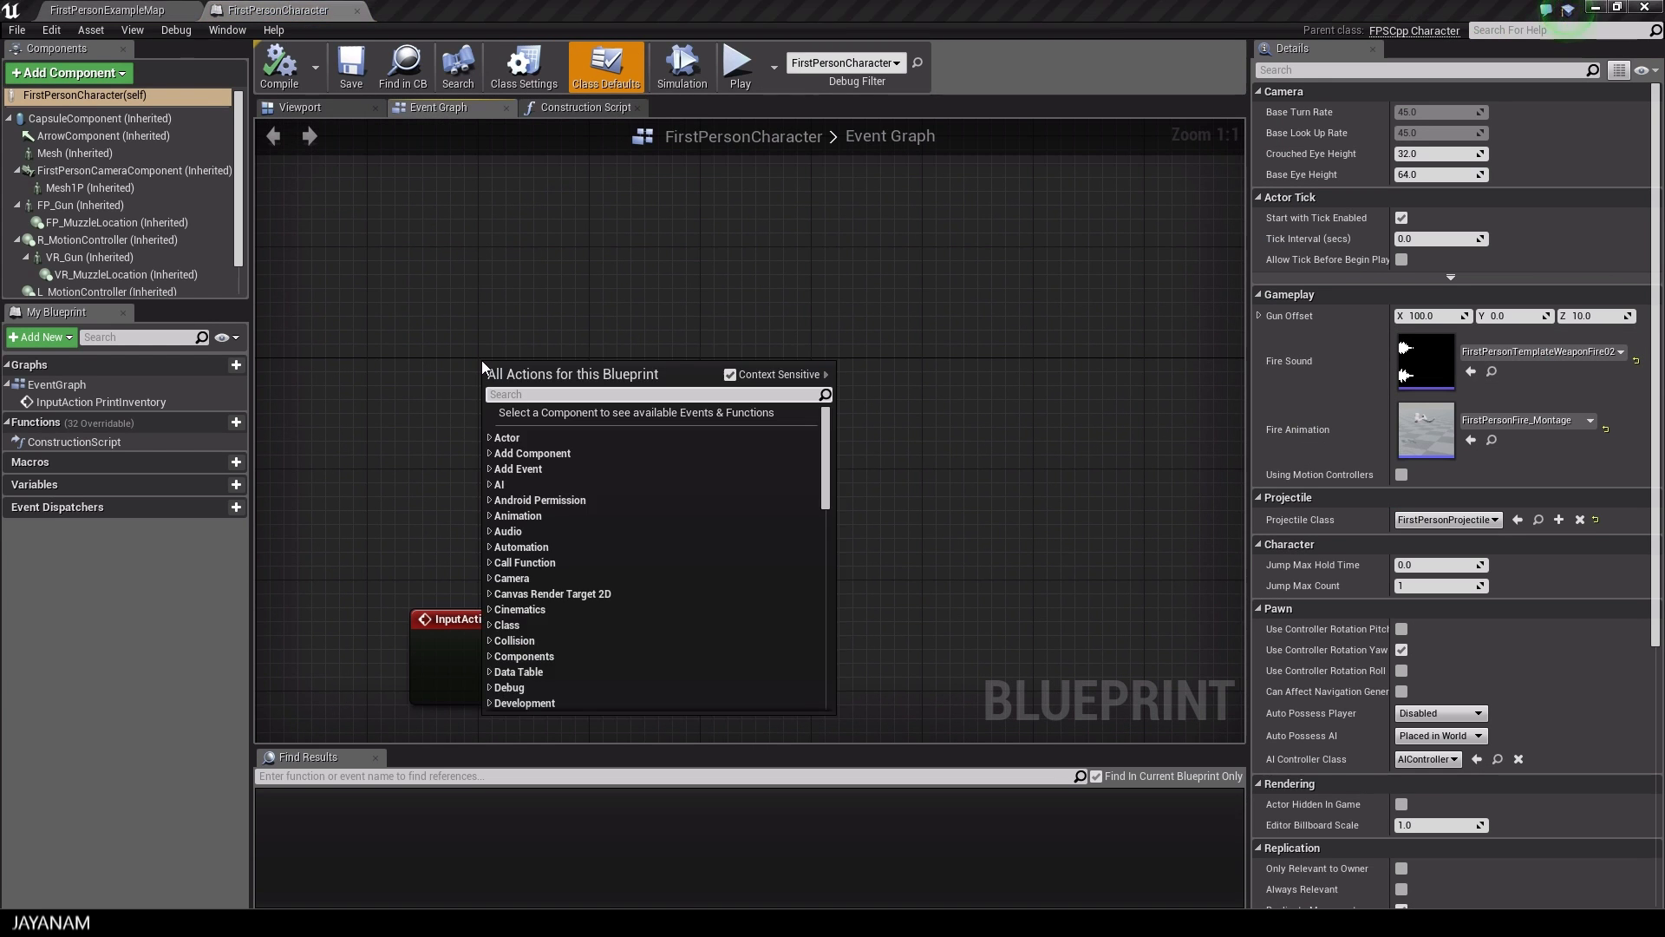
pyautogui.write('key')
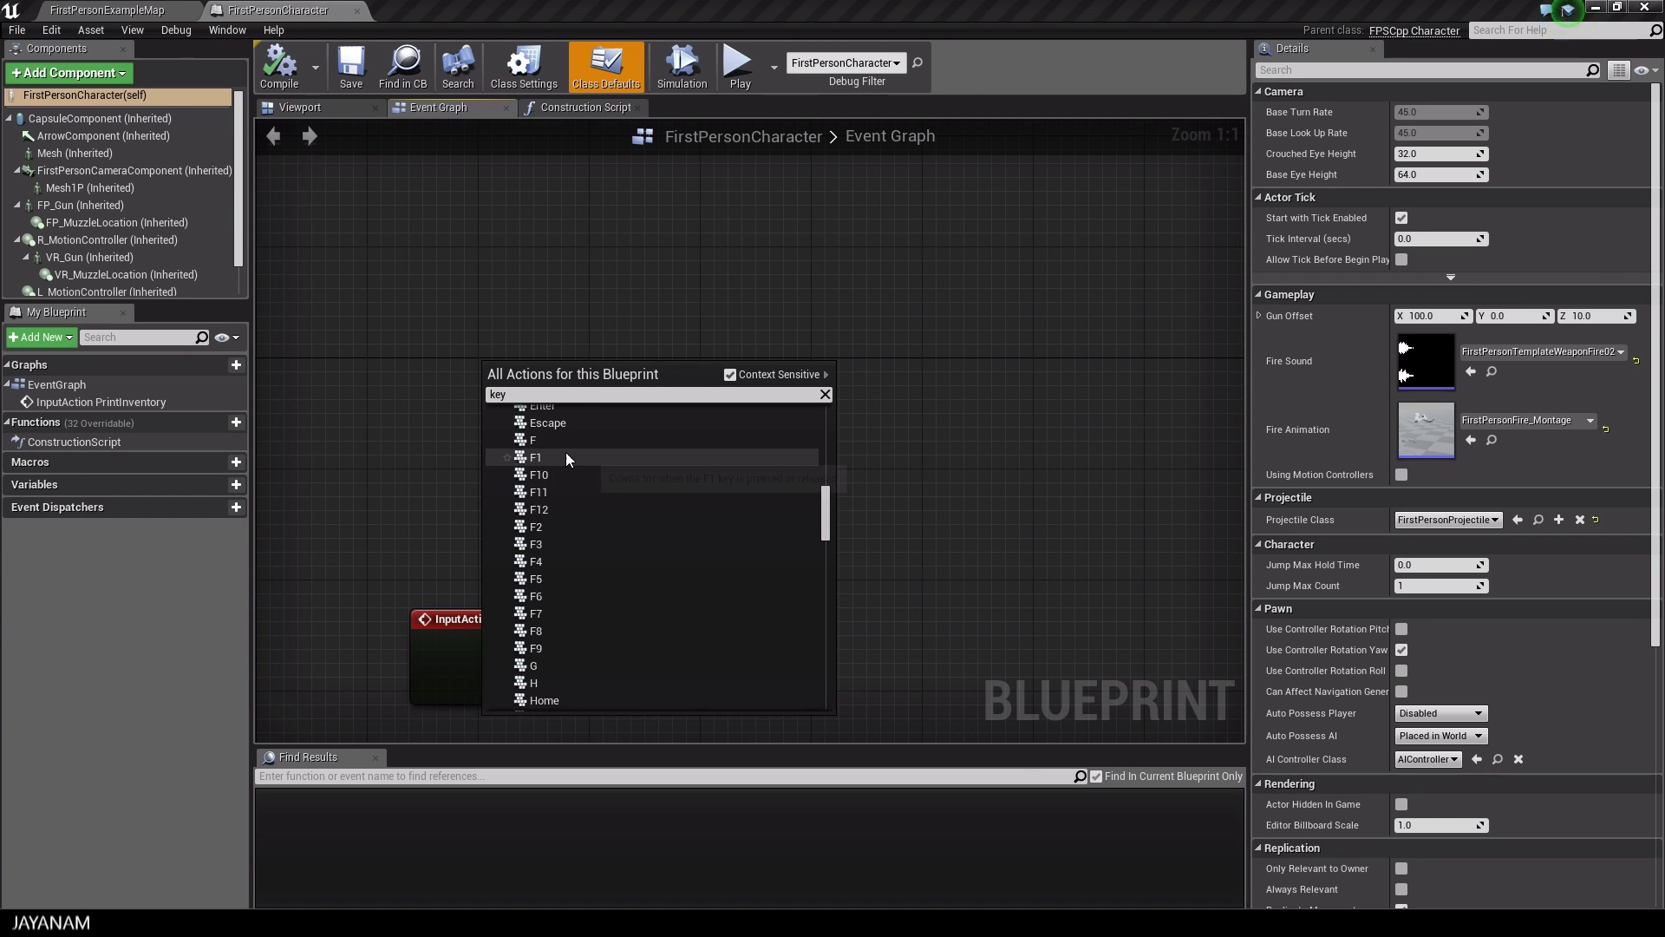
pyautogui.click(533, 438)
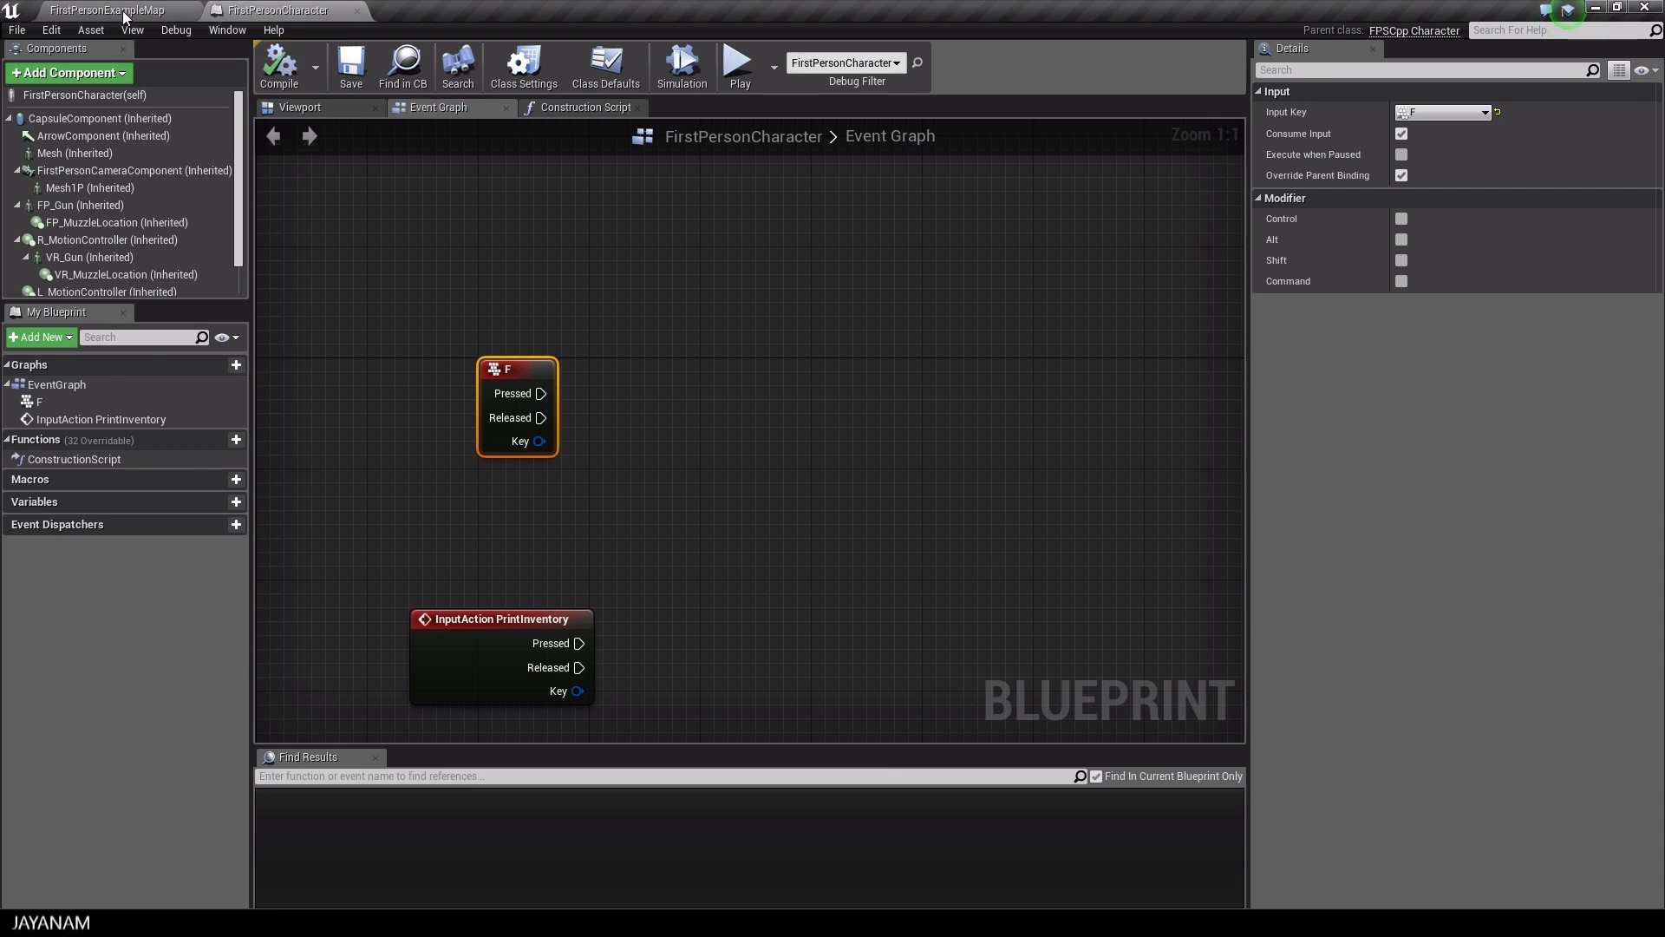
pyautogui.click(100, 10)
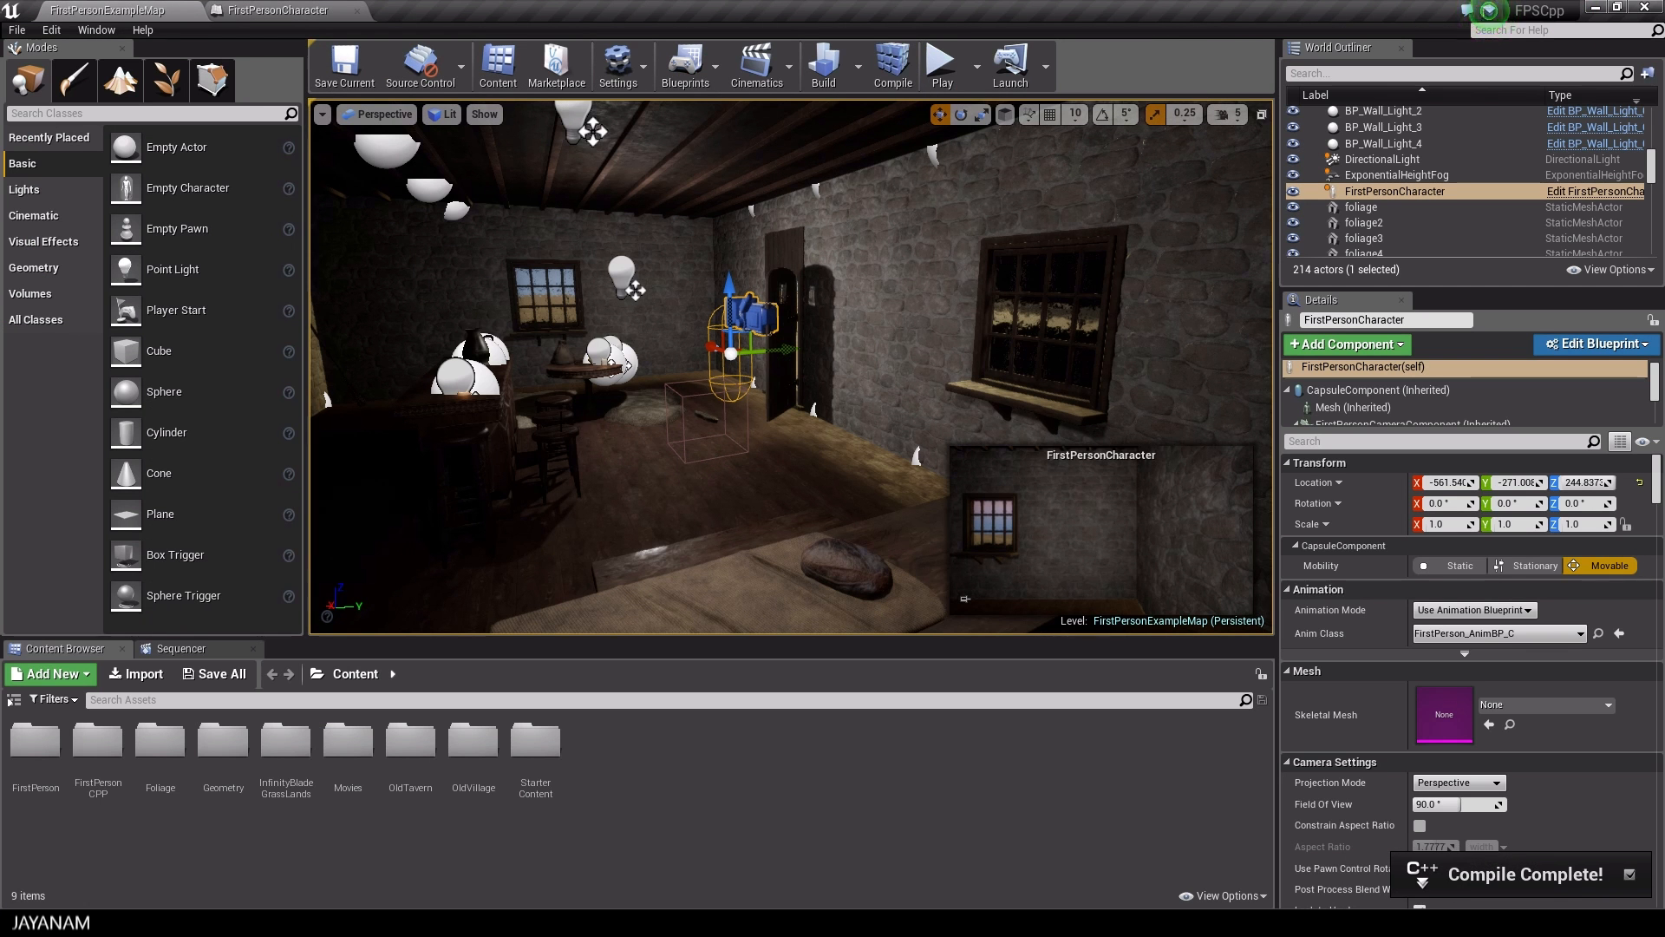
# Wire the F node's Pressed pin to a new Spawn function node targeting self
pyautogui.click(283, 10)
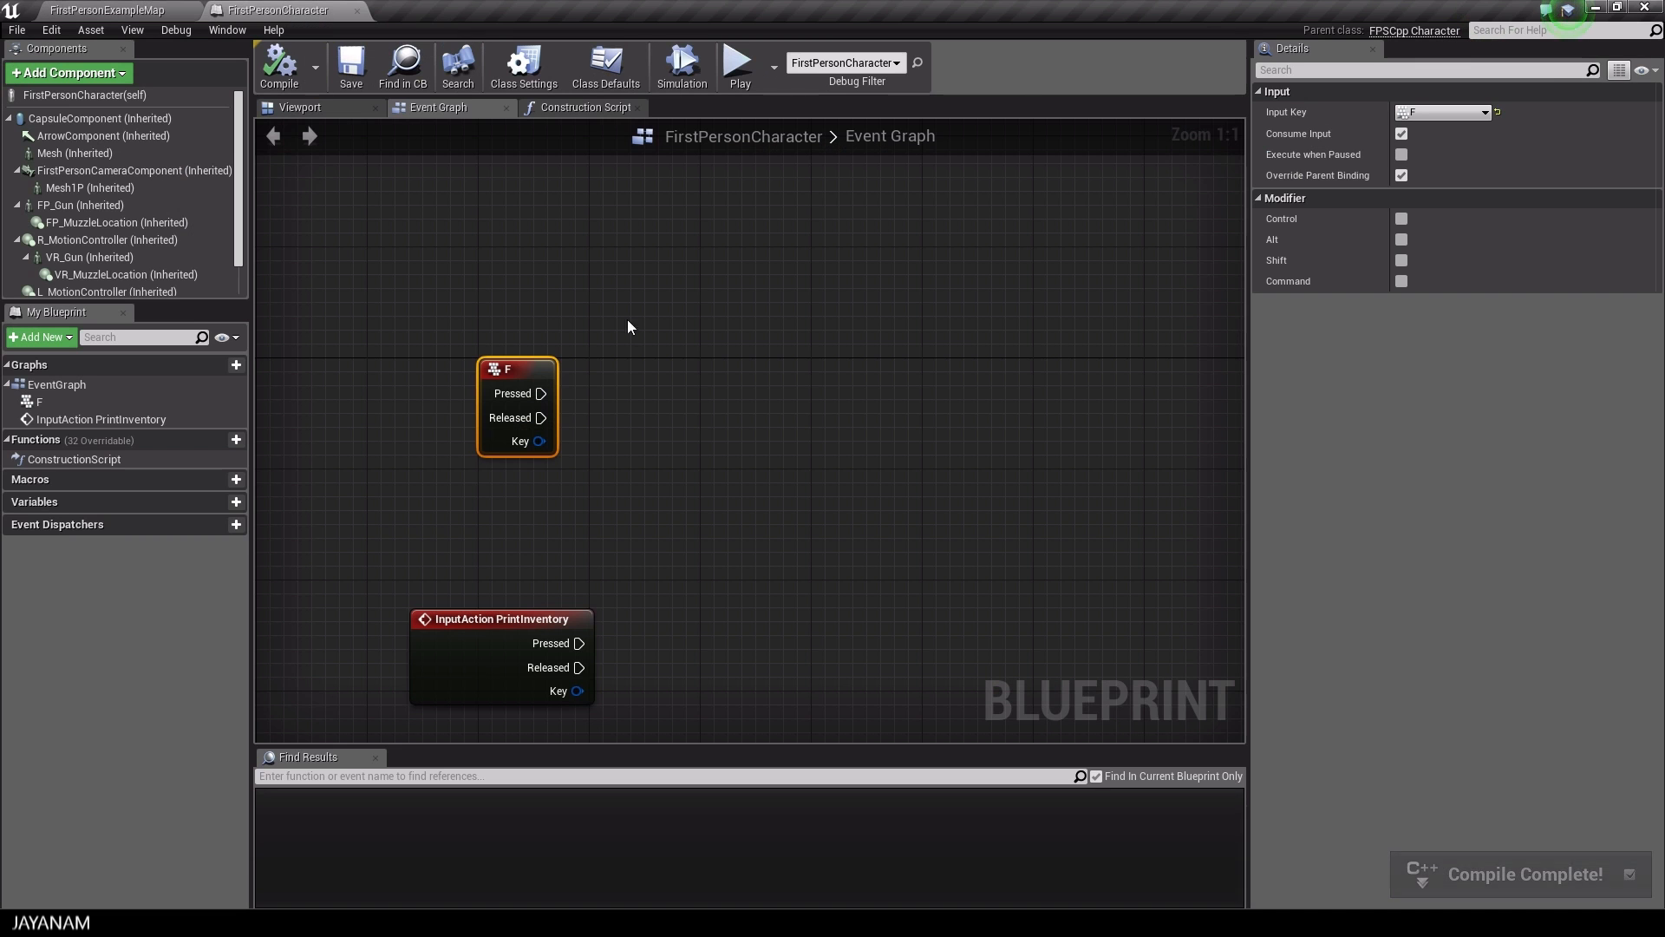
pyautogui.moveTo(541, 394); pyautogui.dragTo(659, 405)
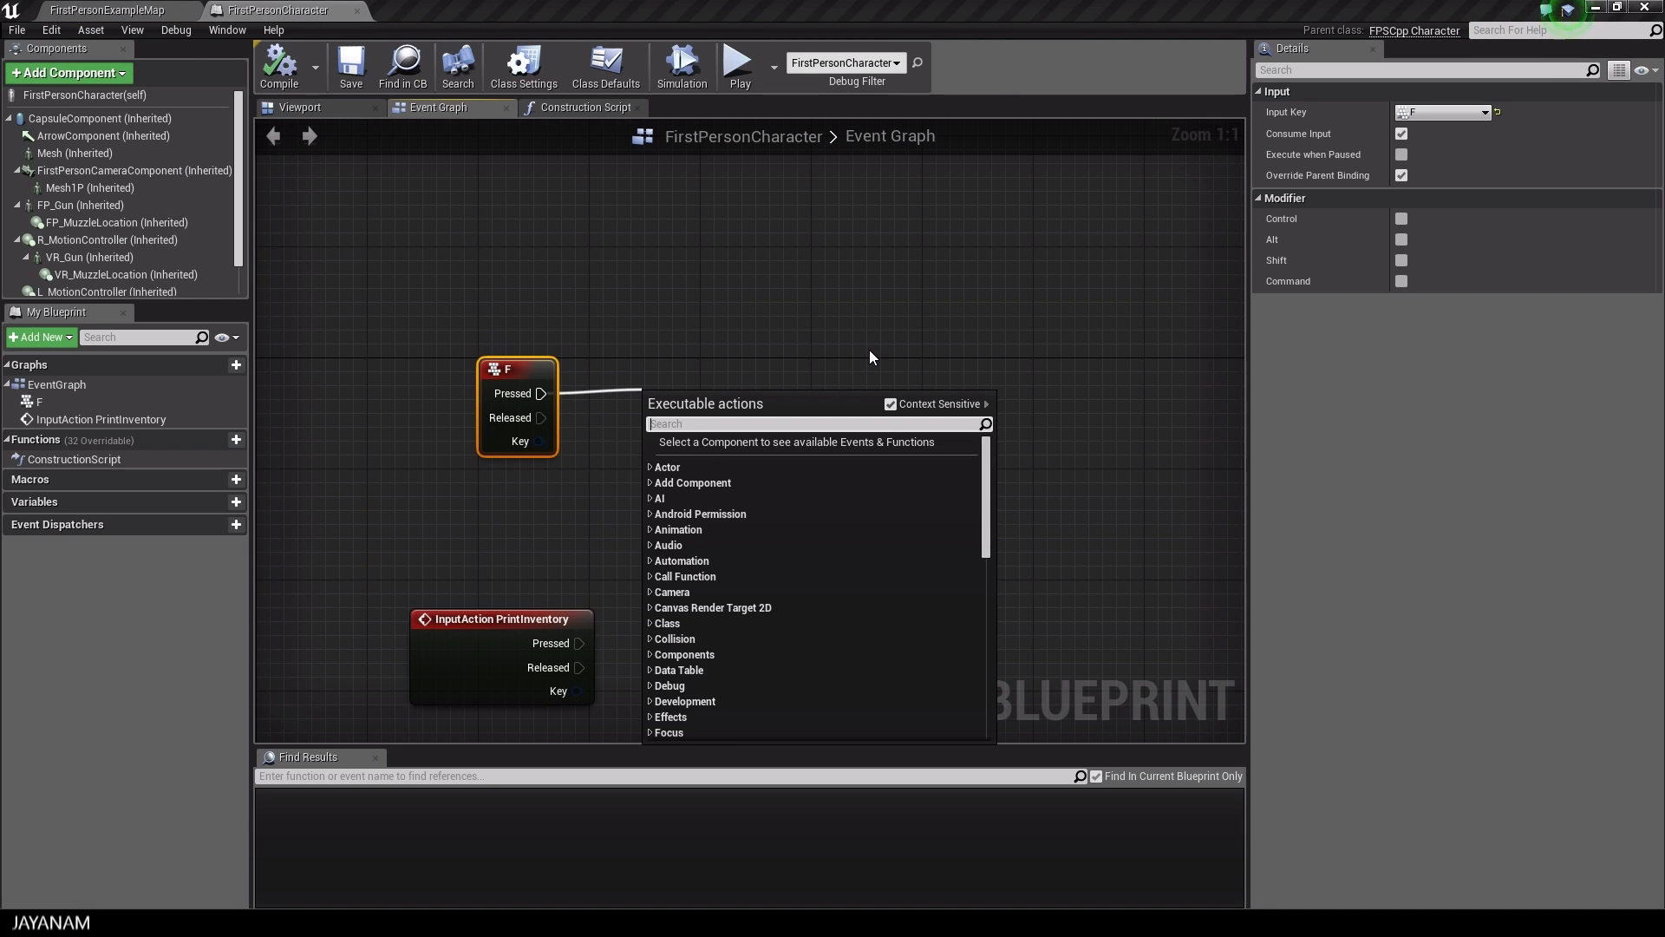
pyautogui.write('Spaw')
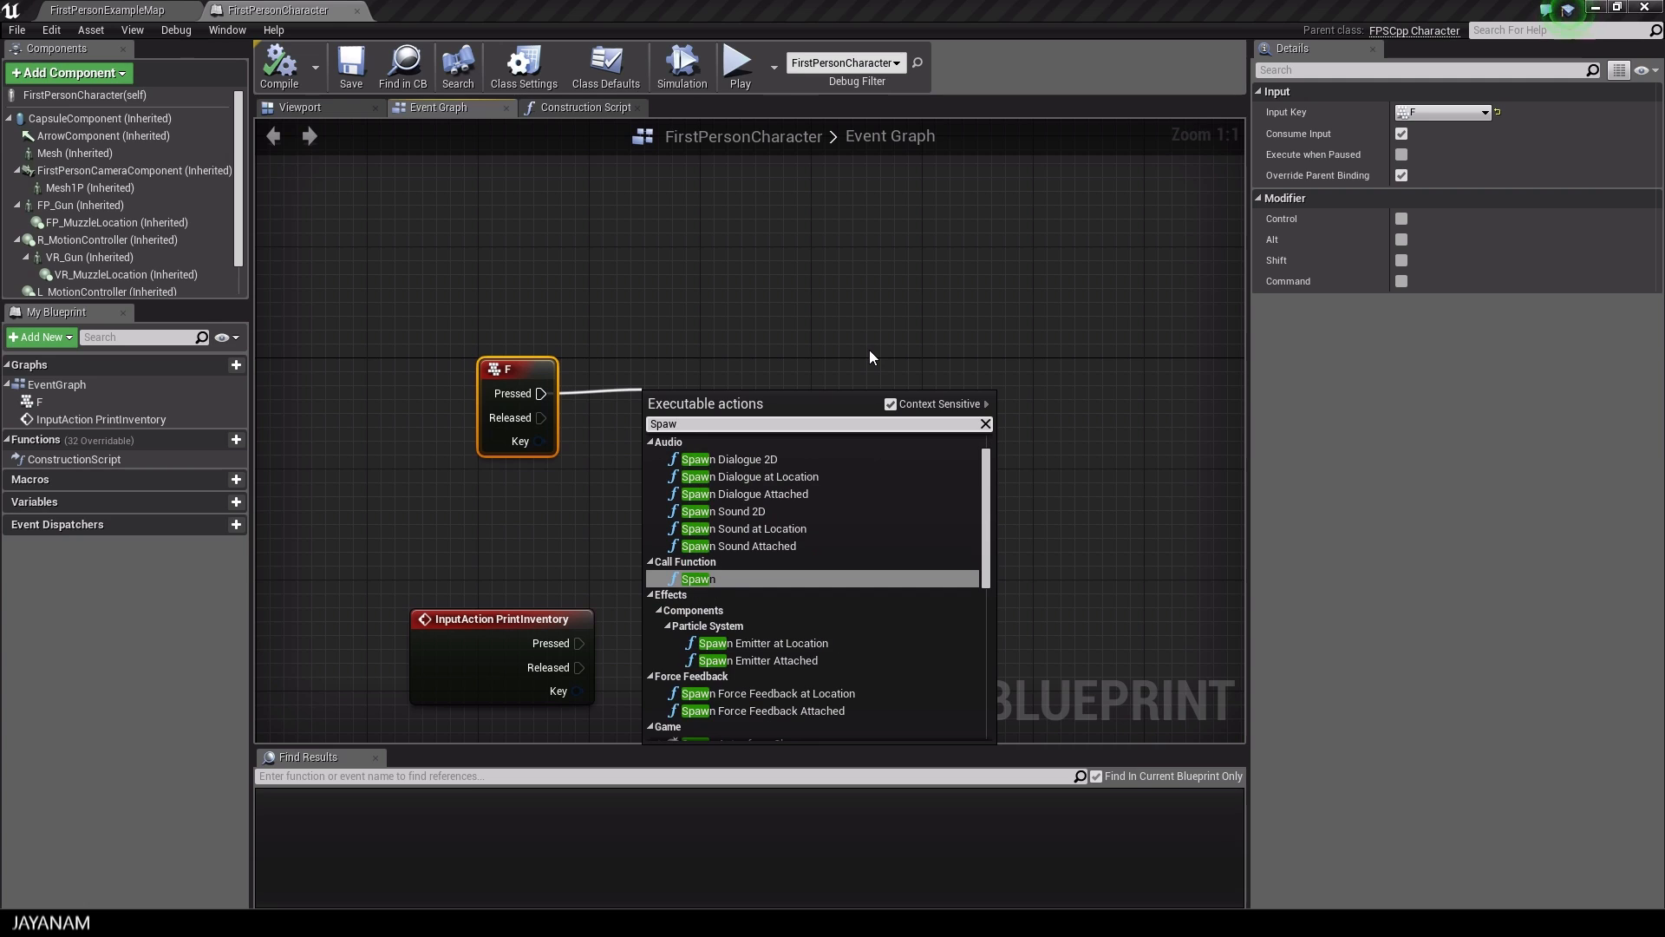
pyautogui.write('n')
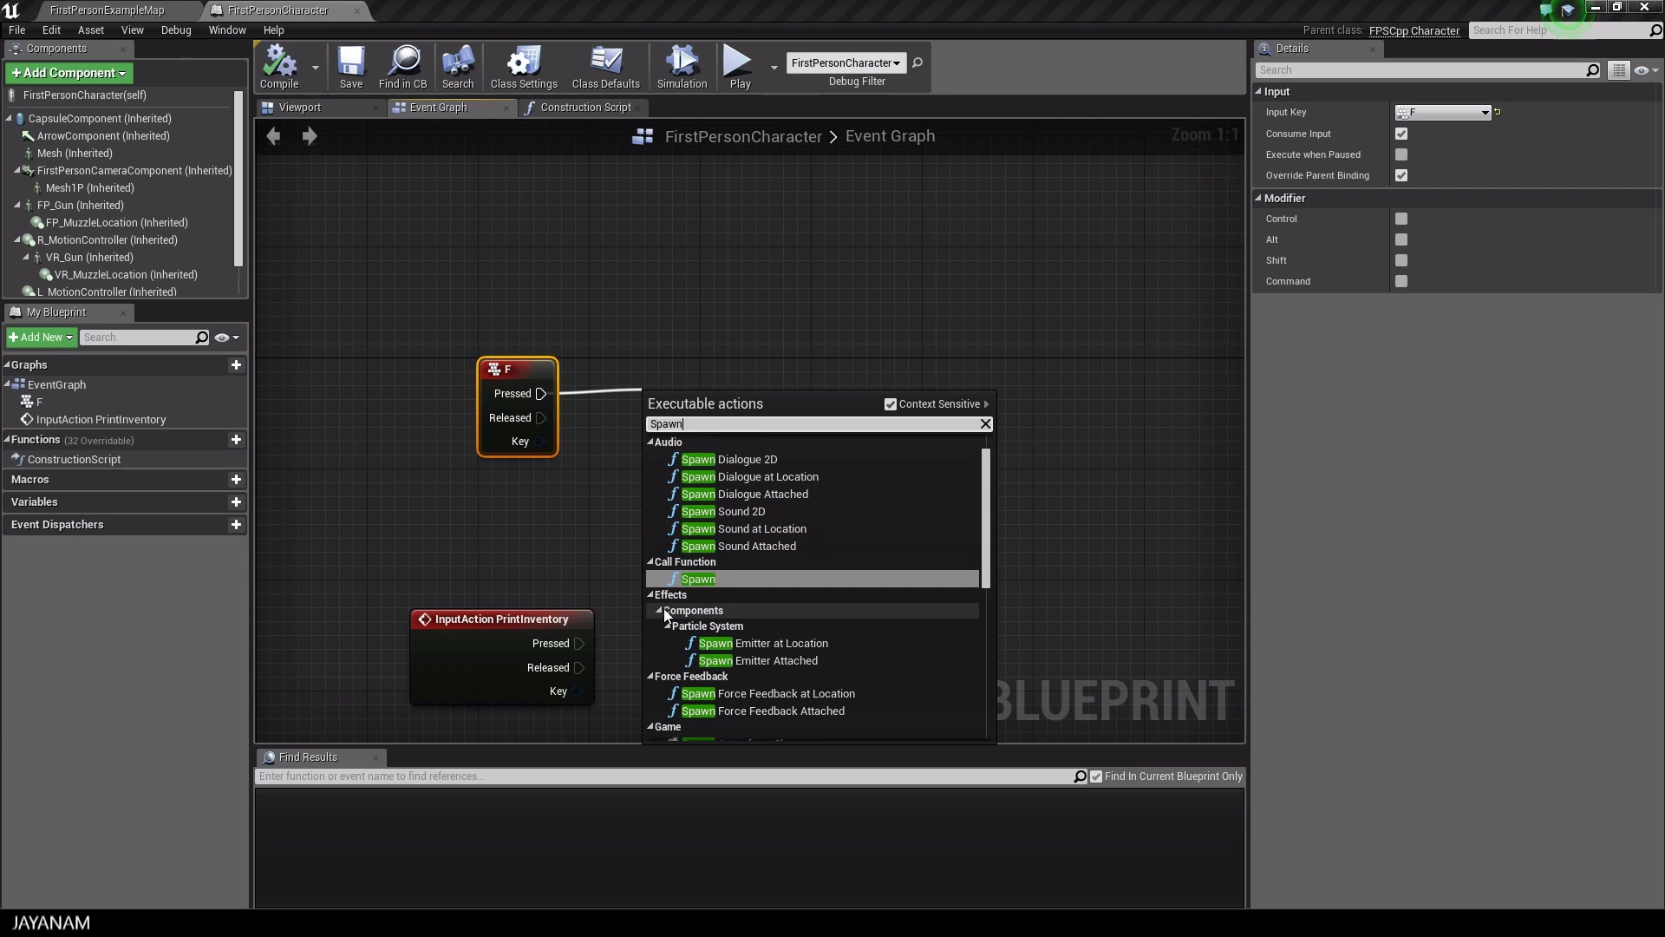
pyautogui.click(697, 578)
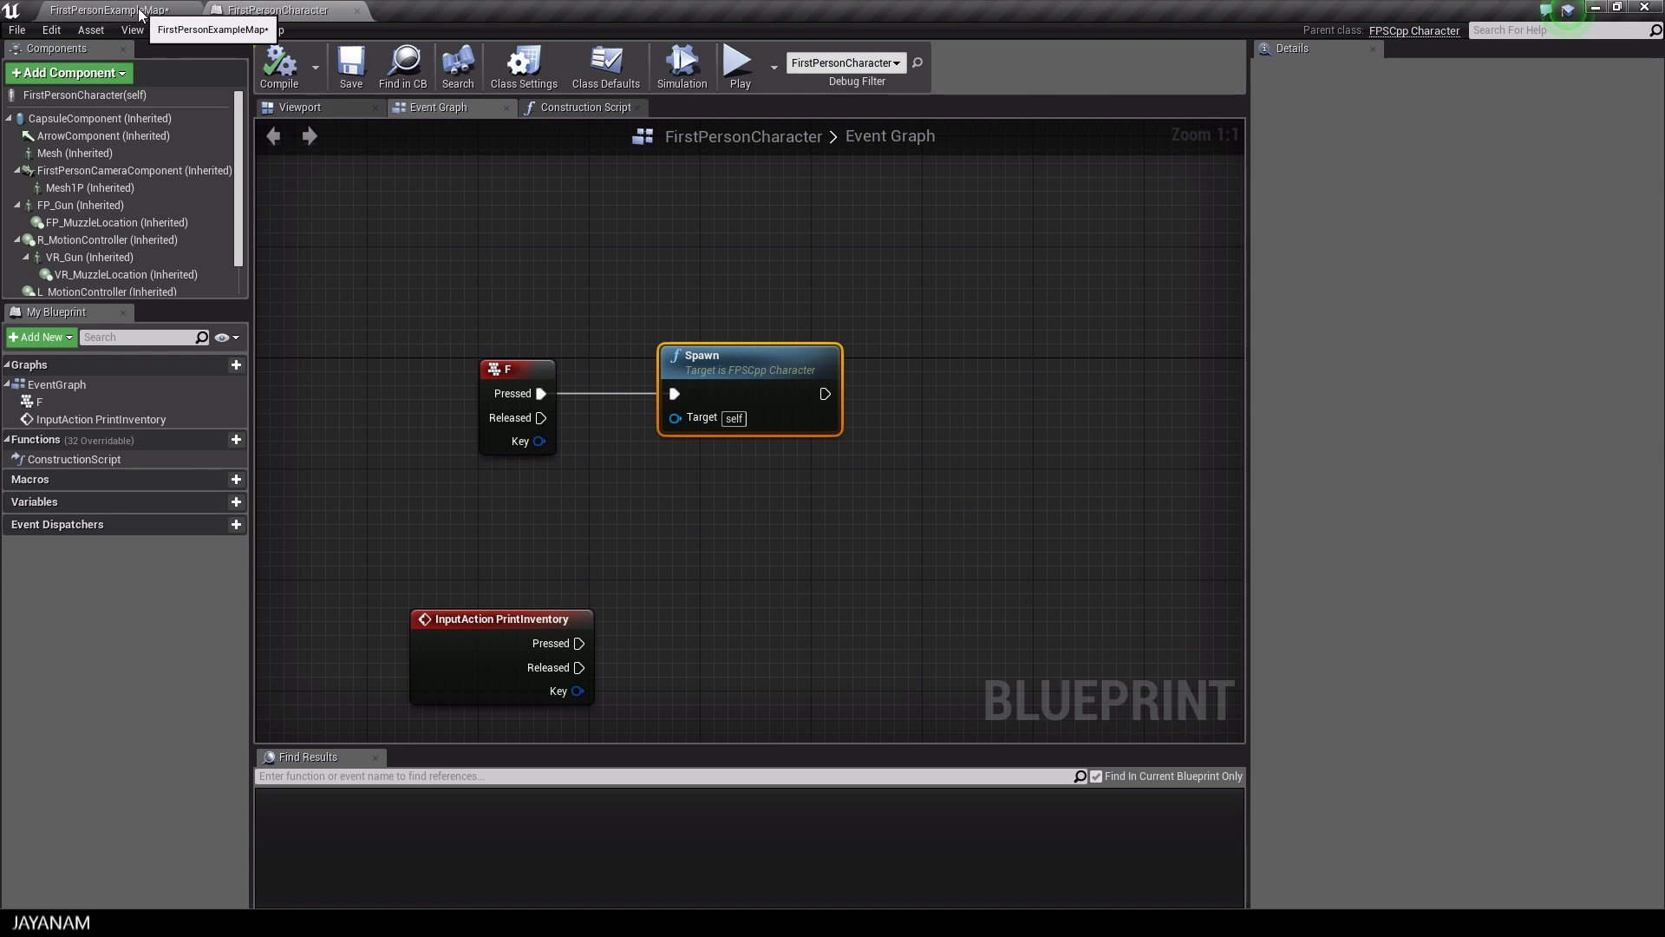
pyautogui.click(106, 11)
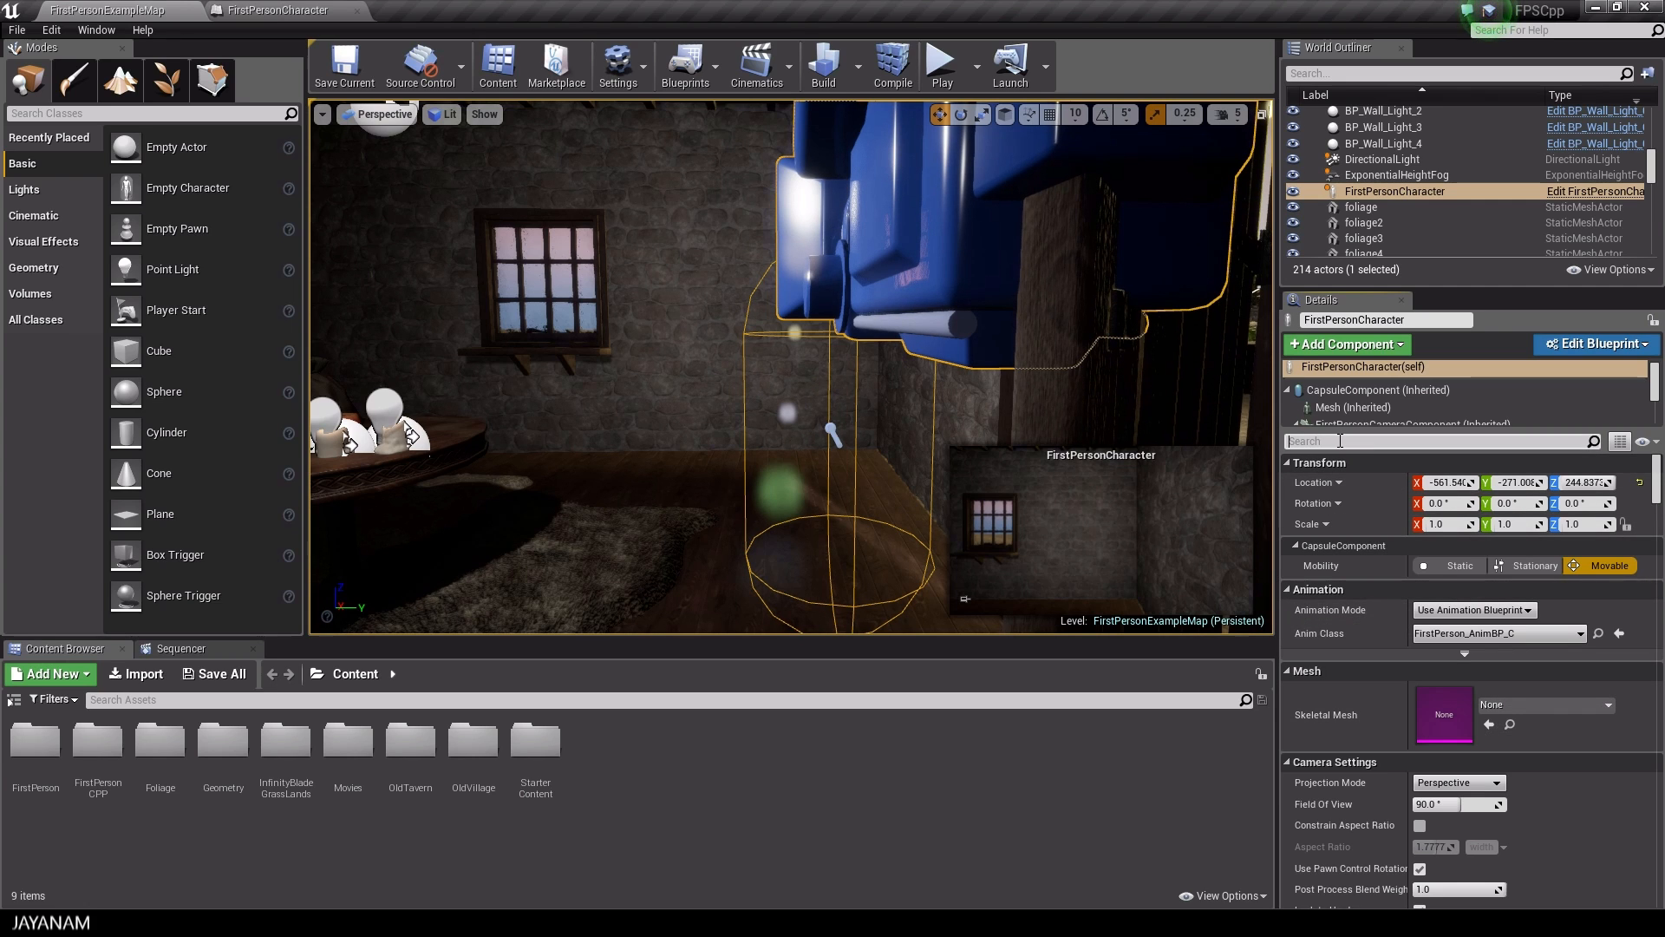
# Set the character's To Spawn class to BP_PickupGoldCoin in Details and play the level
pyautogui.write('tosp')
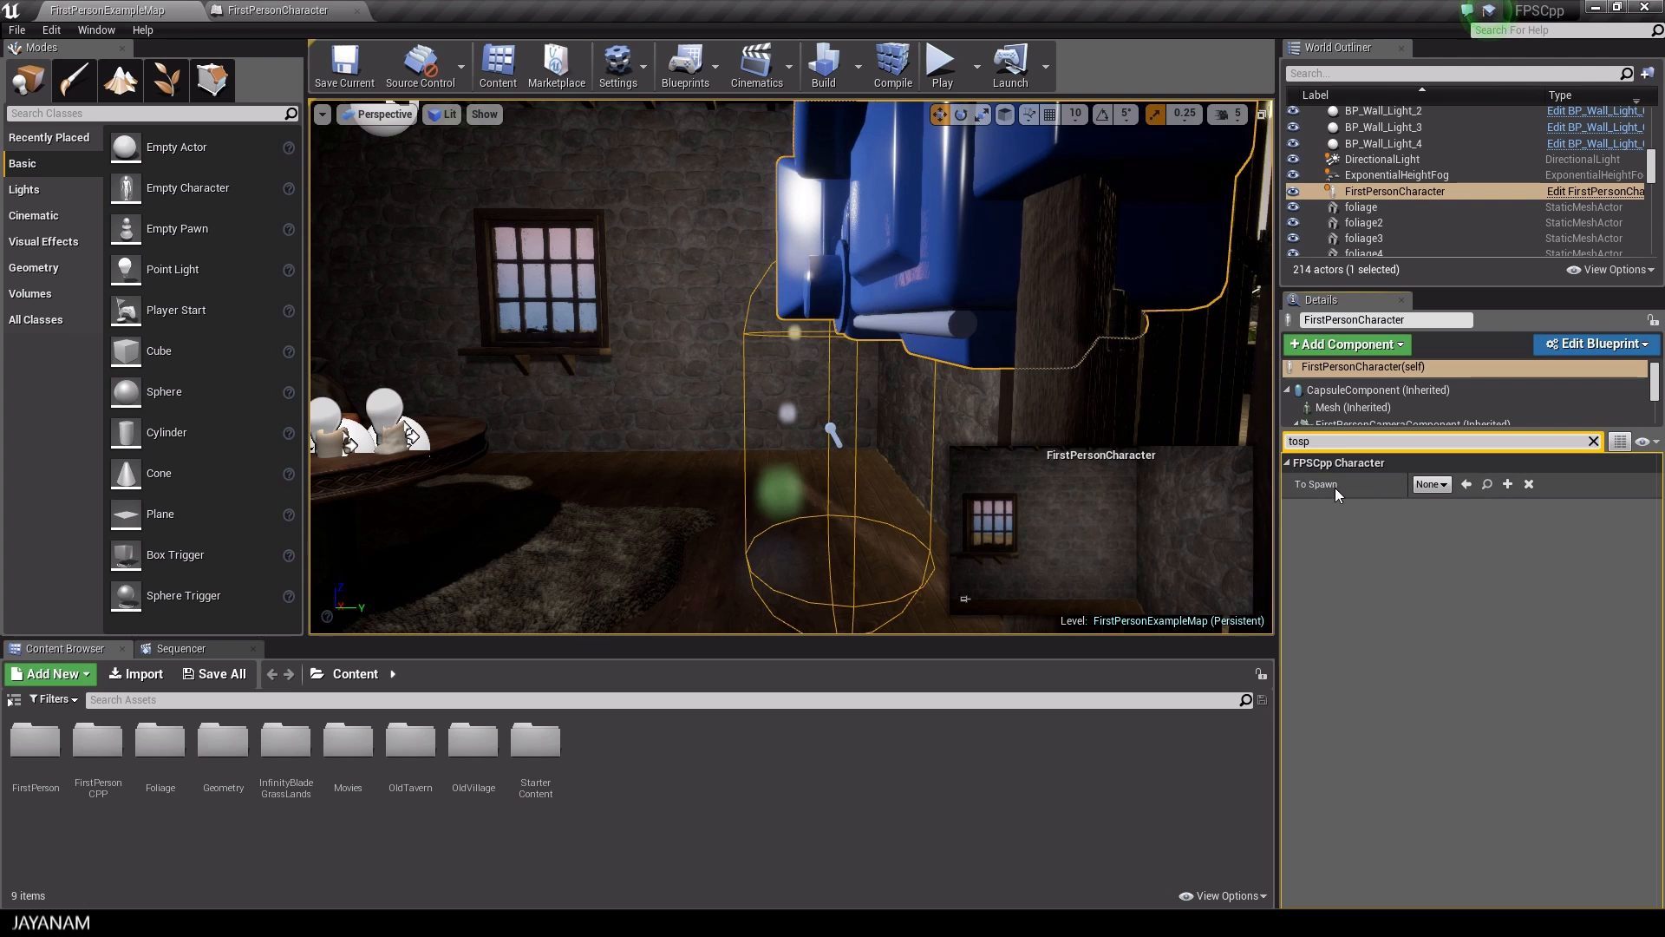
pyautogui.click(1431, 484)
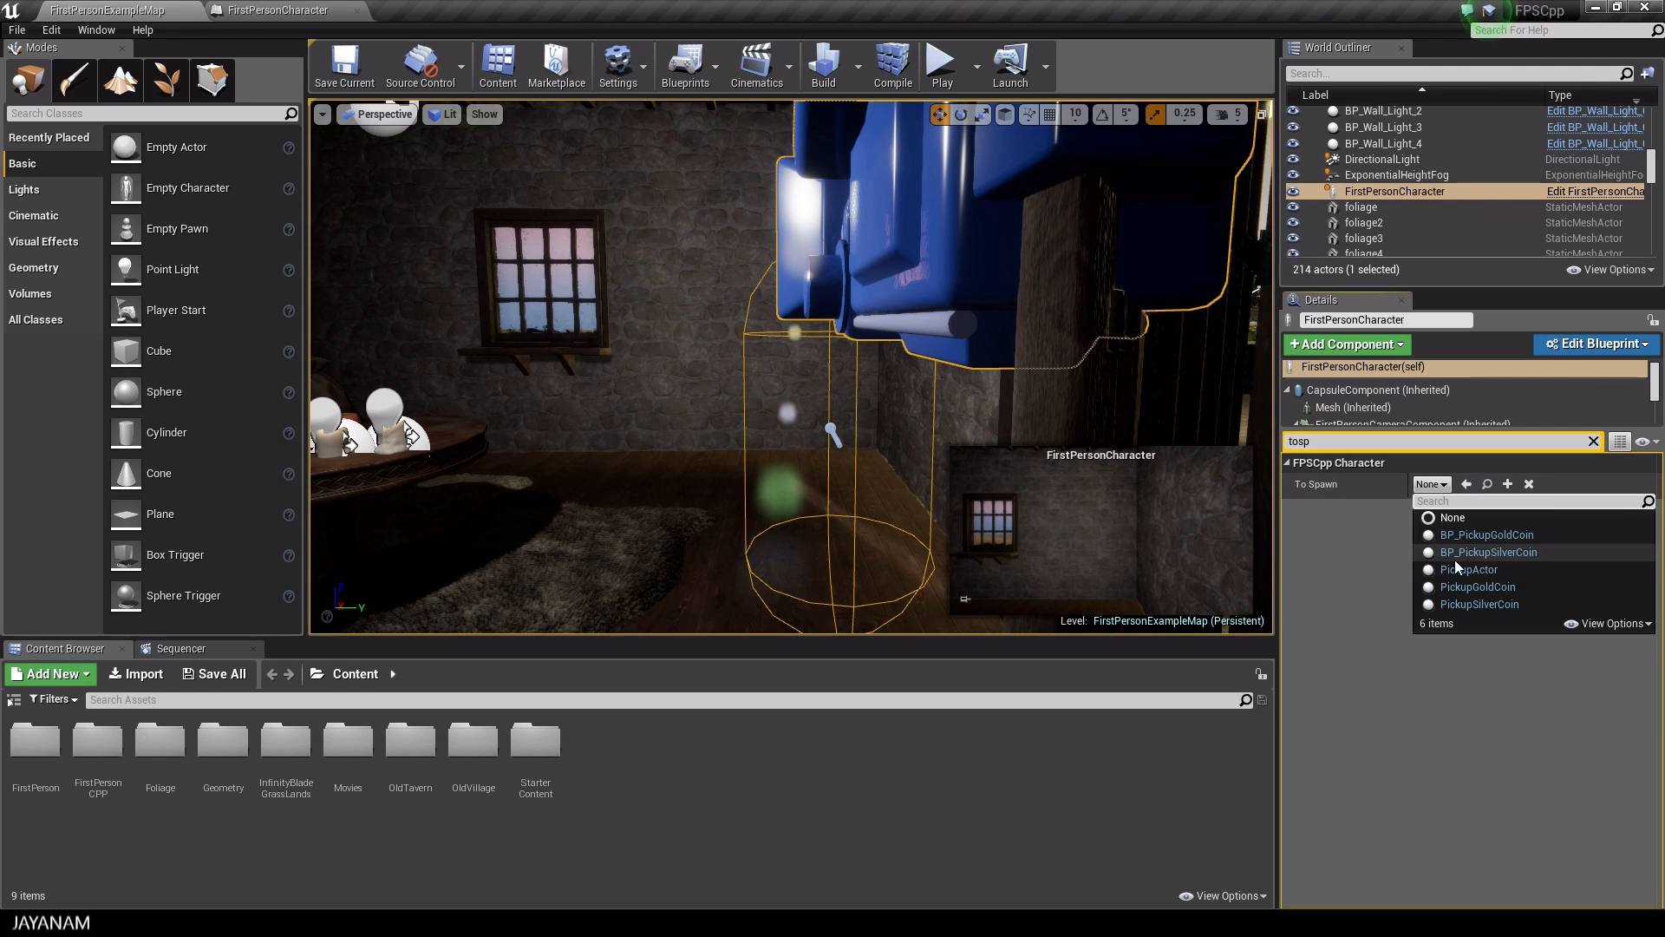
pyautogui.moveTo(1486, 535)
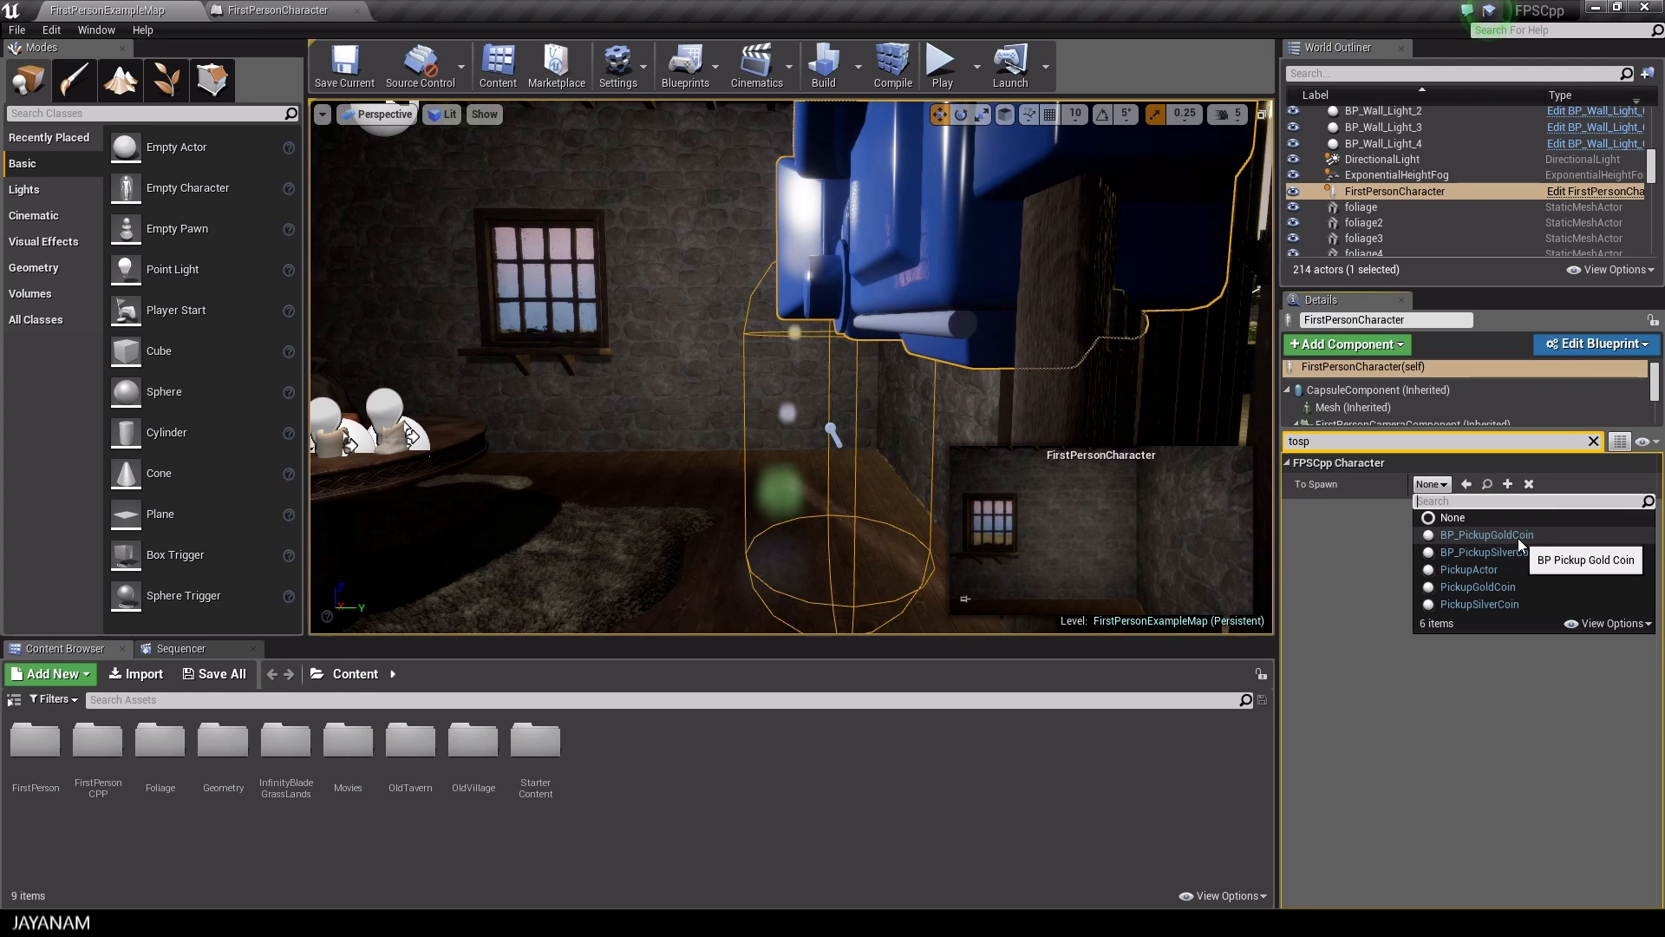
pyautogui.click(1485, 534)
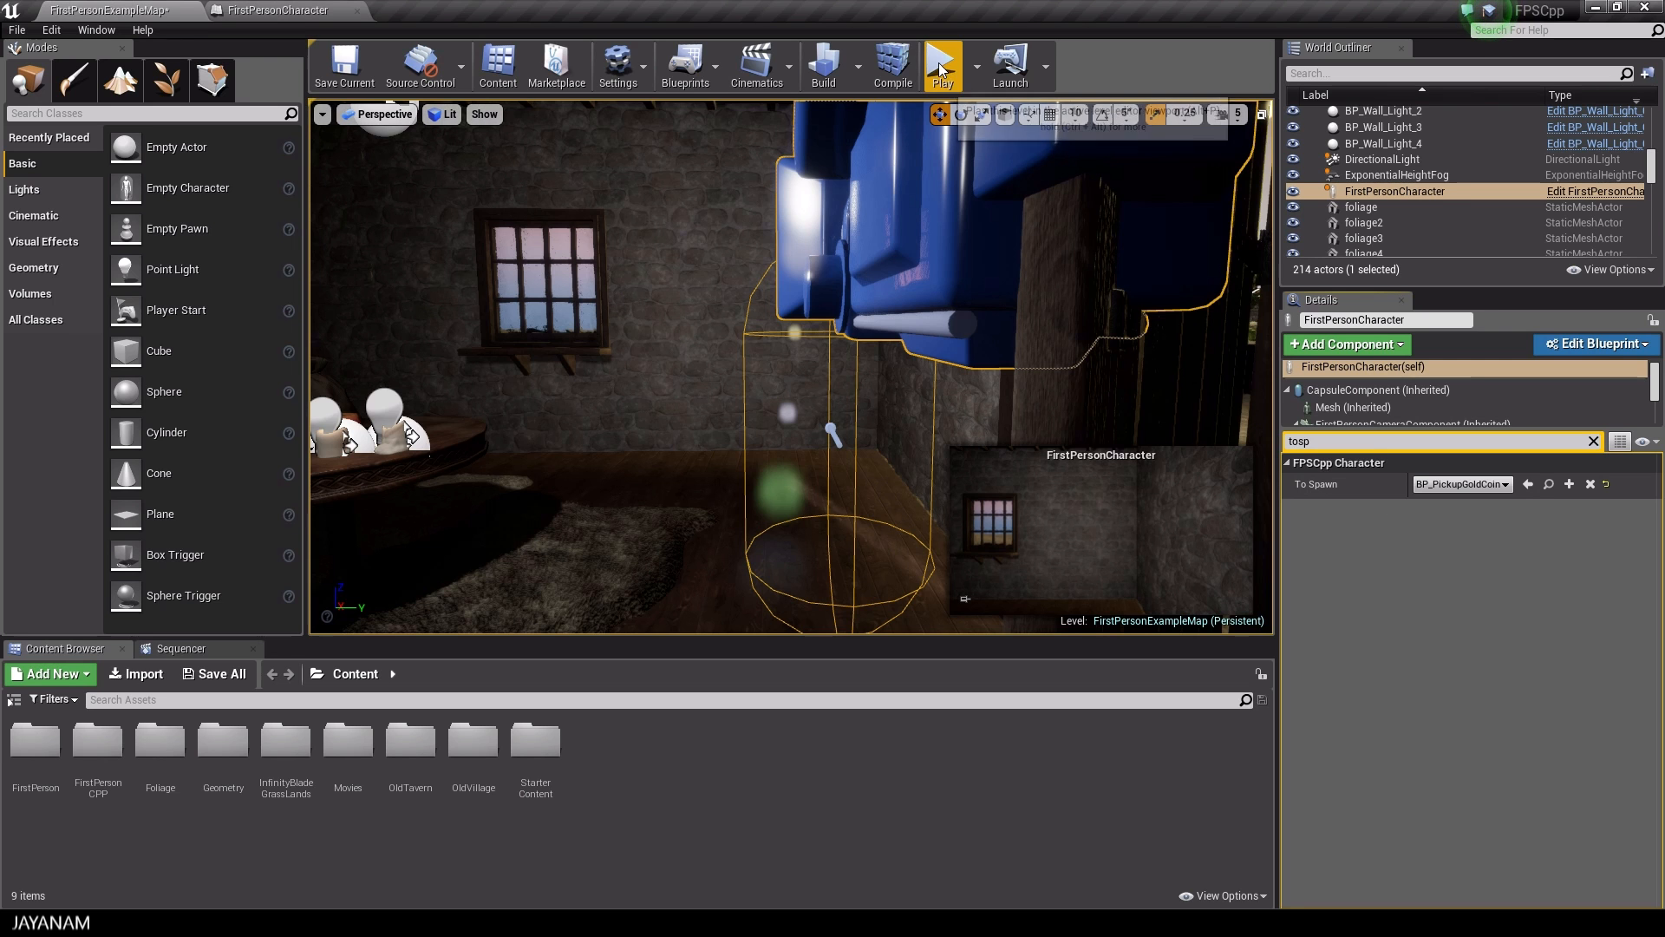
pyautogui.click(940, 66)
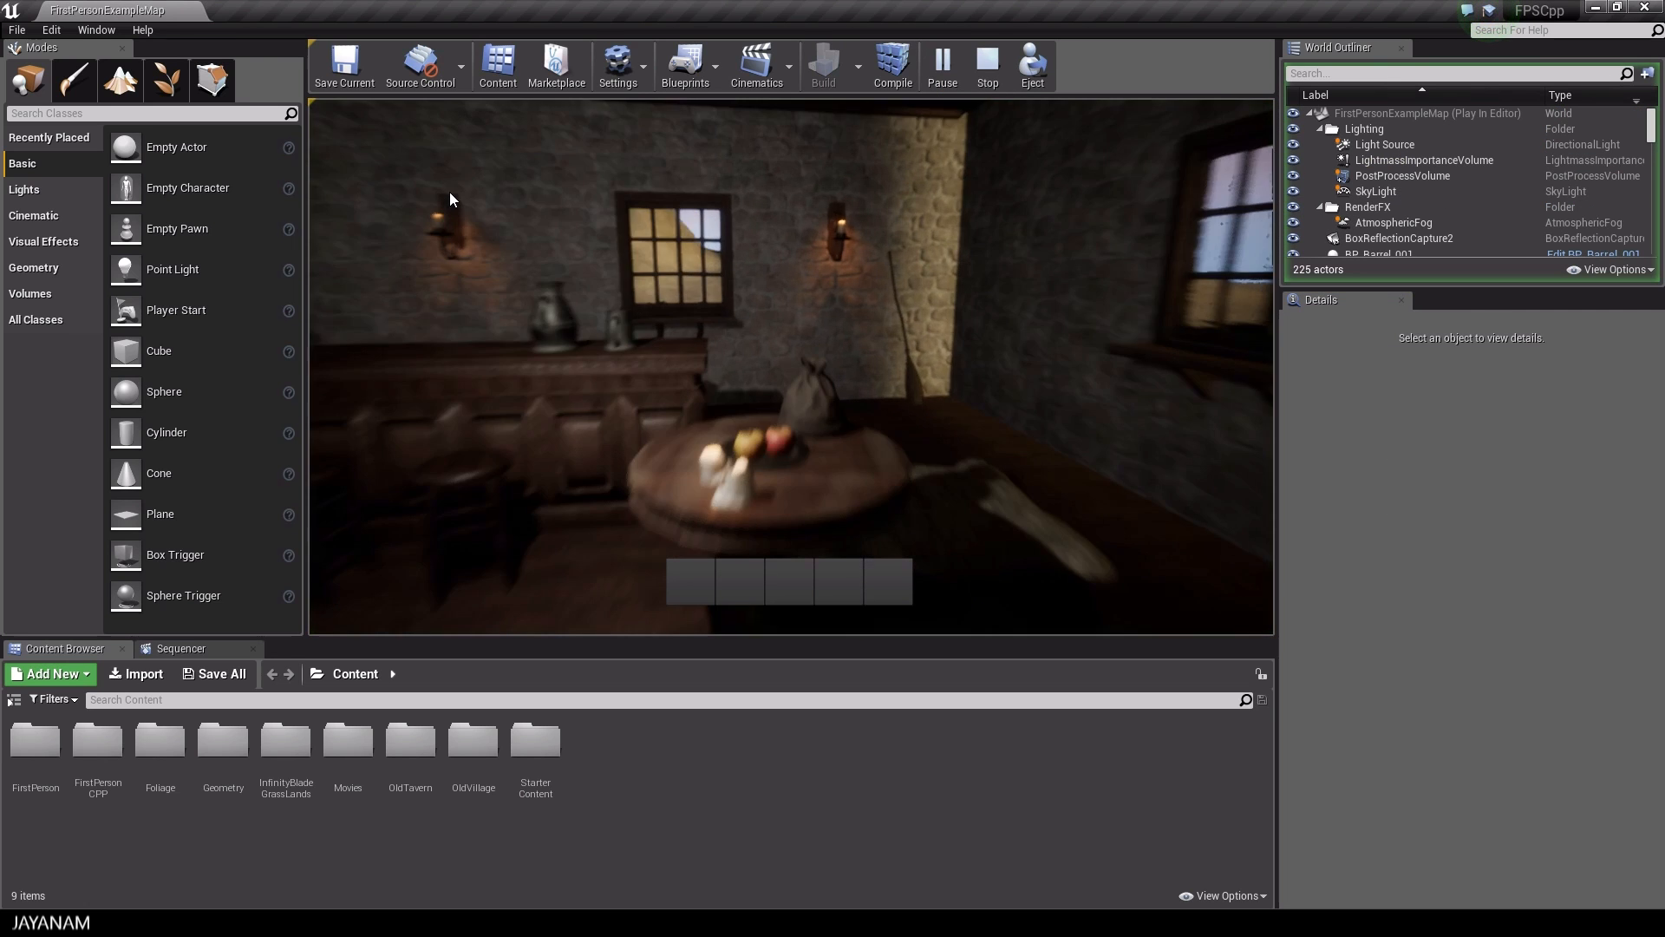